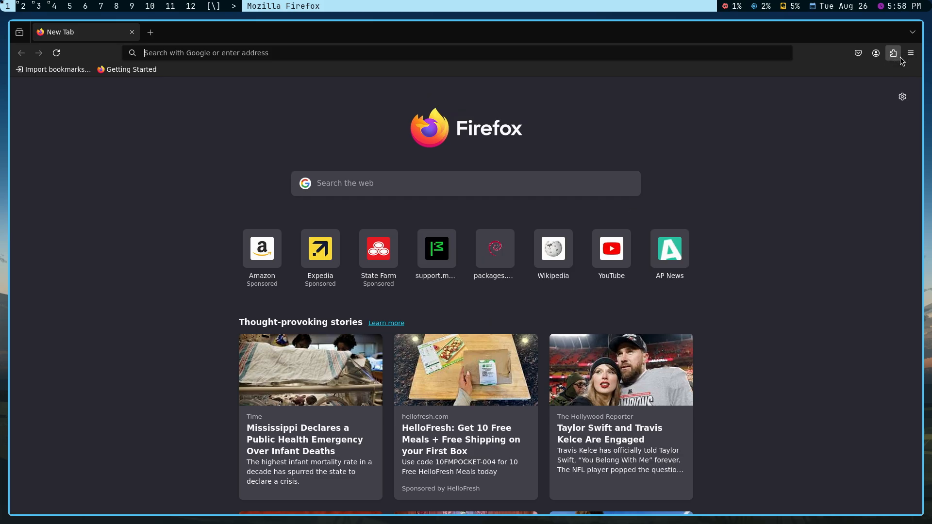
mouse_move(910, 52)
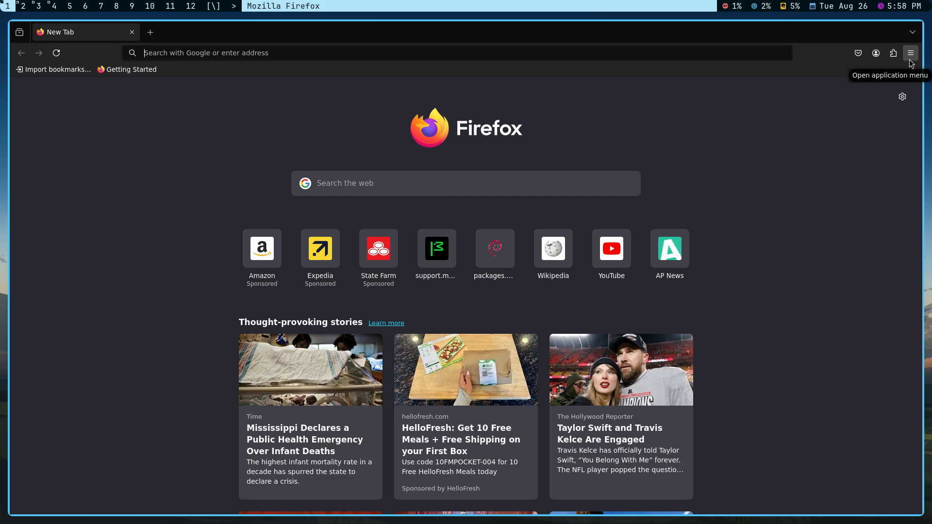
Bring up Firefox's application menu to reach Help > About Firefox
left_click(910, 53)
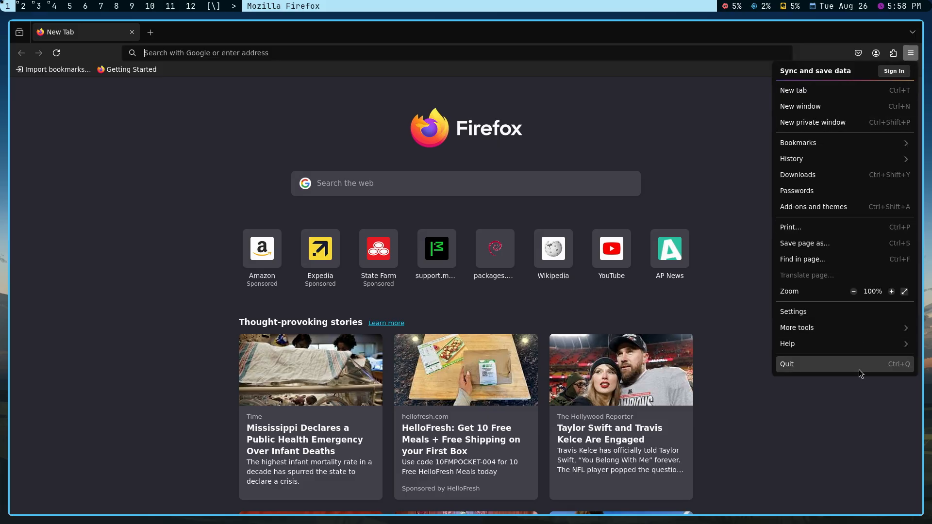
mouse_move(851, 346)
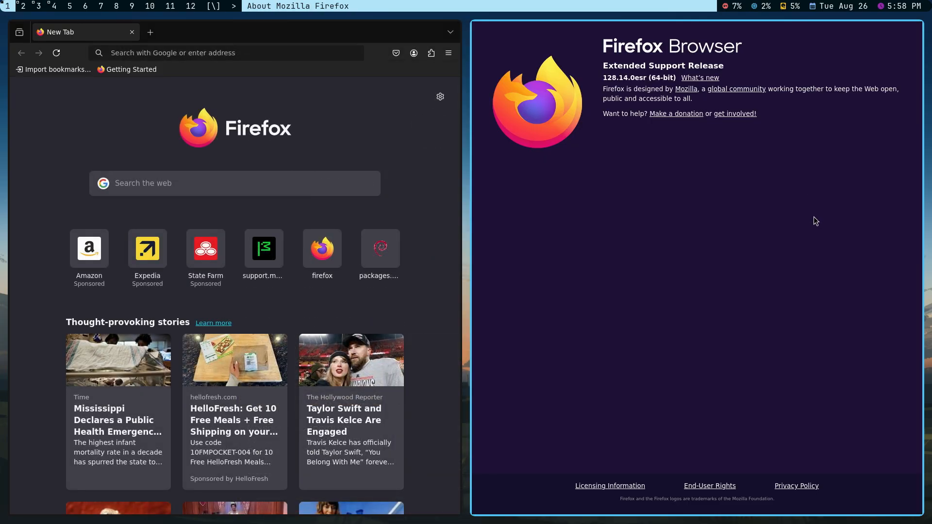
mouse_move(682, 65)
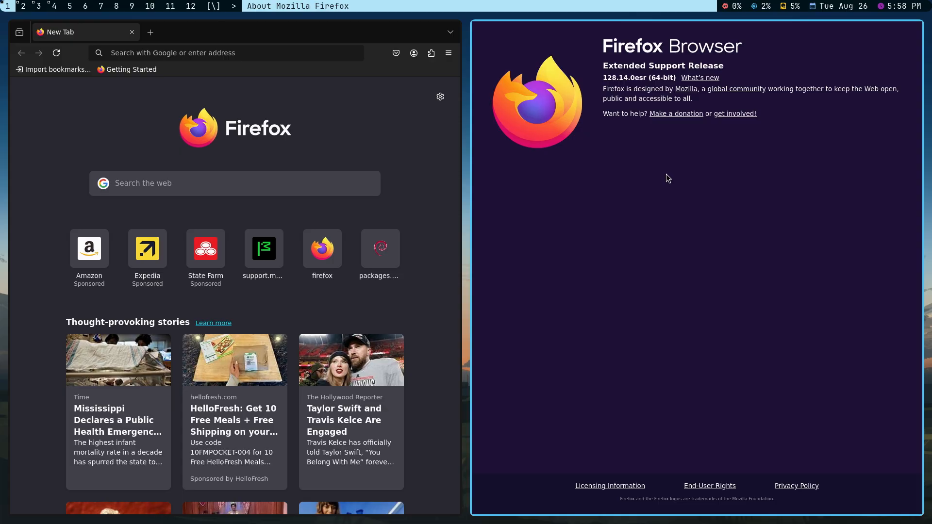
mouse_move(664, 173)
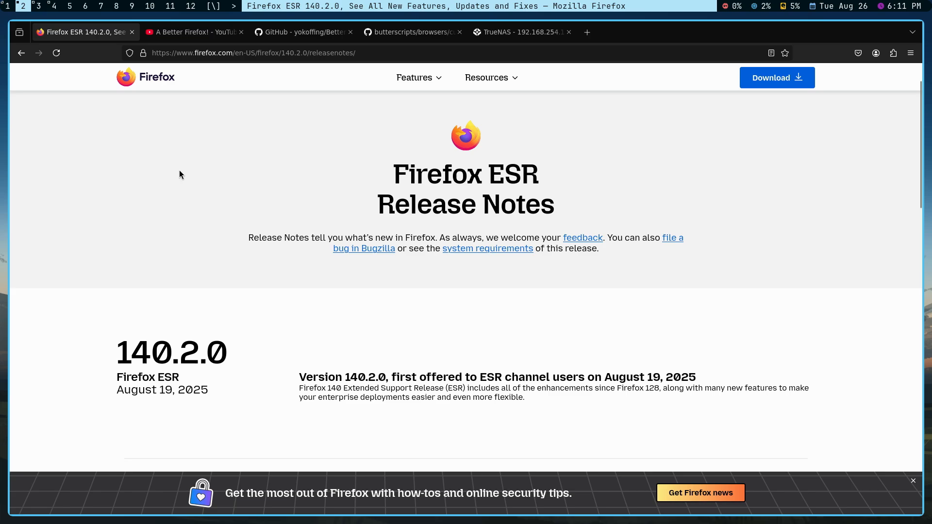
mouse_move(174, 172)
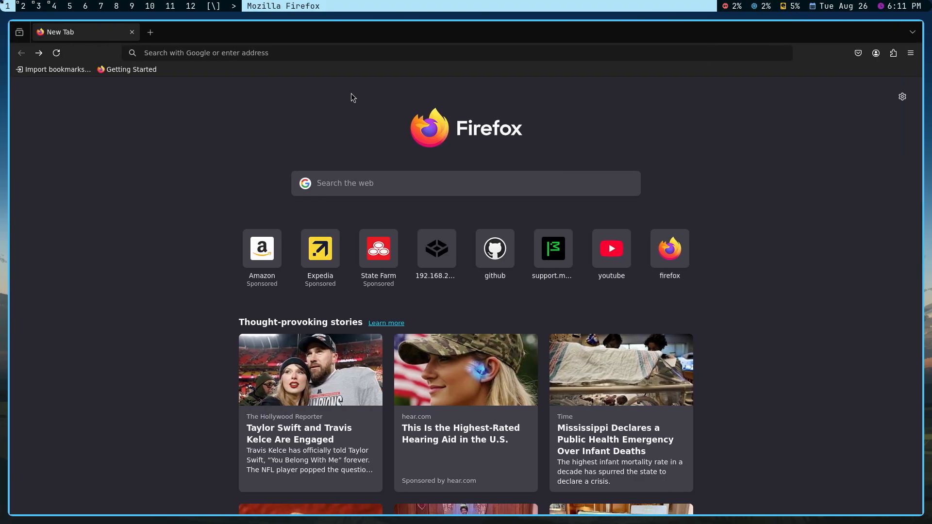
mouse_move(402, 235)
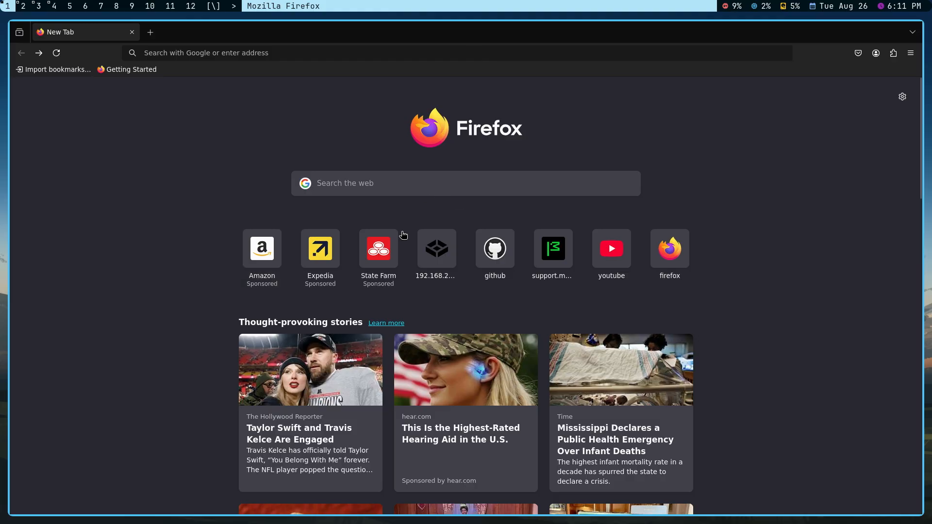
Go to Settings > Search and scroll down to the Search Shortcuts list, with Google as default engine
left_click(911, 53)
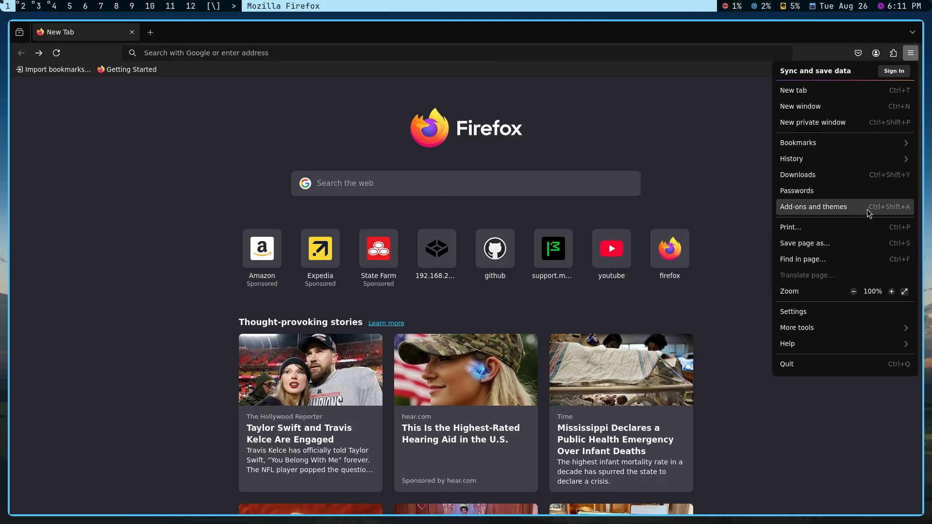
left_click(793, 312)
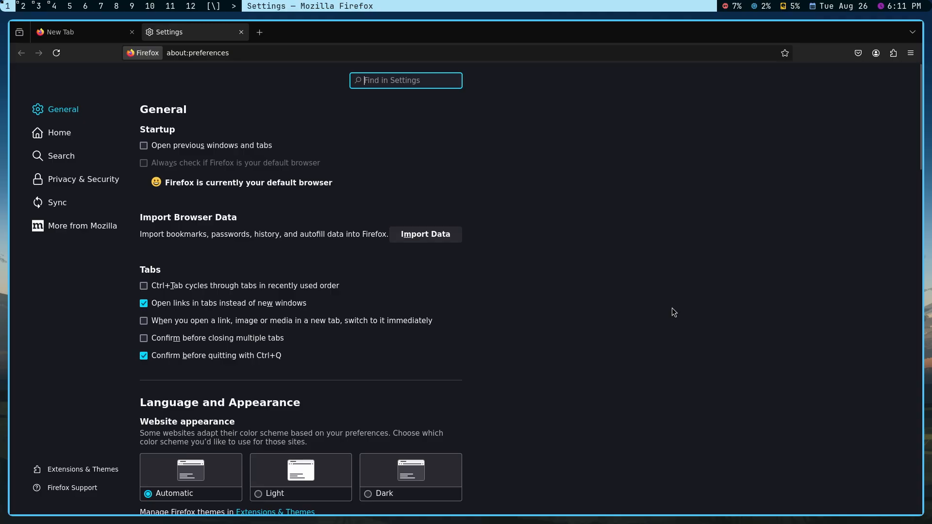
left_click(60, 155)
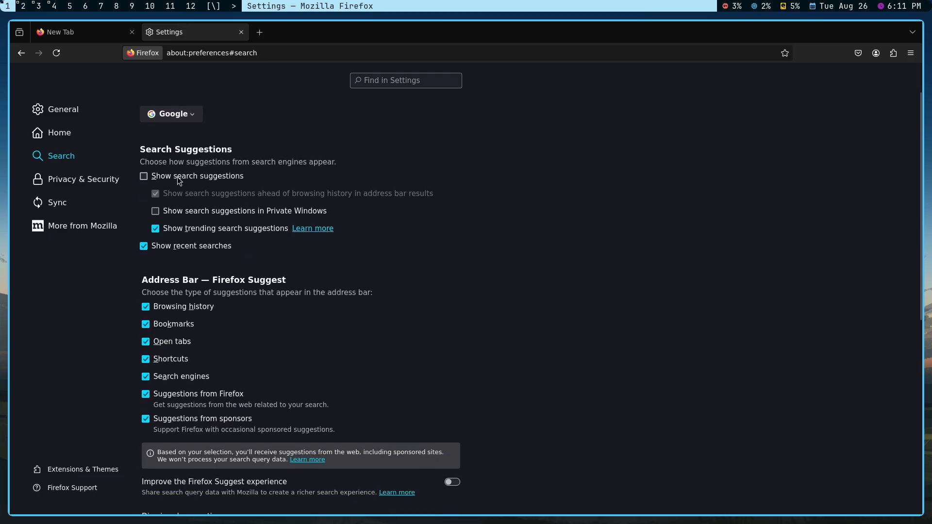
scroll("down", 3)
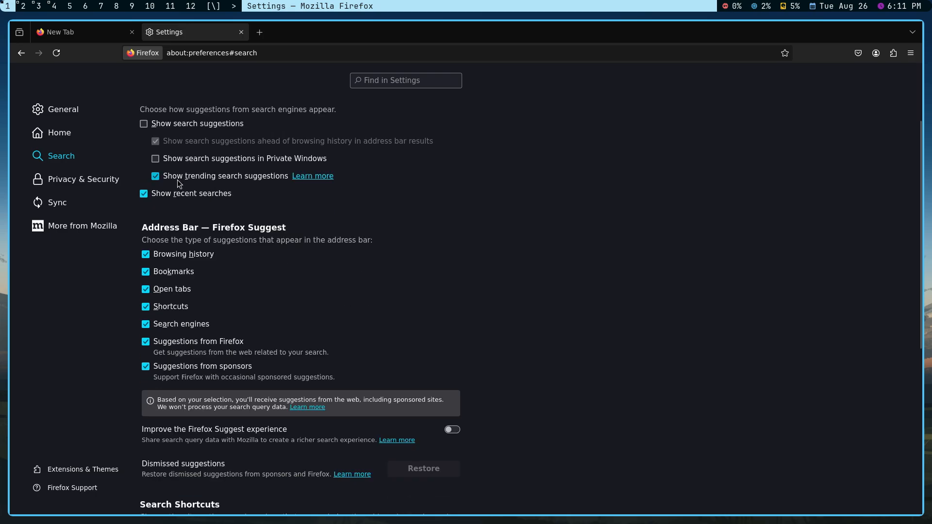
scroll("down", 3)
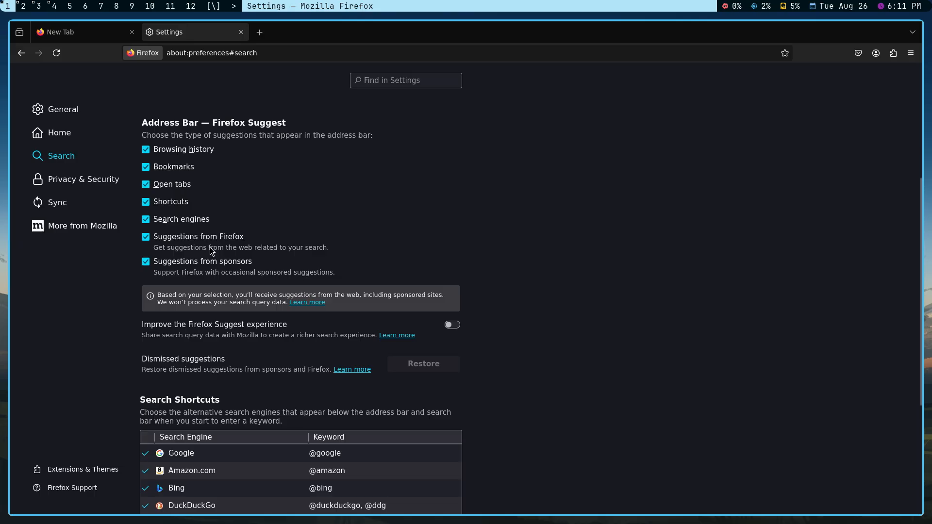
scroll("down", 3)
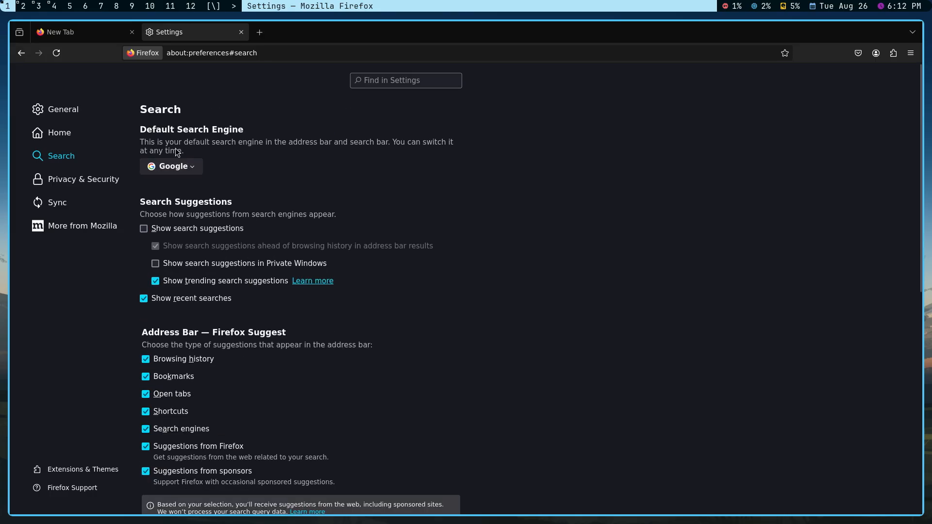
Switch to the reference window and bring up the GitHub yokoffing/Betterfox repository tab
left_click(78, 32)
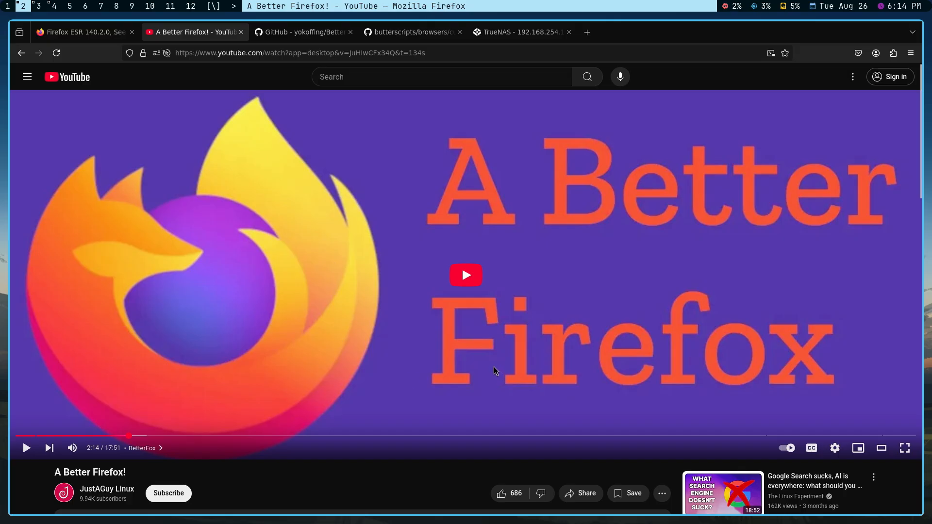
mouse_move(410, 343)
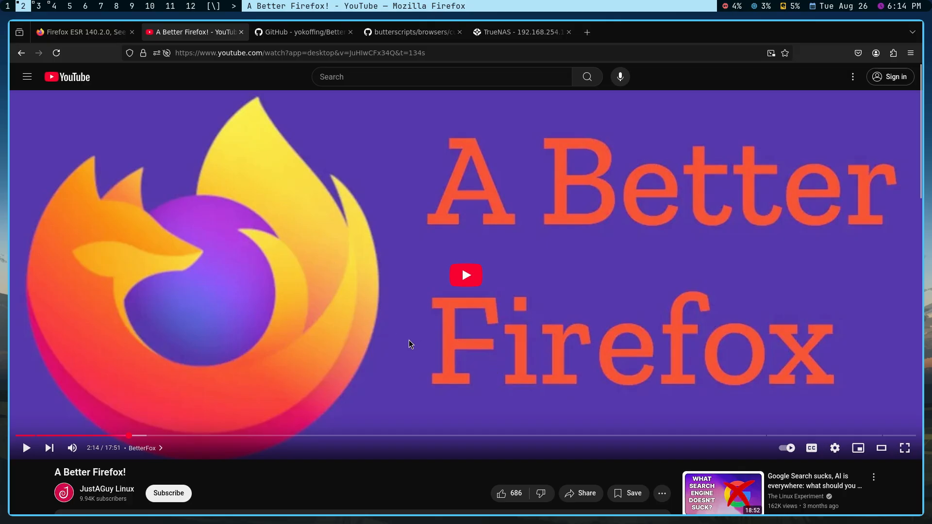
left_click(303, 31)
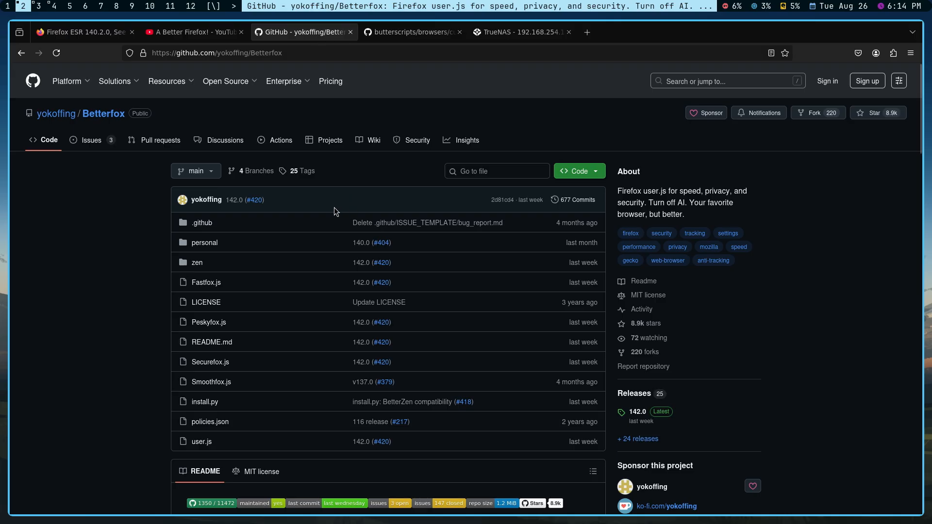
mouse_move(160, 139)
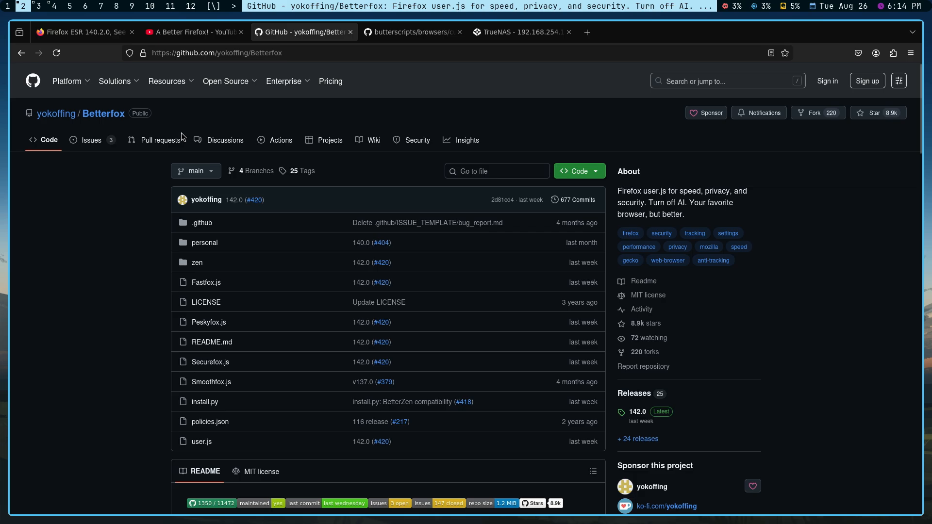
mouse_move(161, 140)
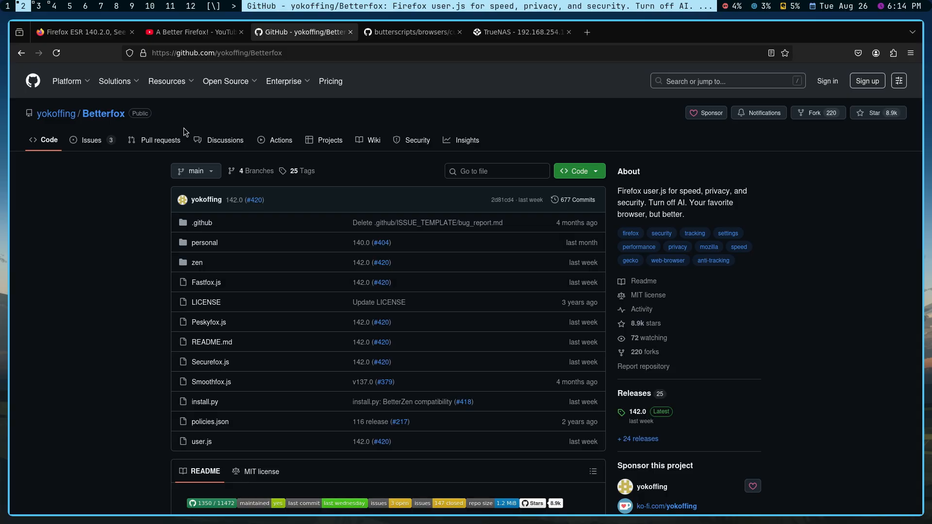
mouse_move(187, 136)
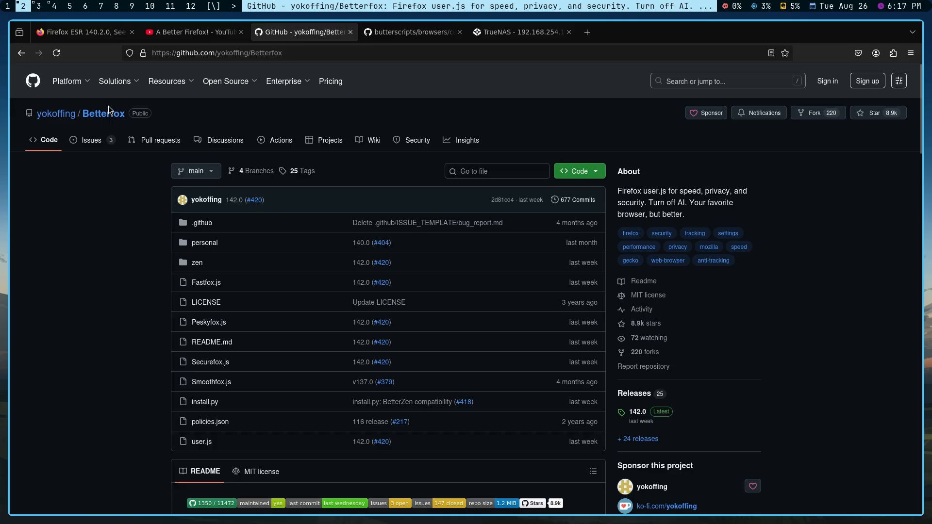
mouse_move(155, 220)
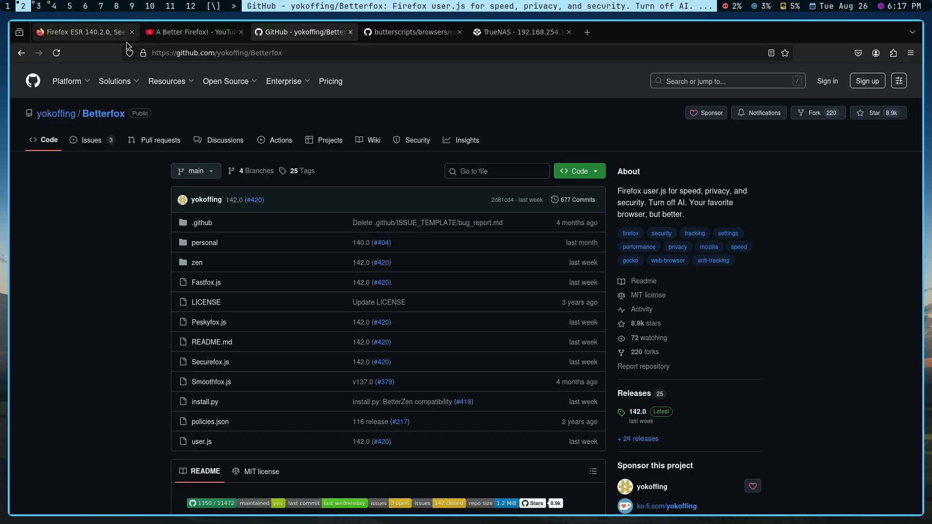
left_click(53, 7)
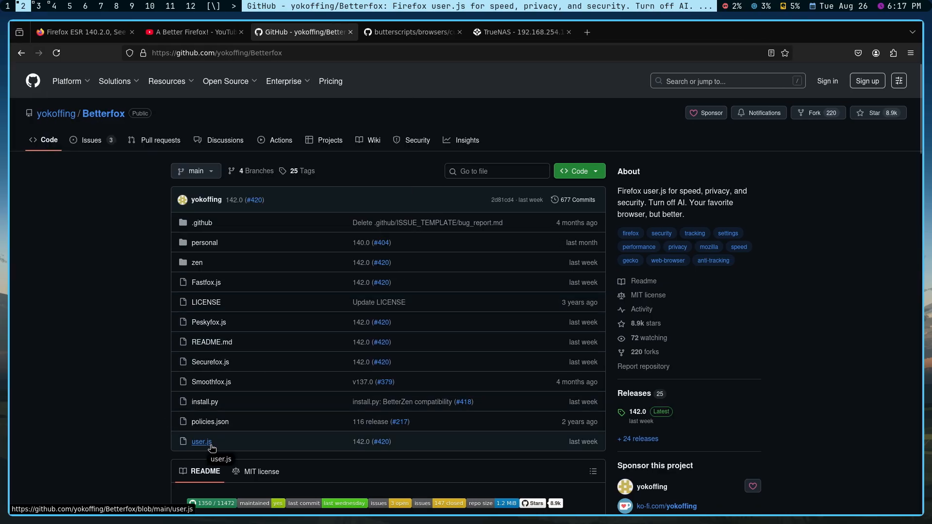
Scroll the Betterfox page down to the README's Required reading section
scroll("down", 3)
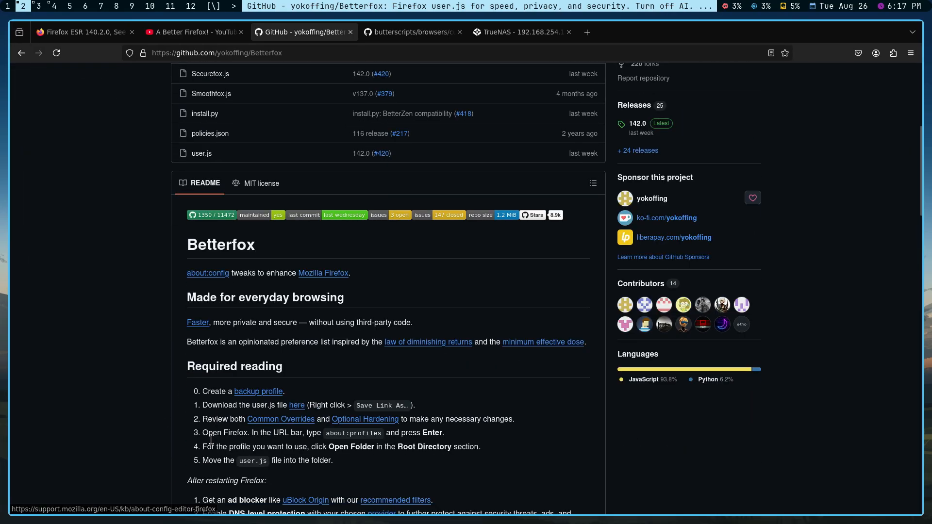
scroll("down", 3)
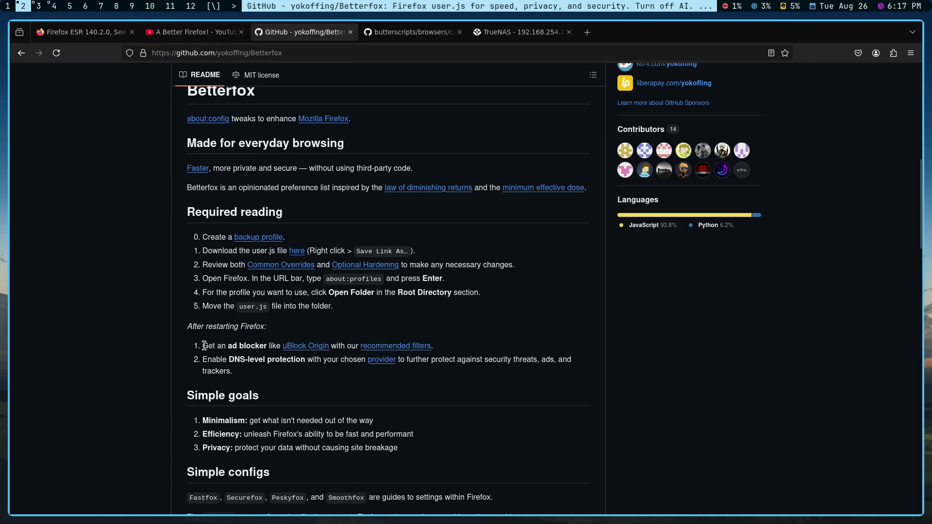
mouse_move(274, 346)
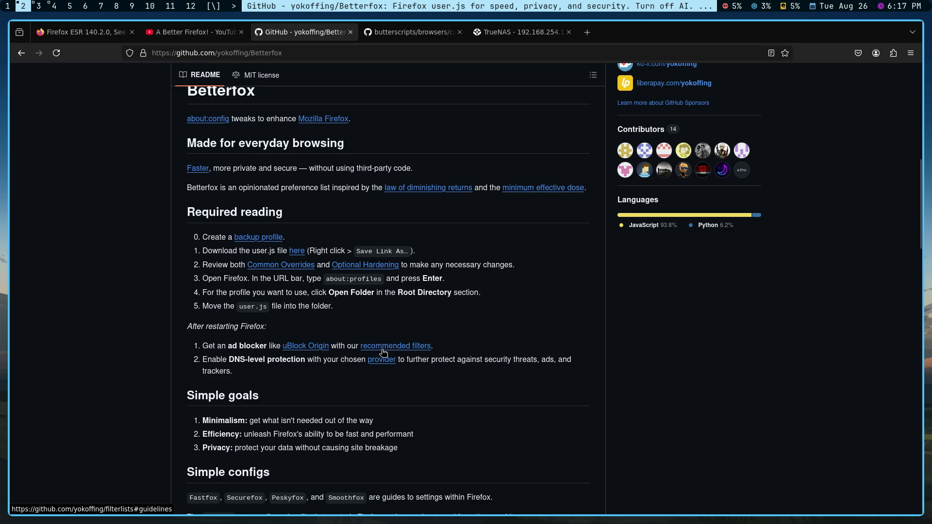
mouse_move(305, 350)
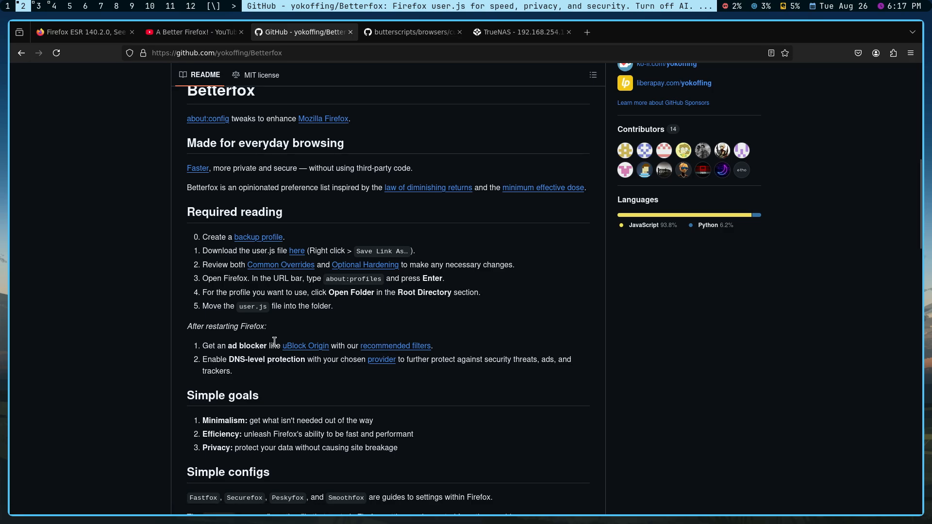
mouse_move(280, 341)
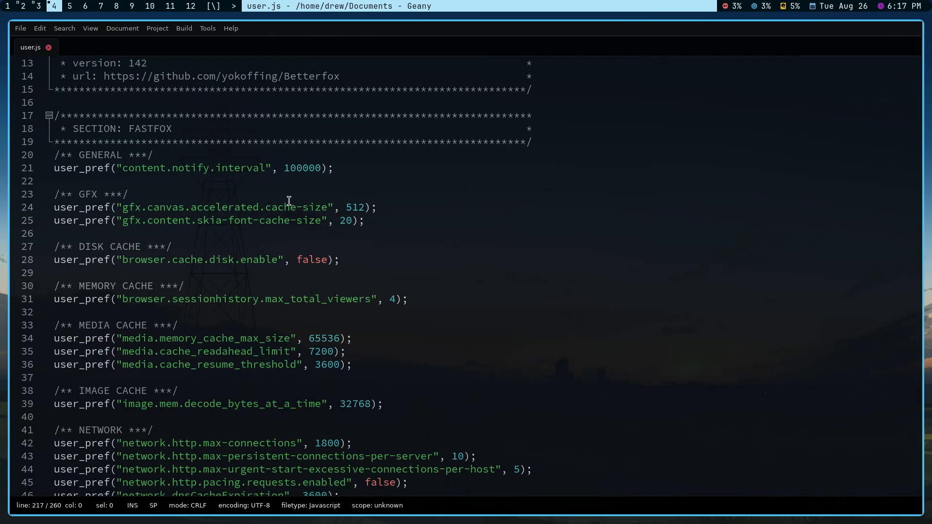
Scroll user.js in Geany down to the START: MY OVERRIDES block of personal preferences
scroll("down", 3)
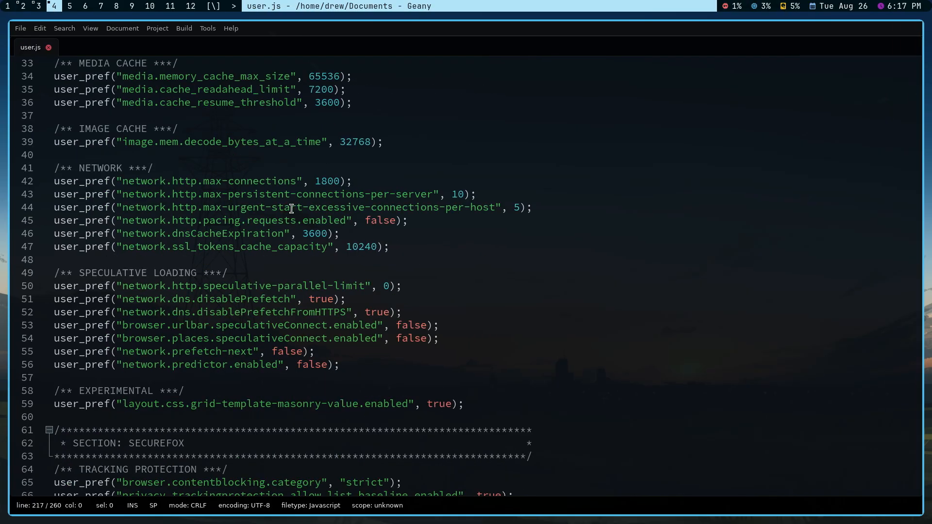
scroll("down", 3)
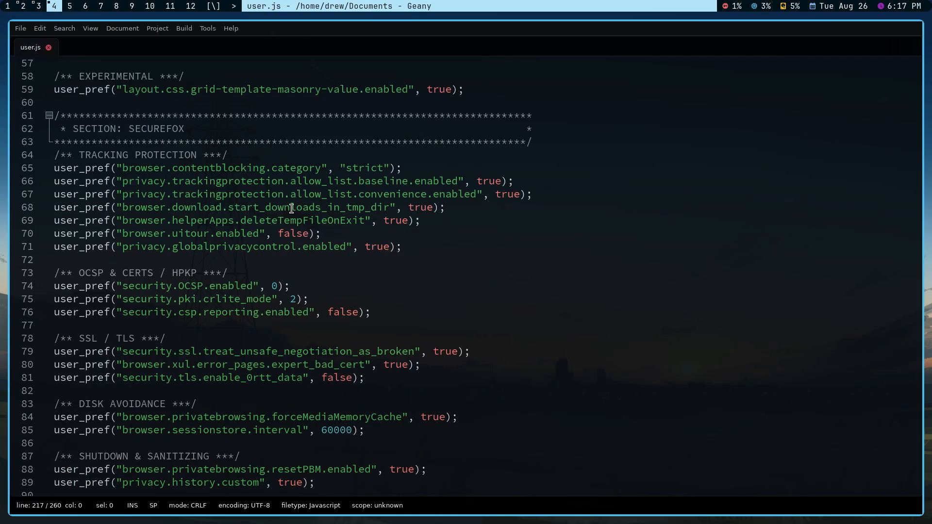
scroll("down", 3)
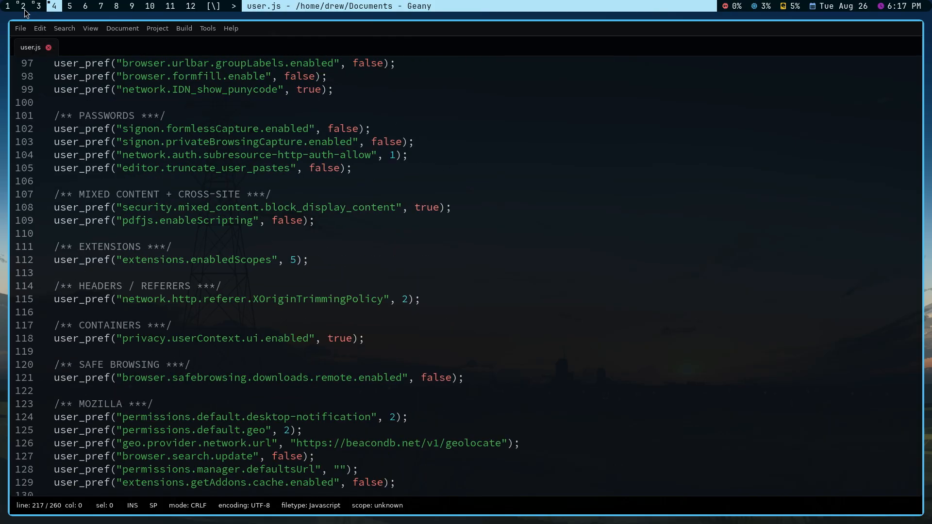
scroll("down", 3)
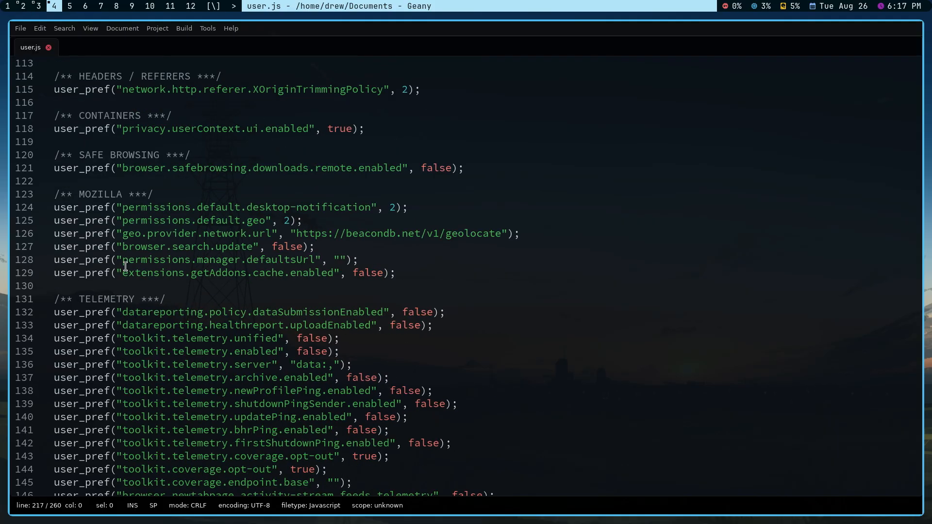
scroll("down", 3)
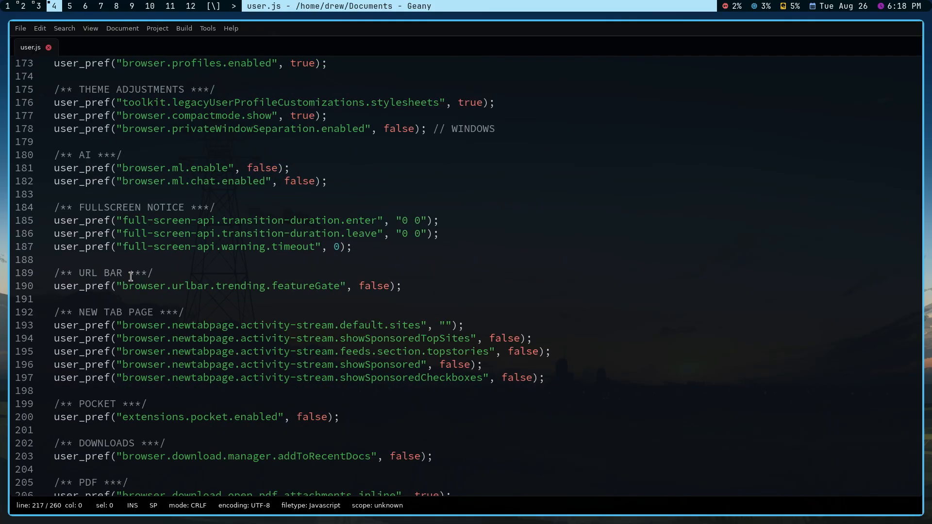
scroll("down", 3)
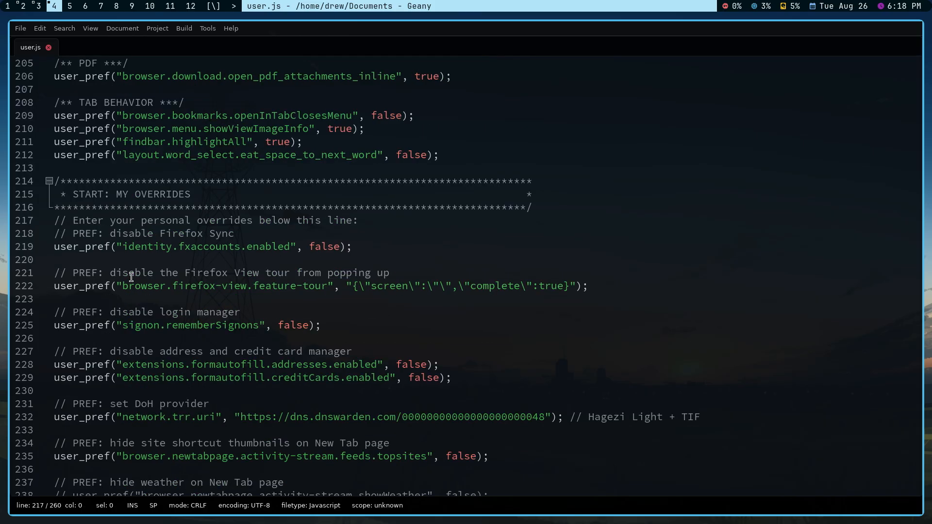
scroll("down", 3)
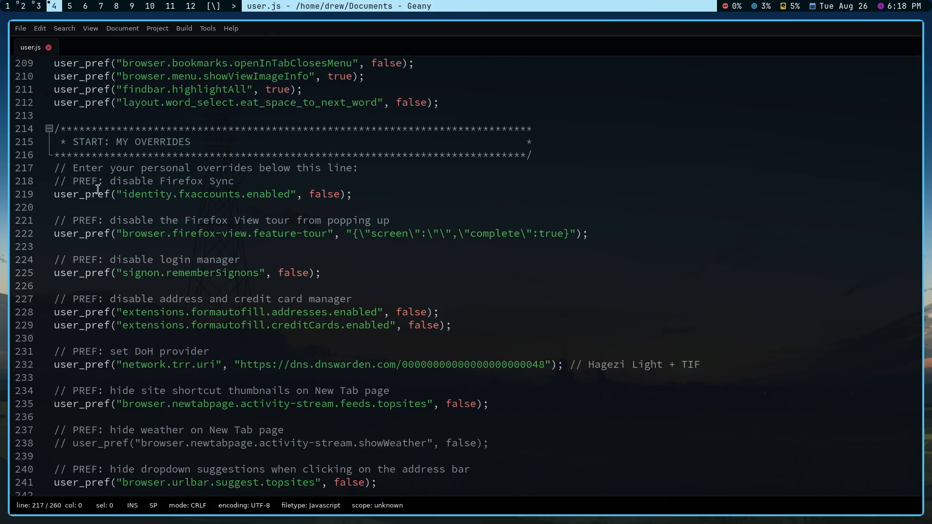
scroll("down", 3)
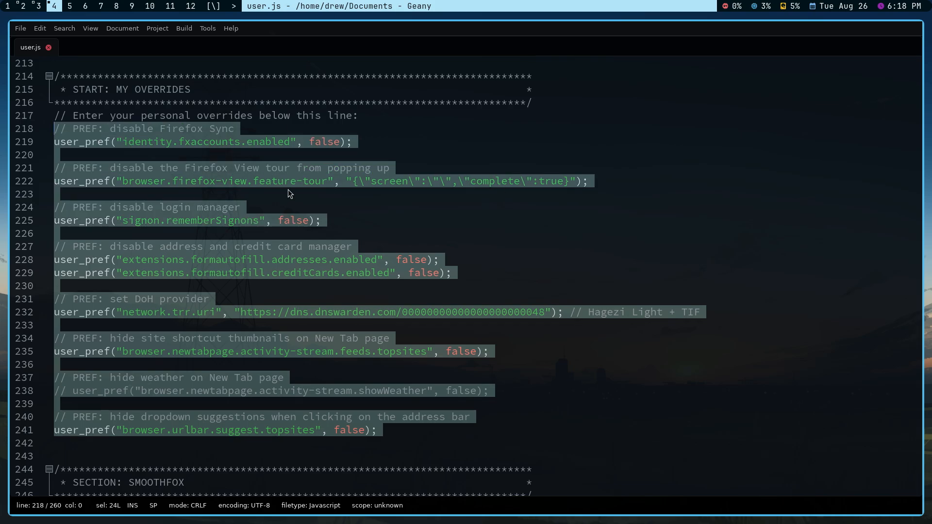
left_click(191, 231)
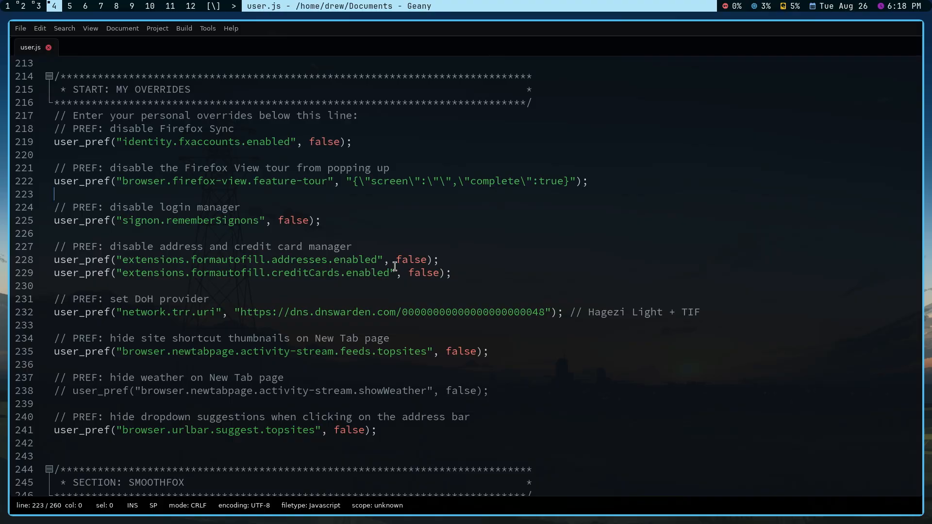
mouse_move(291, 273)
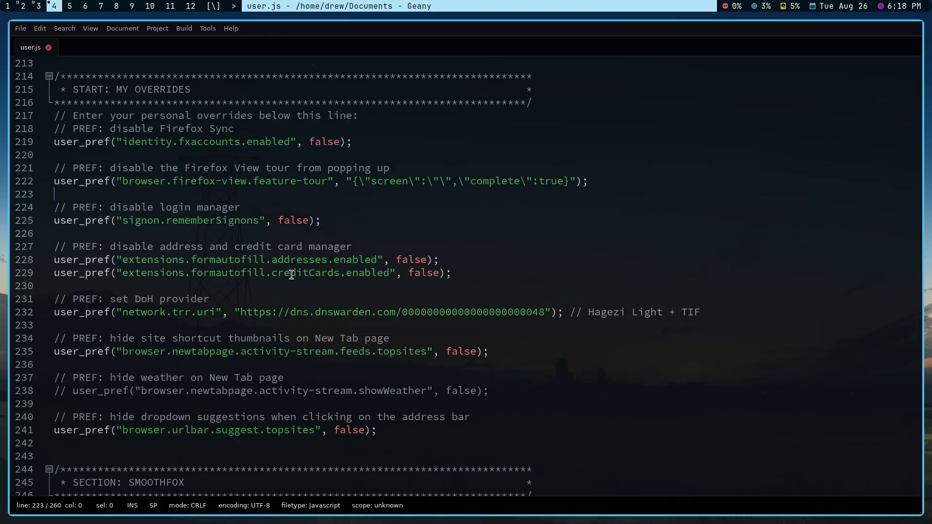
scroll("down", 3)
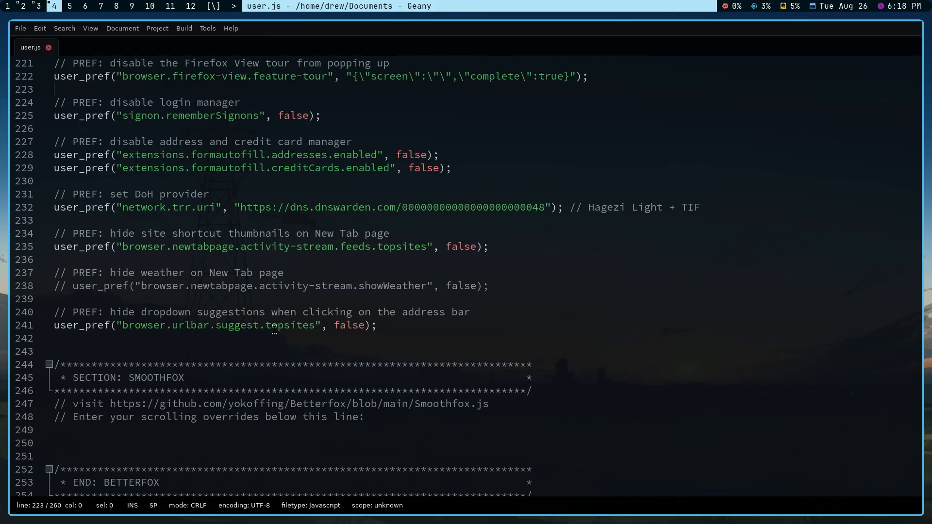
scroll("up", 3)
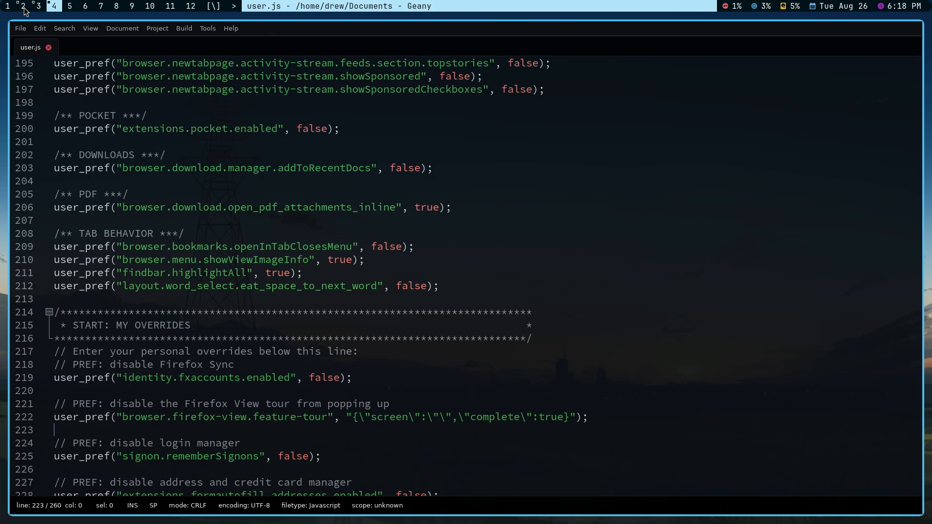
In Thunar, copy user.js from the Documents folder and return to the home folder
left_click(38, 6)
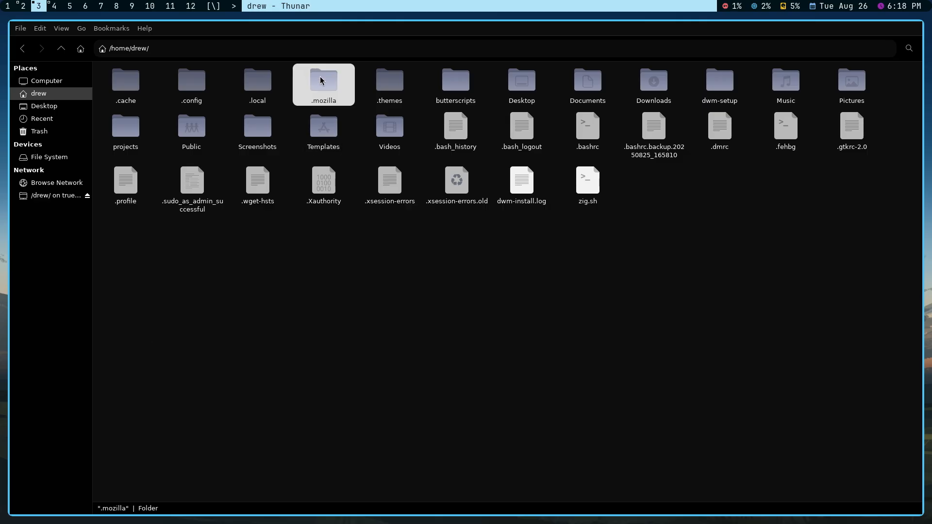
mouse_move(227, 252)
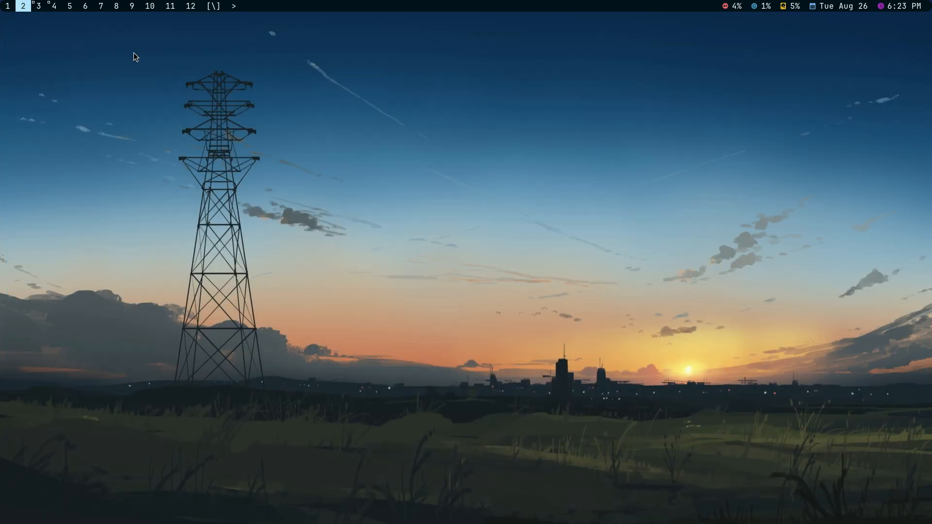
mouse_move(116, 49)
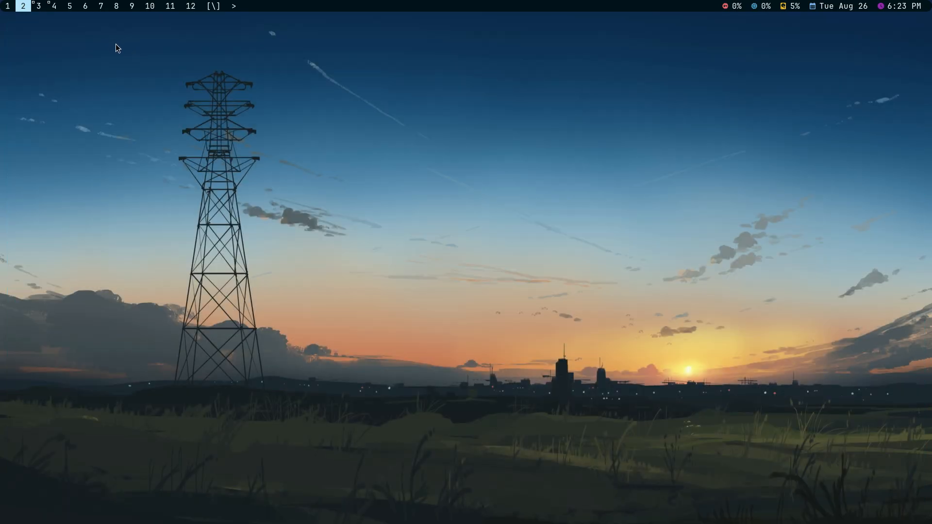
mouse_move(52, 9)
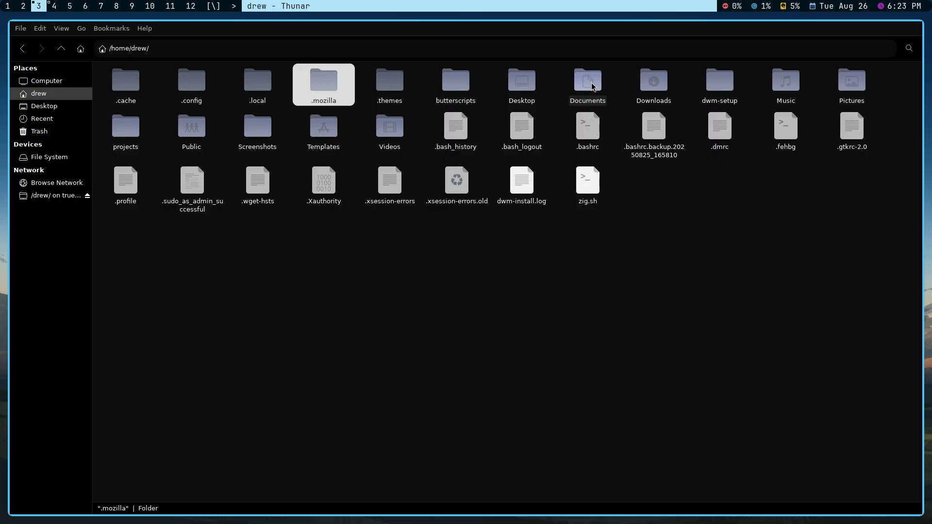
double_click(586, 83)
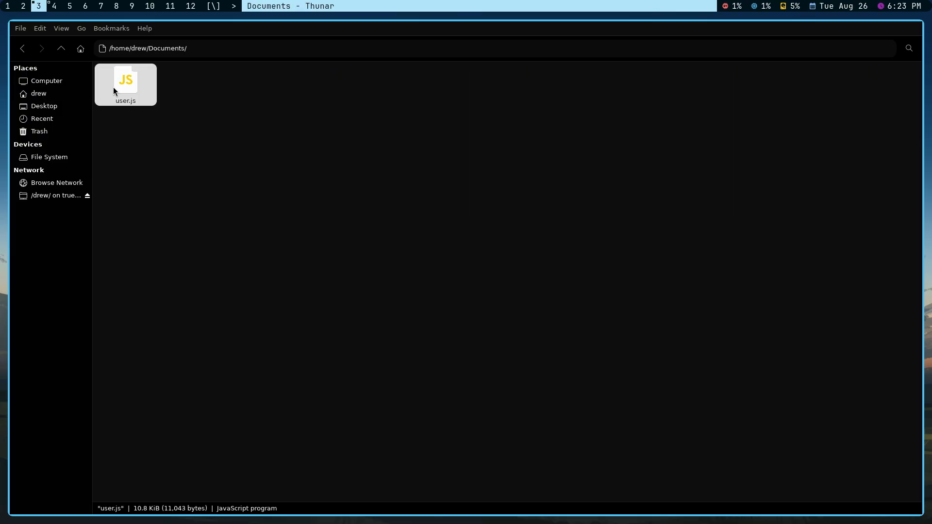
right_click(126, 84)
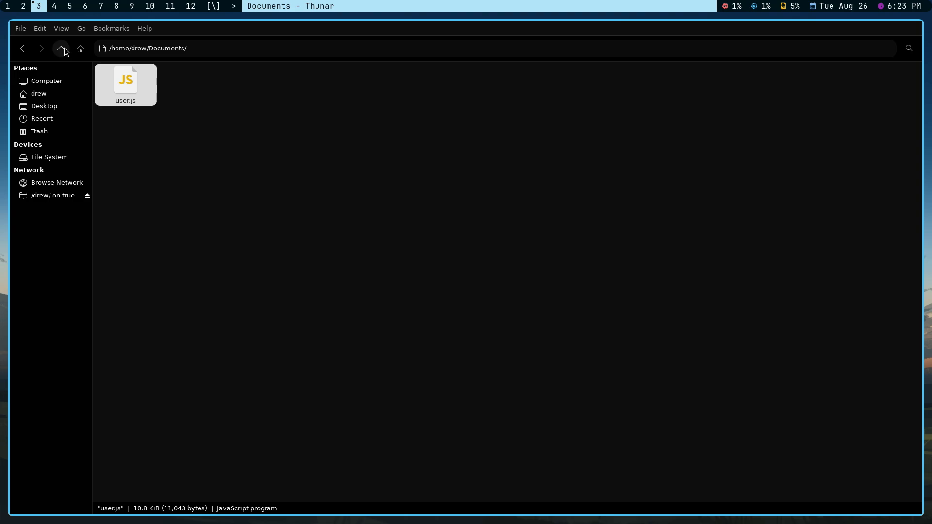
left_click(62, 49)
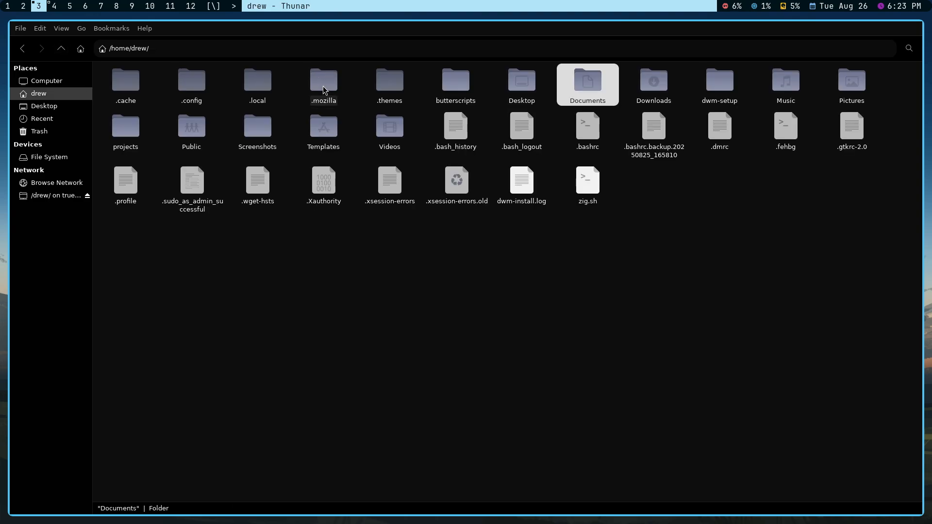
Empty the .mozilla/firefox/9gwg4u97.default-esr profile folder and paste user.js into it
double_click(324, 83)
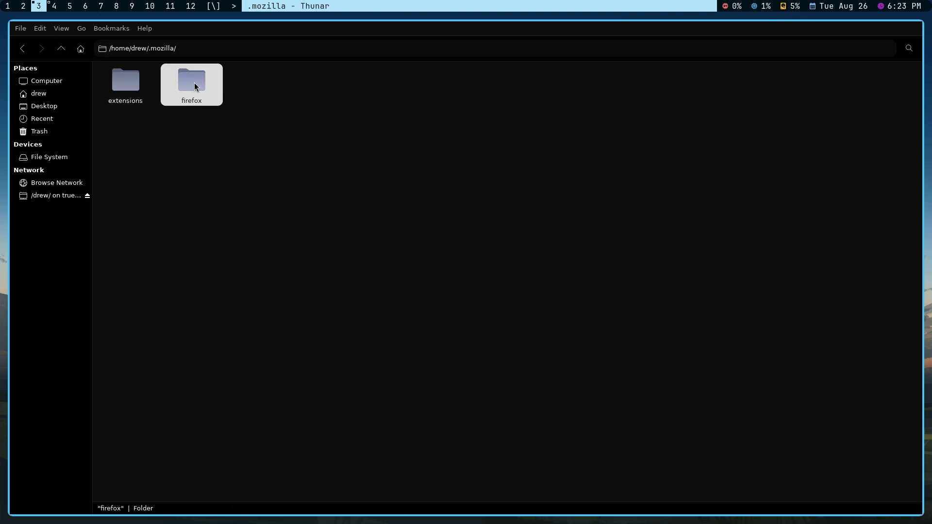
double_click(191, 81)
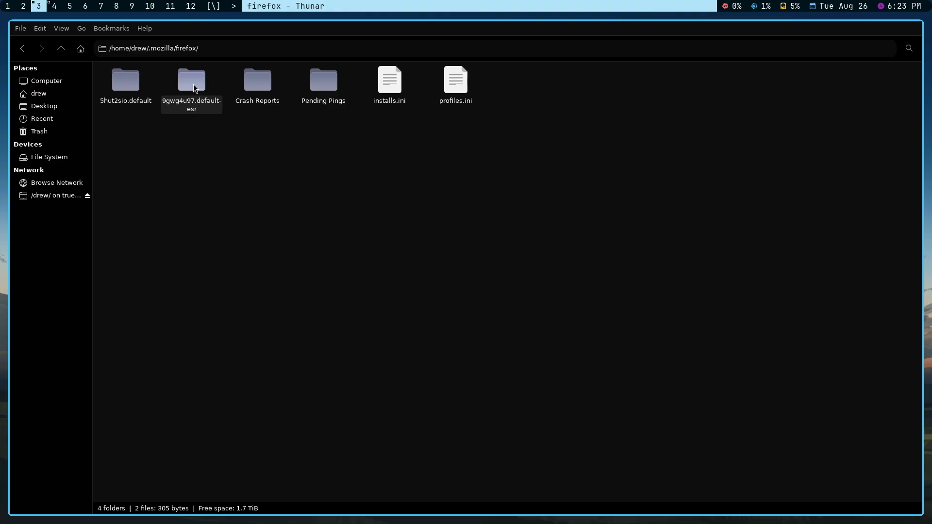
double_click(191, 80)
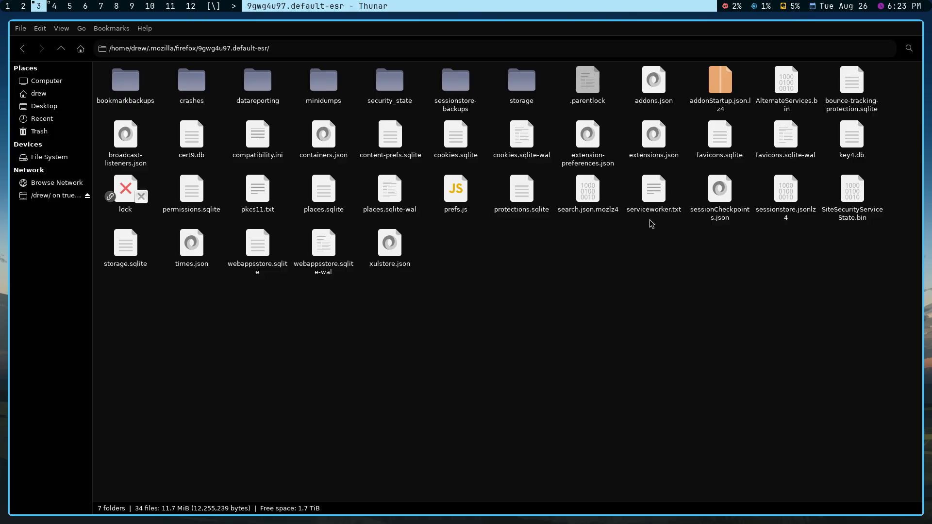
key("ctrl+a")
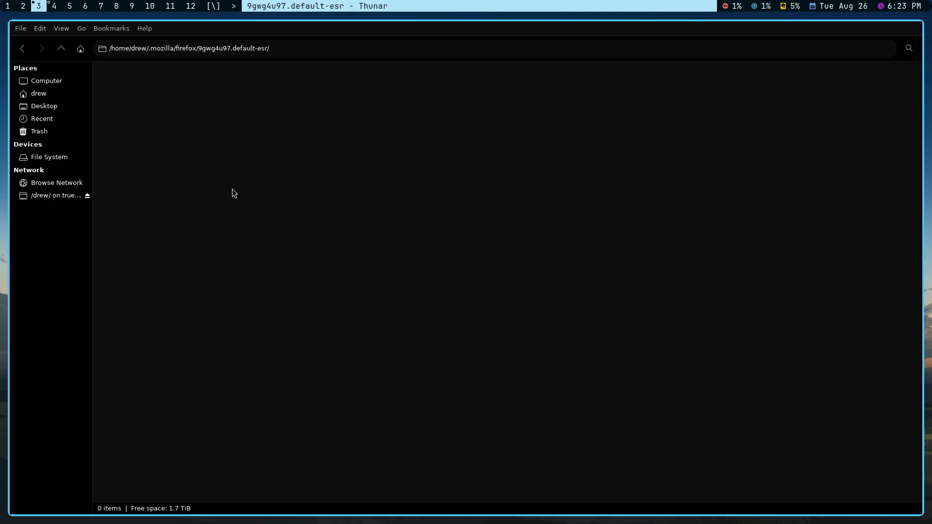
right_click(232, 192)
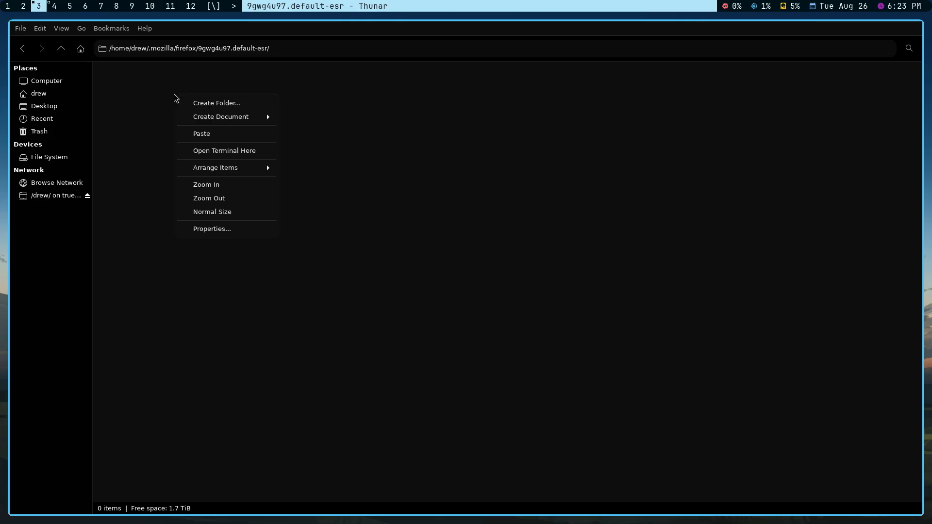
mouse_move(202, 134)
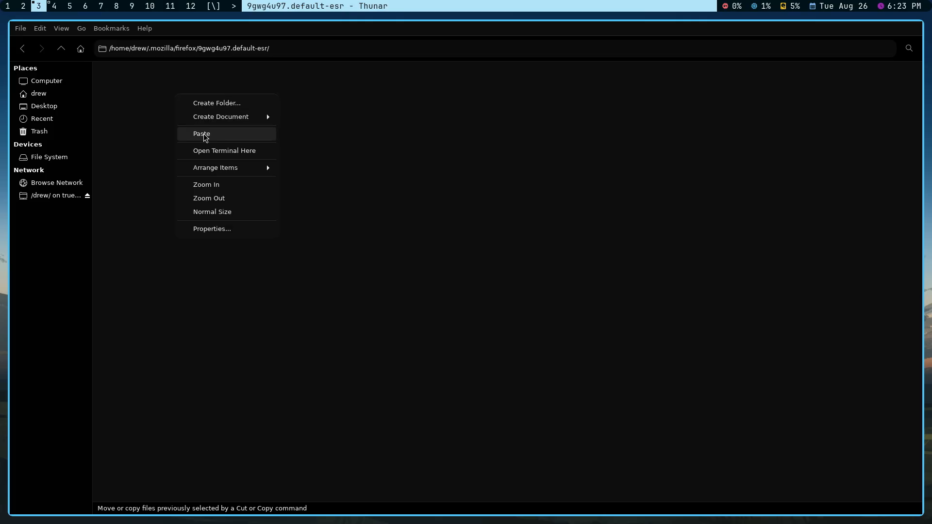
left_click(202, 133)
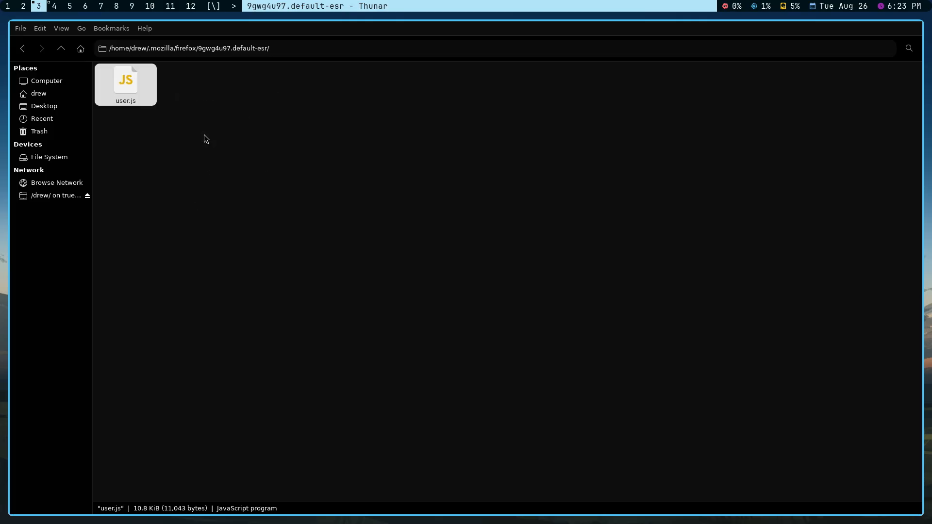
mouse_move(674, 112)
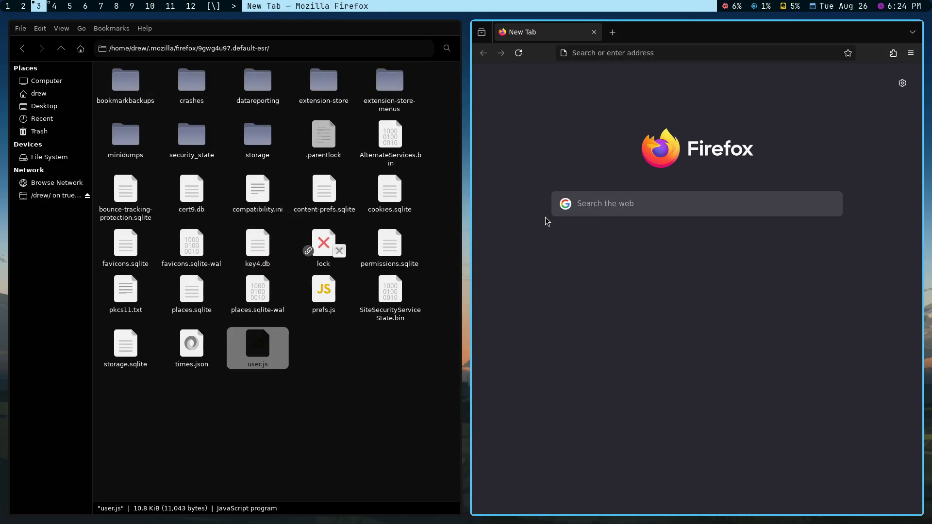
mouse_move(688, 360)
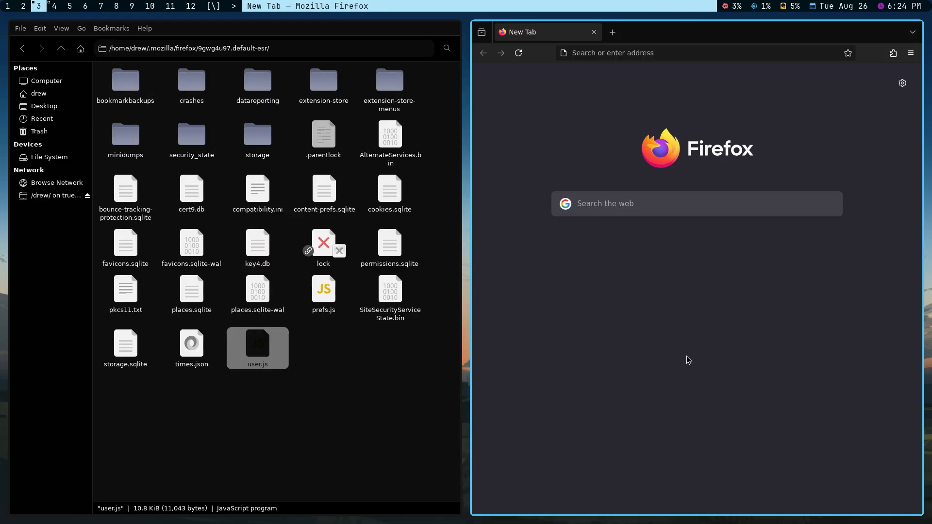
mouse_move(773, 226)
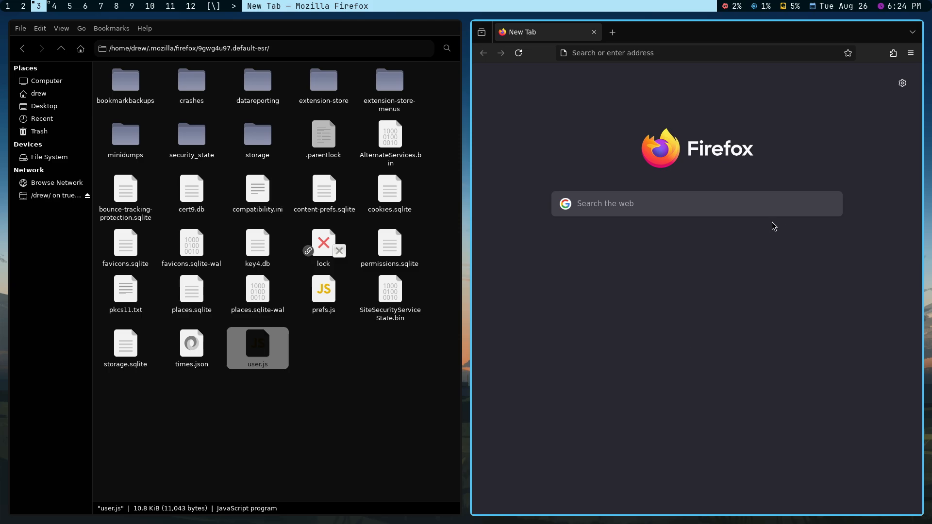
mouse_move(875, 56)
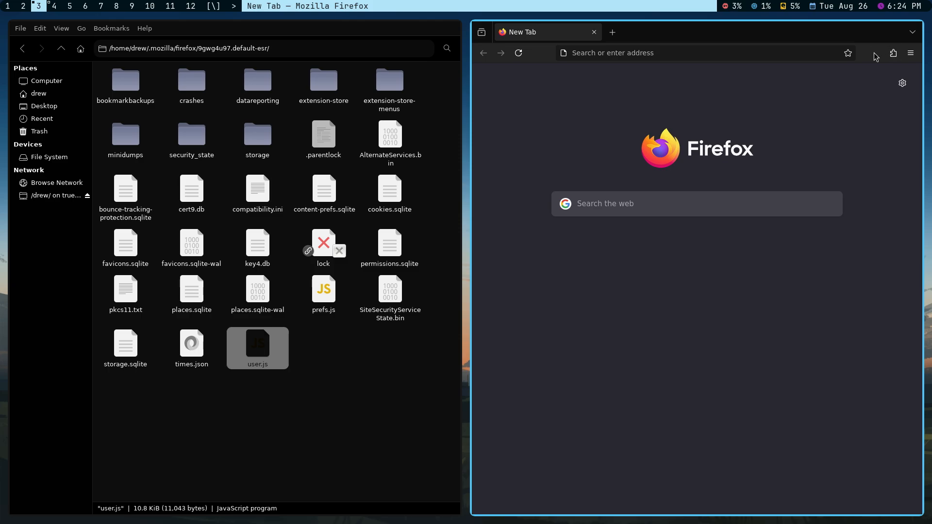
mouse_move(910, 53)
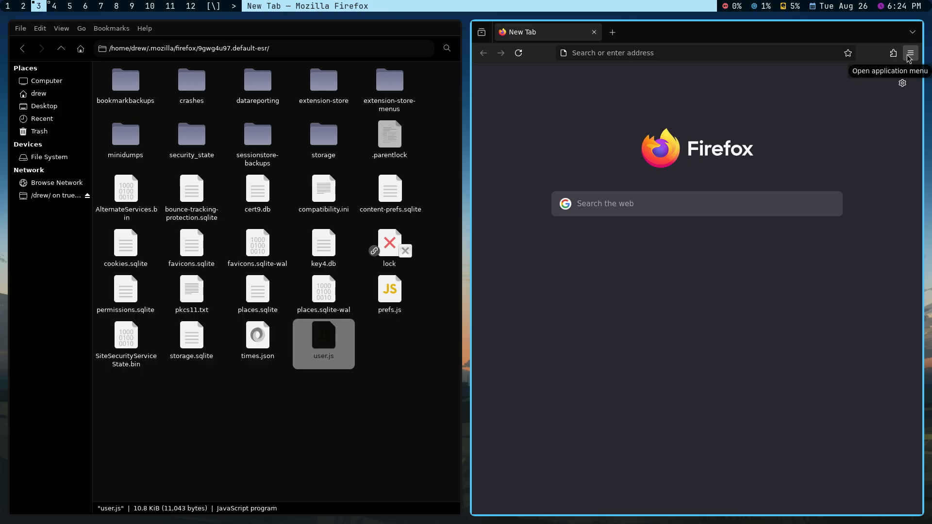
mouse_move(541, 97)
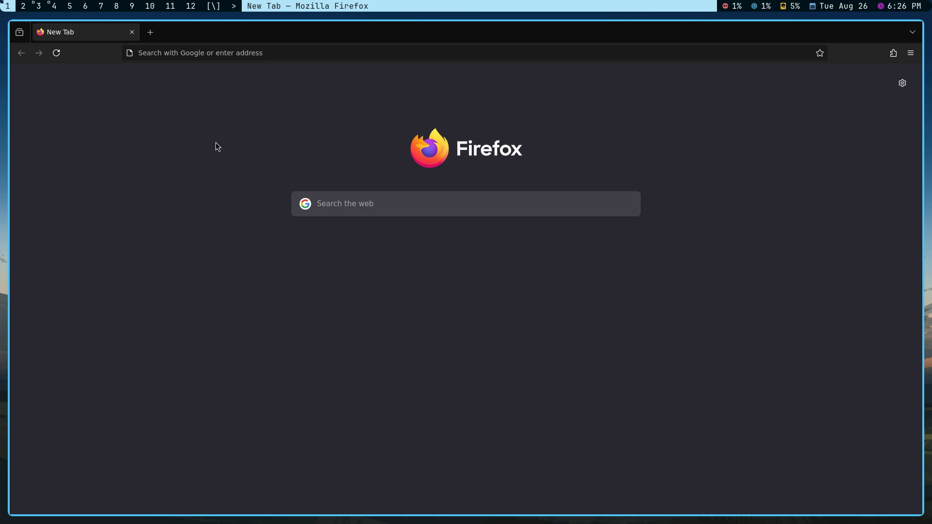
mouse_move(541, 197)
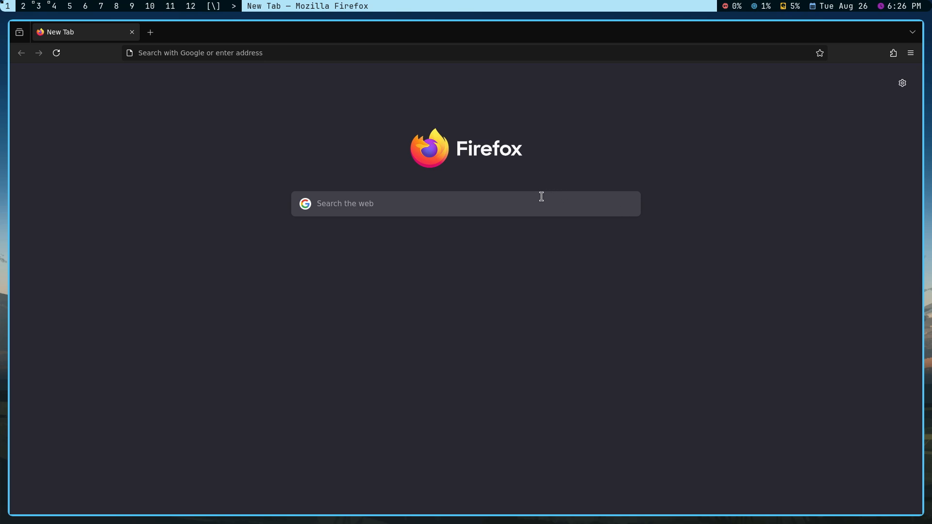
mouse_move(264, 178)
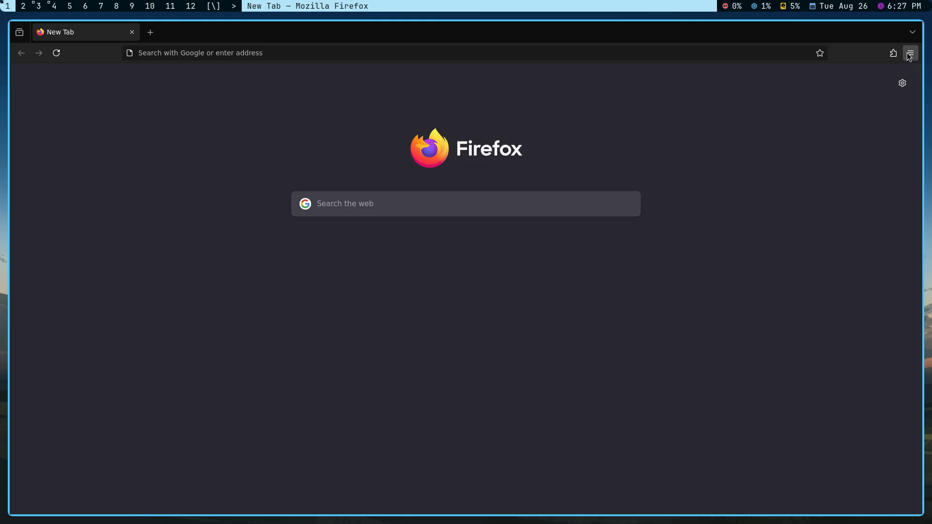
View Settings > Privacy & Security to confirm Enhanced Tracking Protection is set to Strict
left_click(910, 52)
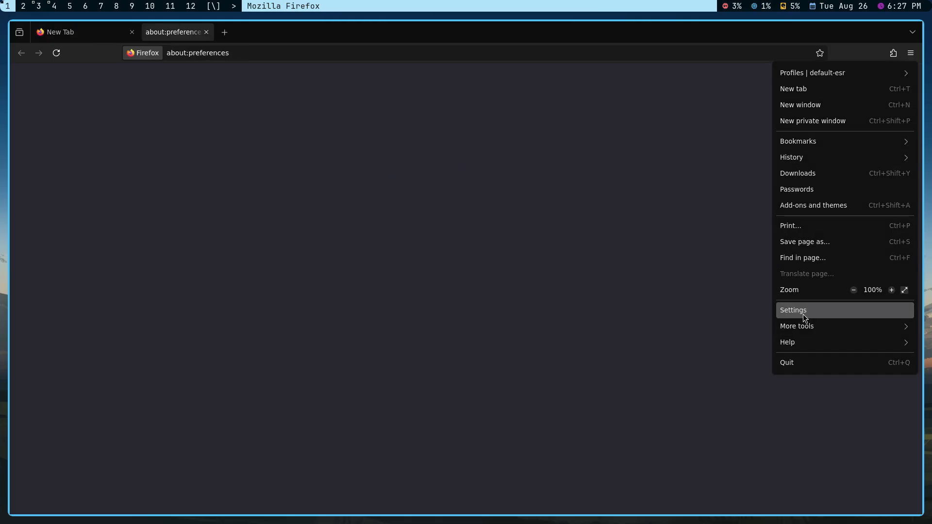
left_click(793, 309)
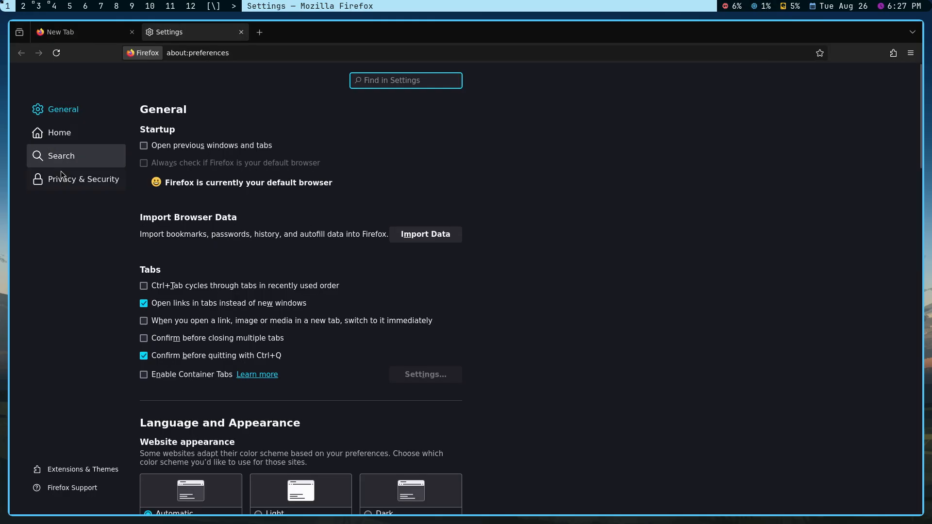
left_click(83, 179)
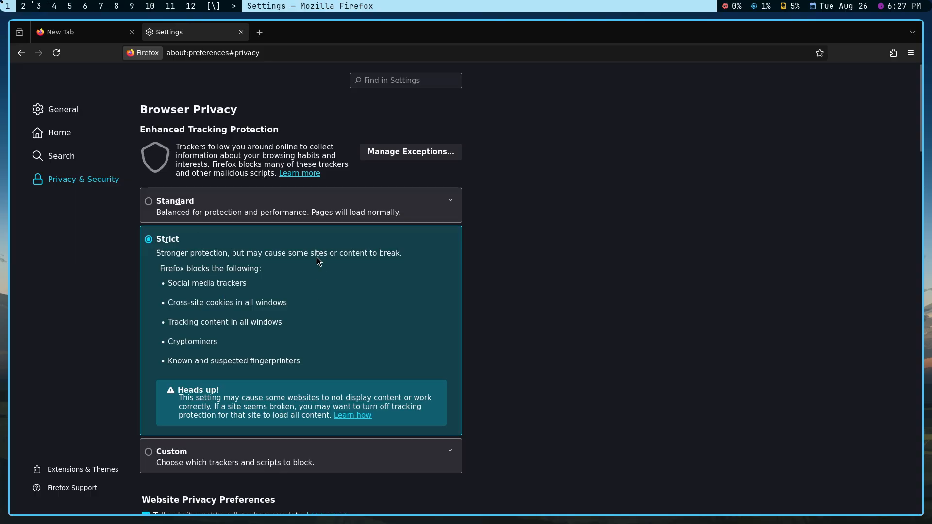
scroll("down", 3)
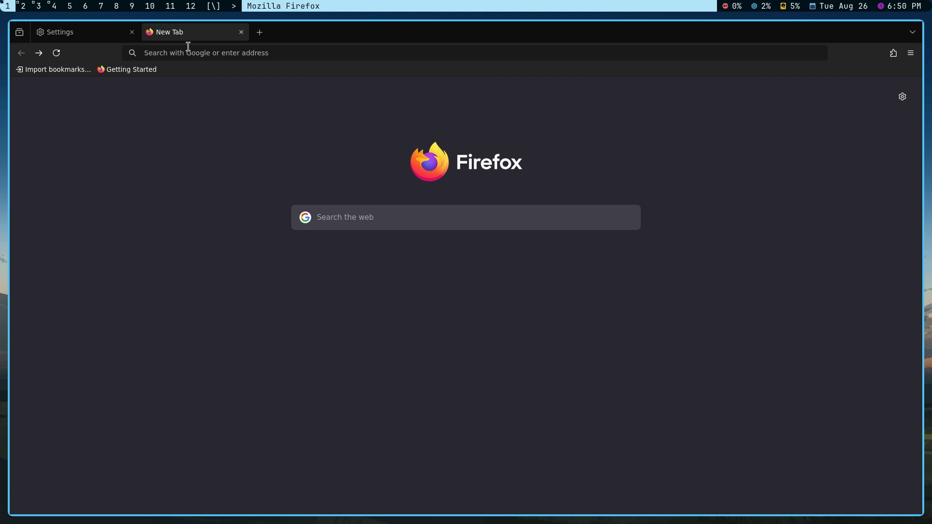
Search 'baseball' from the address bar using the default Google engine
type("b")
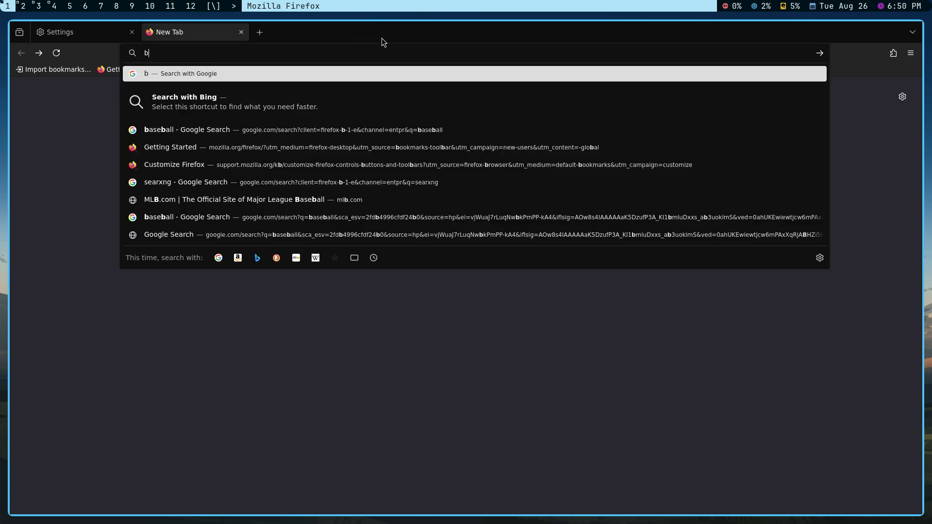
type("aseball")
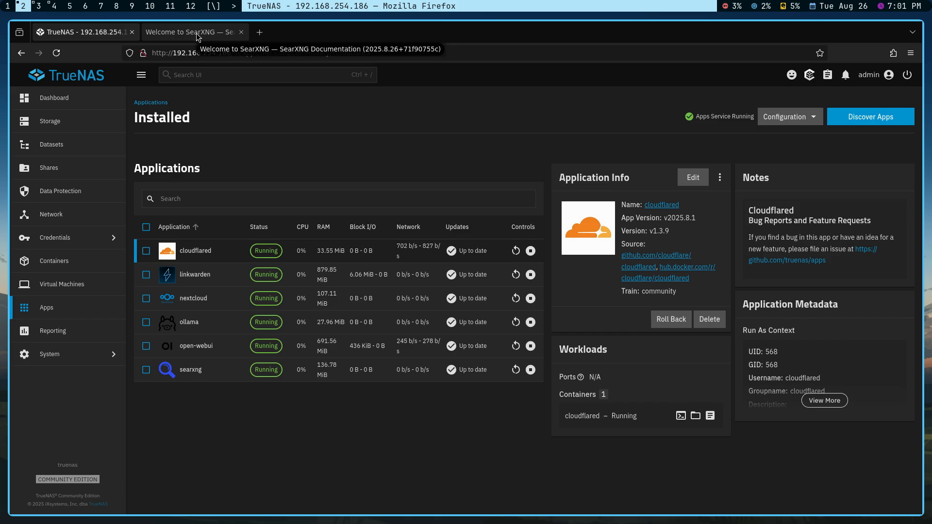
Glance at the SearXNG docs, then launch the searxng app's web portal from TrueNAS Installed Applications
left_click(191, 31)
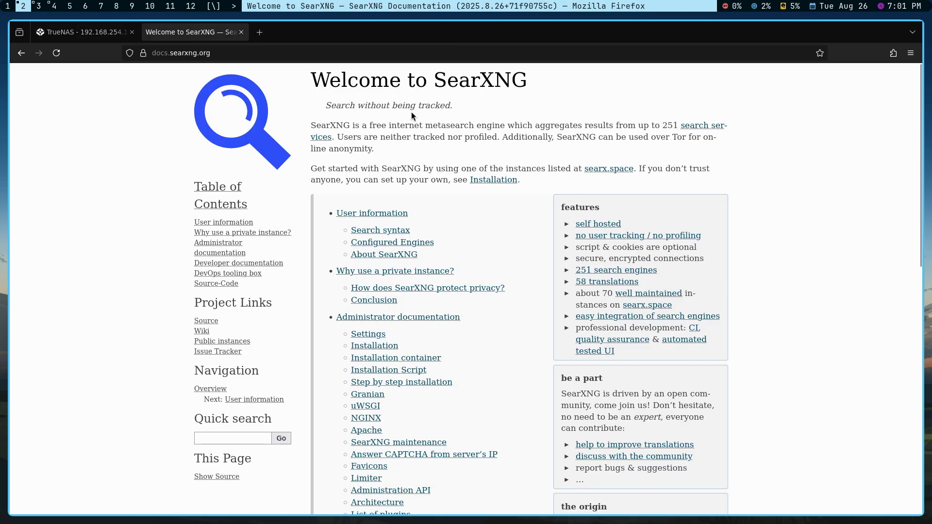
mouse_move(606, 236)
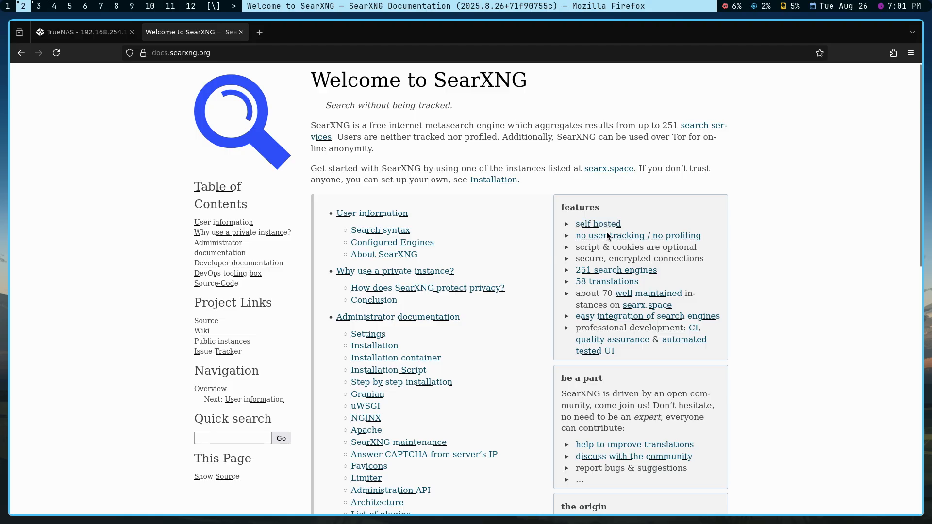
mouse_move(613, 271)
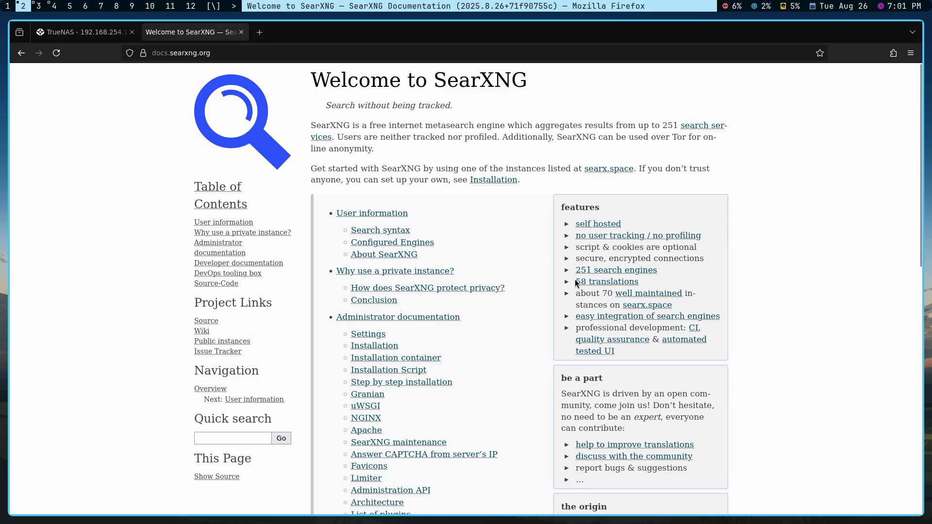
mouse_move(605, 282)
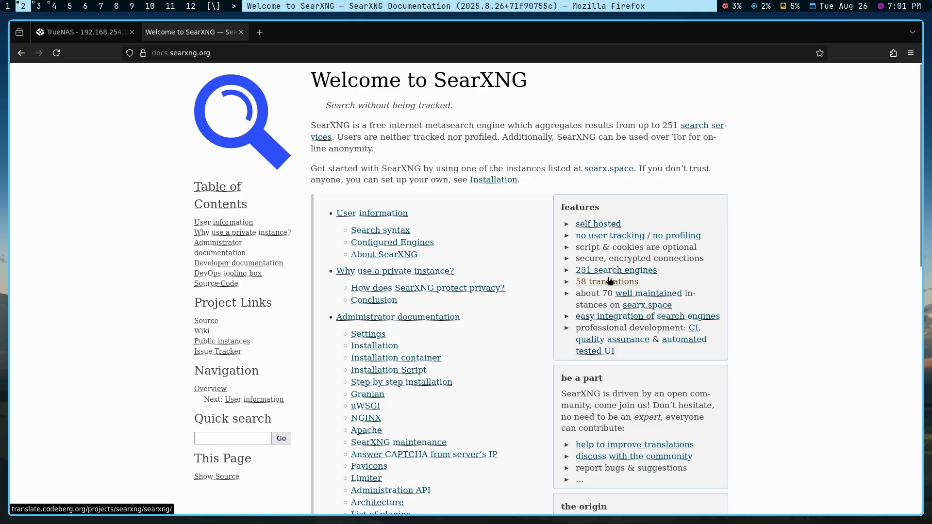
mouse_move(112, 38)
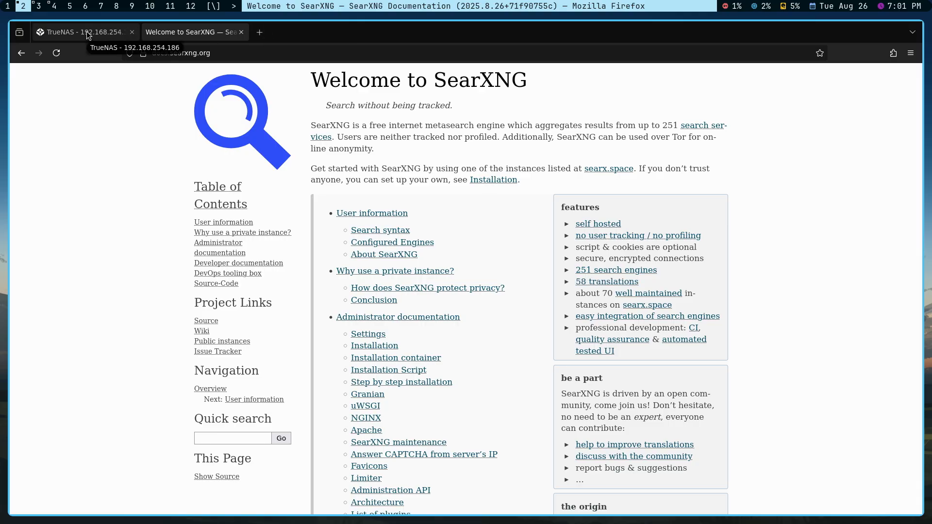
left_click(84, 31)
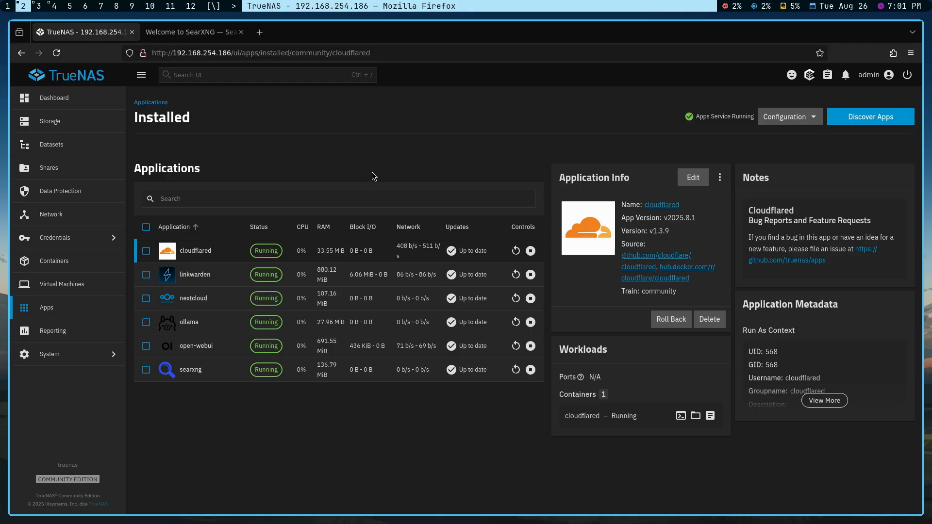
mouse_move(474, 239)
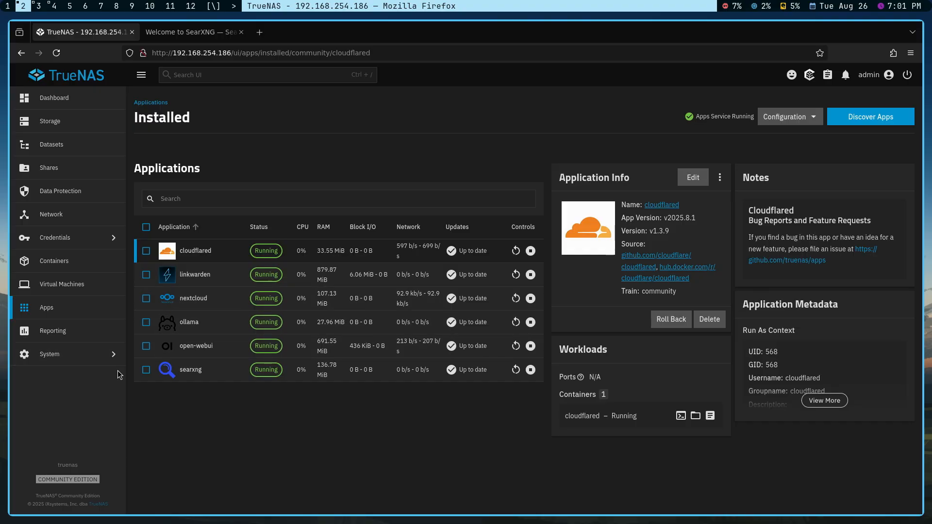
left_click(258, 32)
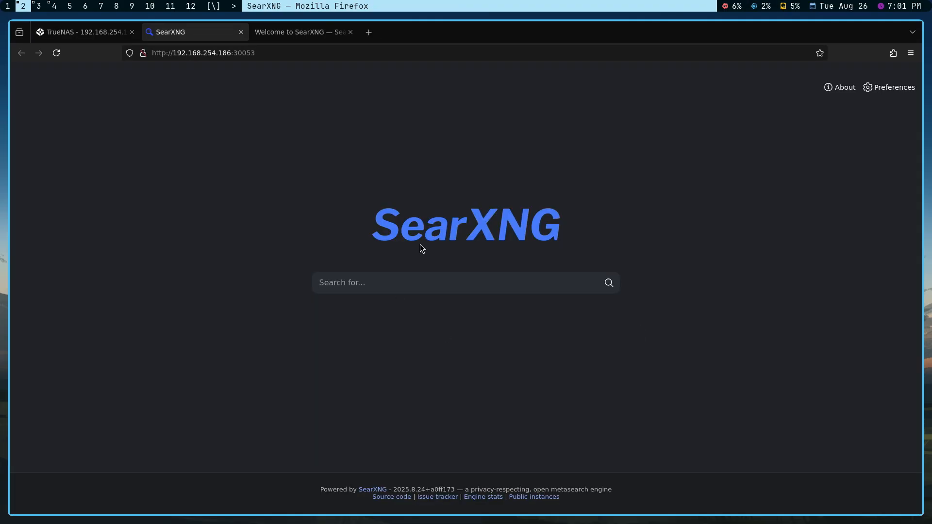
Search 'baseball' on the self-hosted SearXNG, review the results, then go to its Preferences
type("baseball")
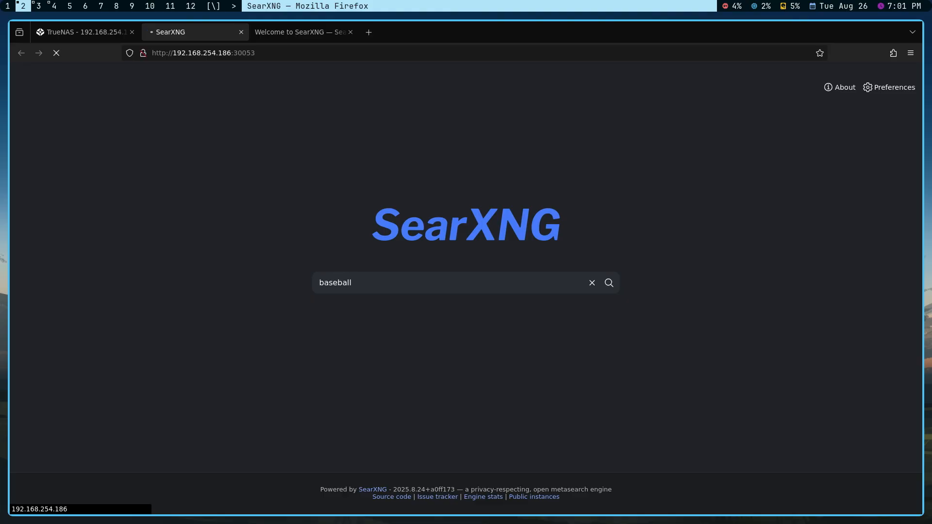
left_click(608, 282)
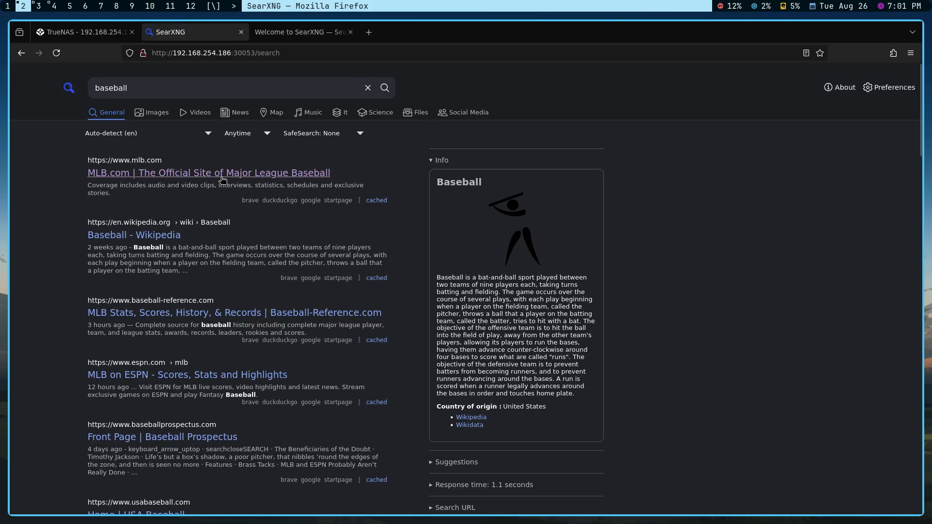
mouse_move(132, 188)
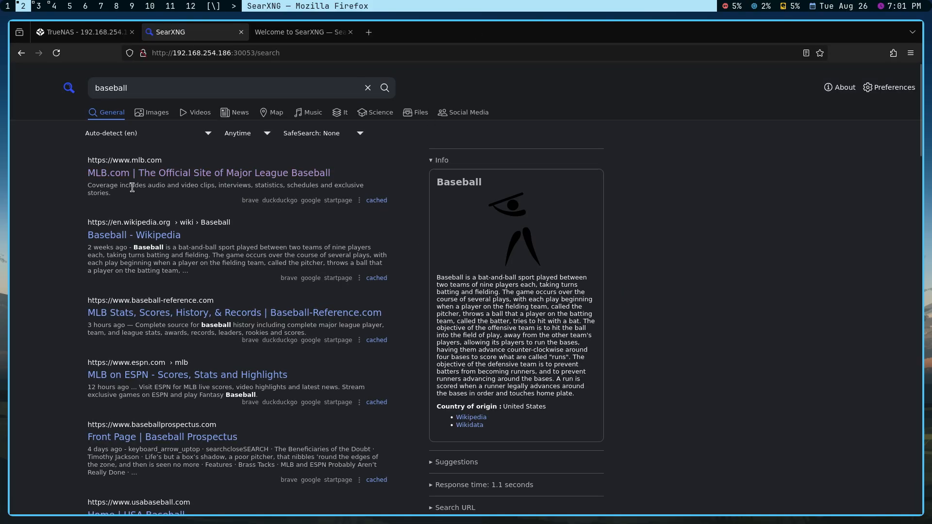
scroll("down", 3)
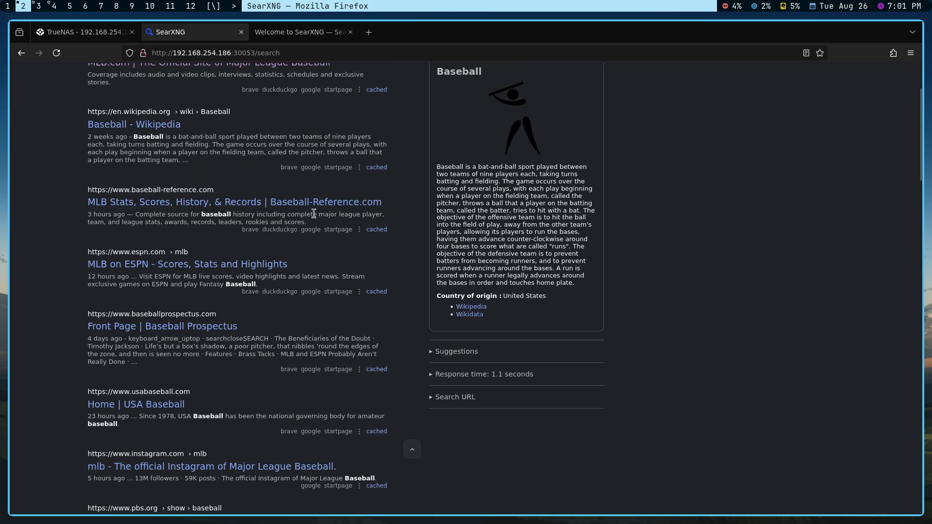
scroll("up", 3)
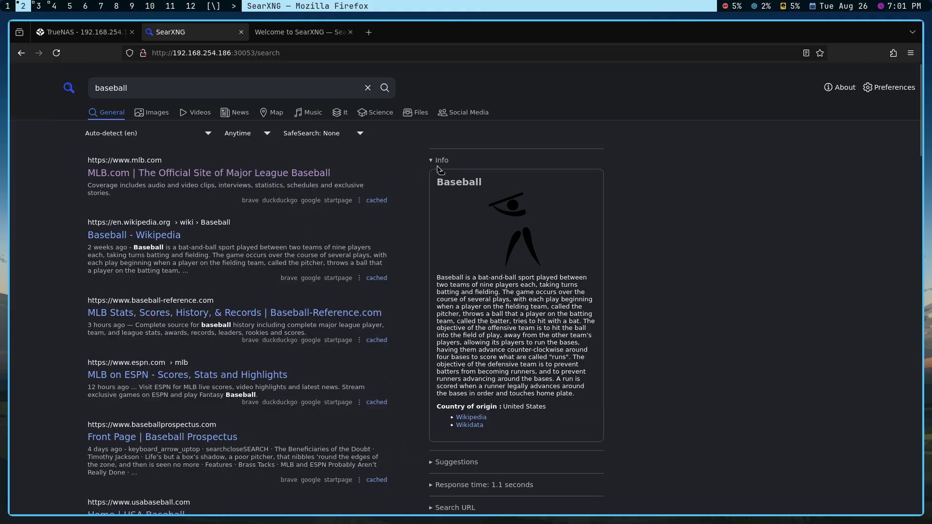
mouse_move(902, 91)
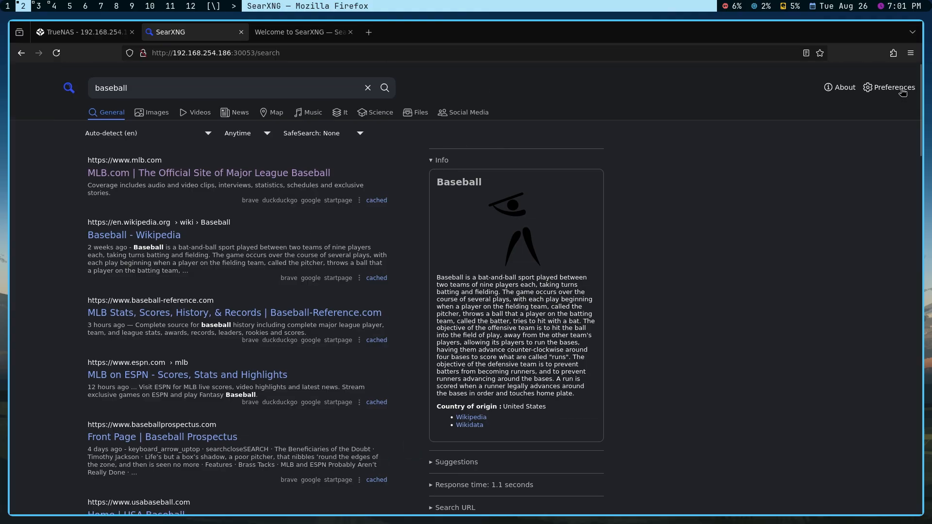
left_click(892, 88)
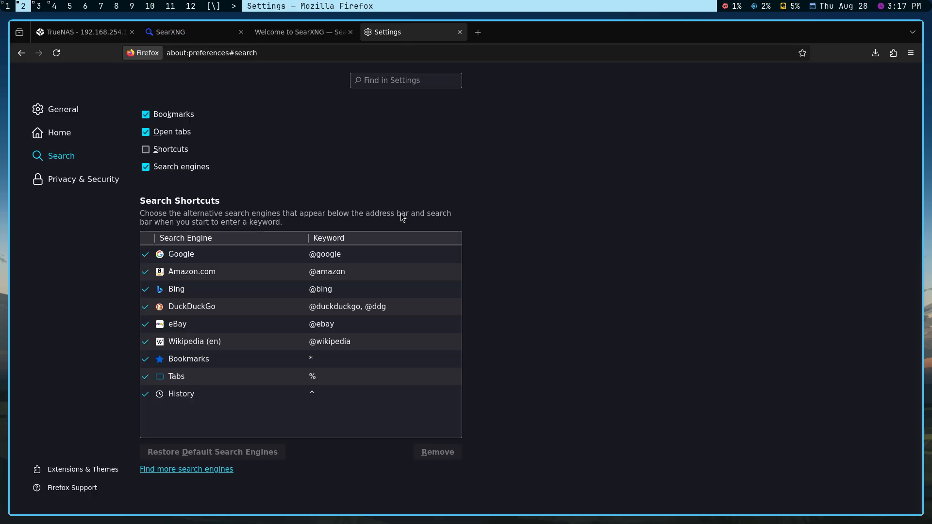
Inspect the Amazon, Google and Bing rows in the Search Shortcuts table and the Default Search Engine section
left_click(192, 272)
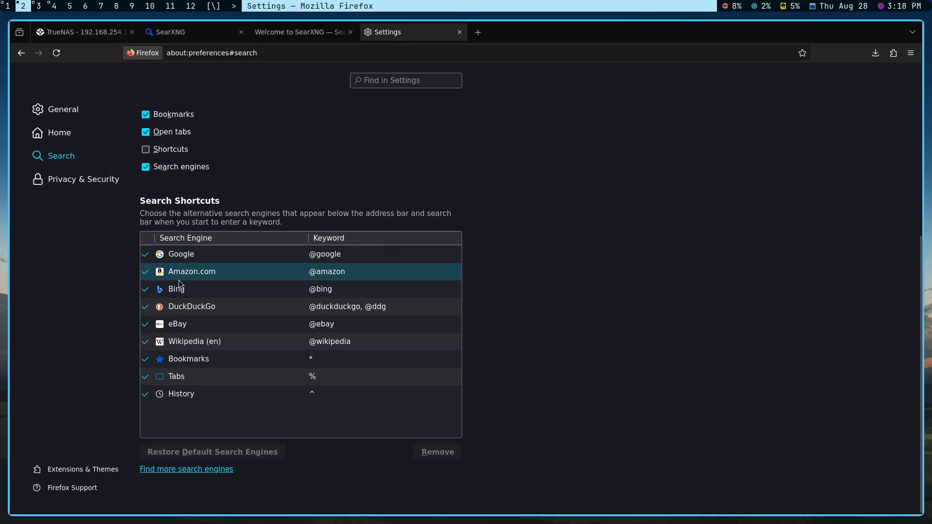
left_click(181, 254)
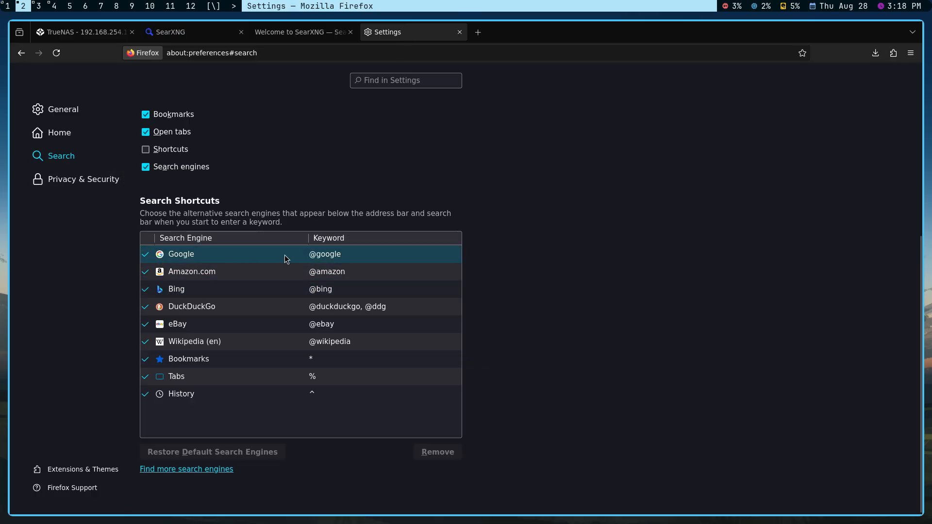
scroll("up", 3)
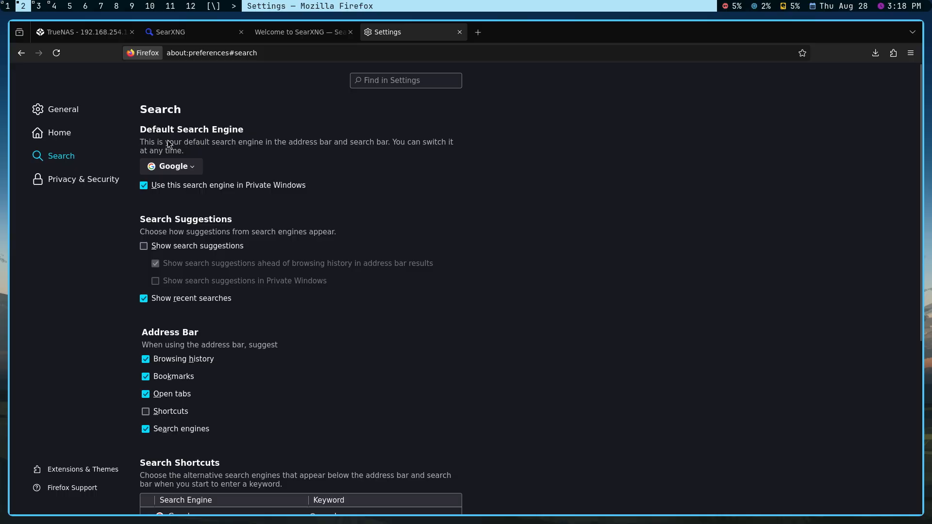
scroll("down", 3)
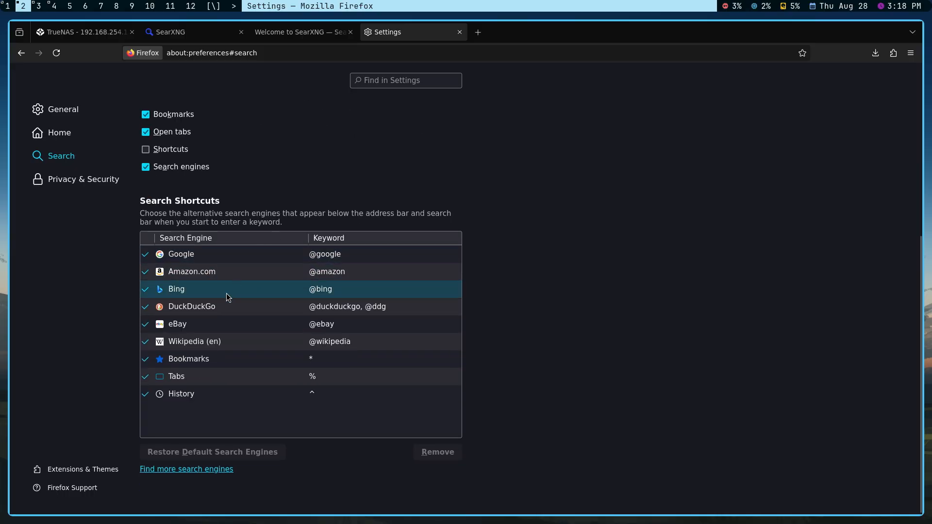
left_click(180, 253)
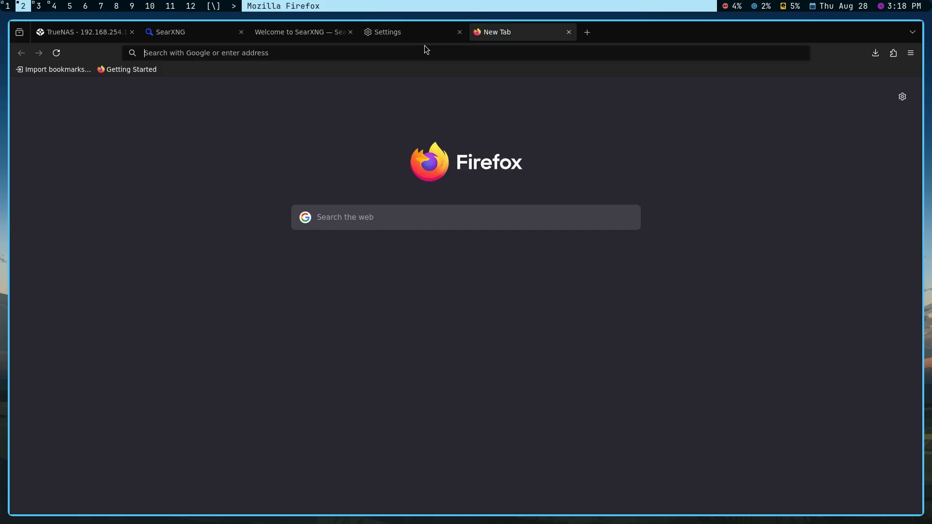
type("@")
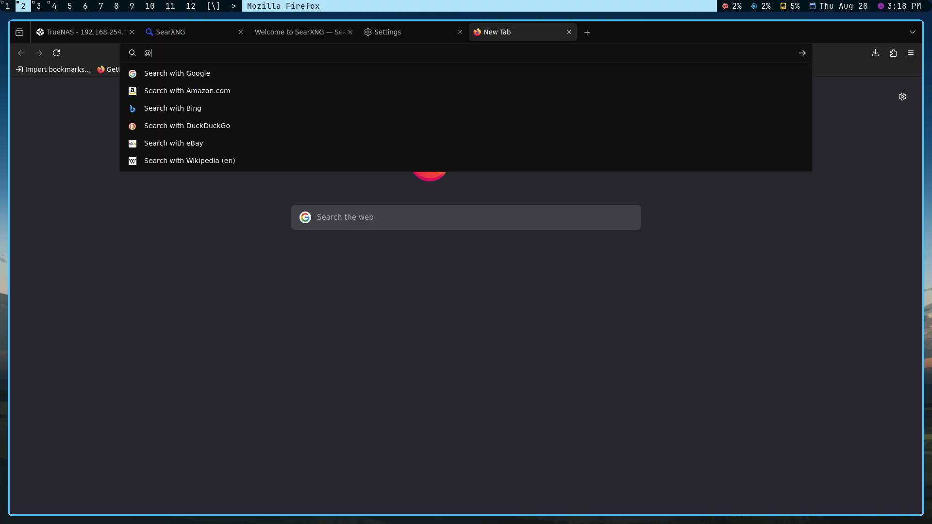
type("ddg")
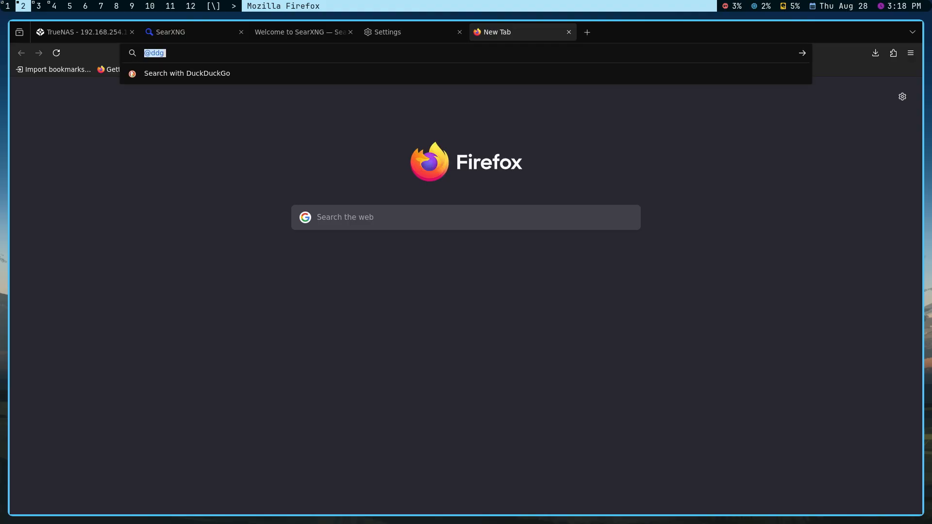
type("baseball&ia=web&ia_state_baseball=league%3Amlb")
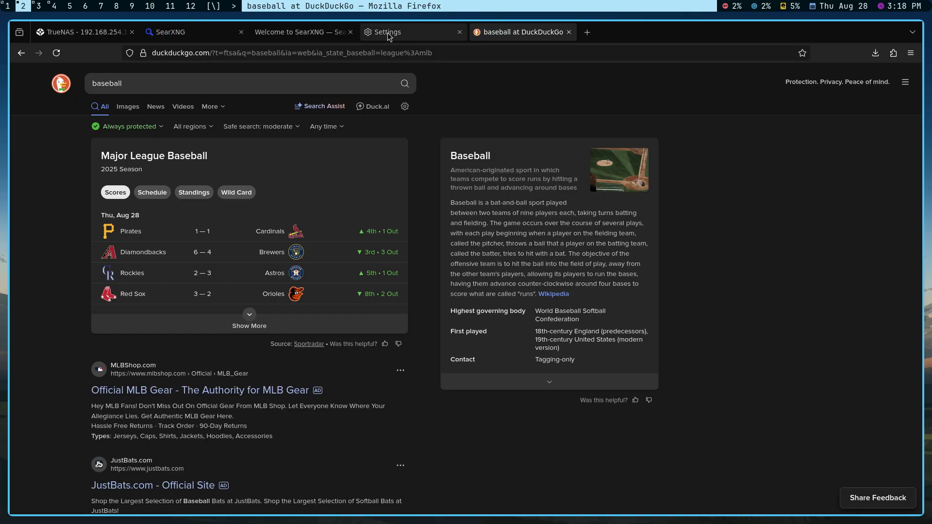
left_click(385, 31)
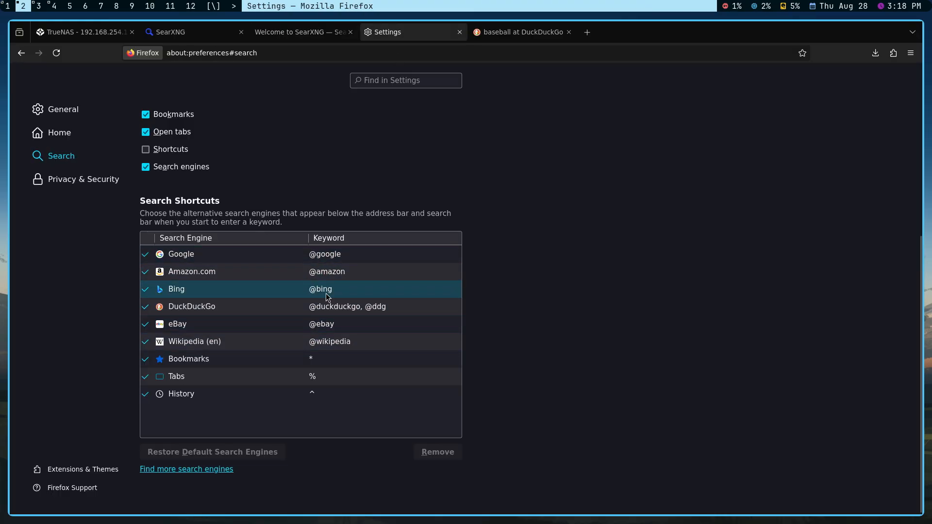
mouse_move(337, 340)
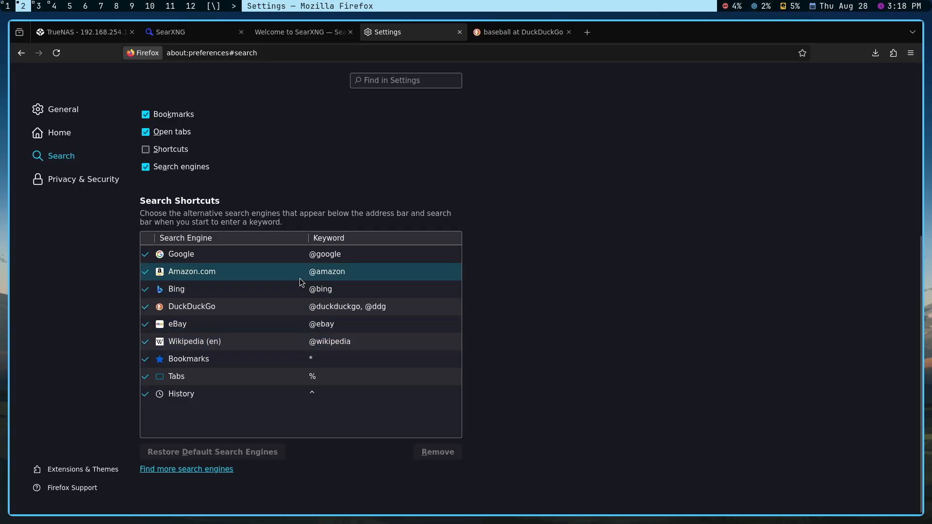
mouse_move(296, 284)
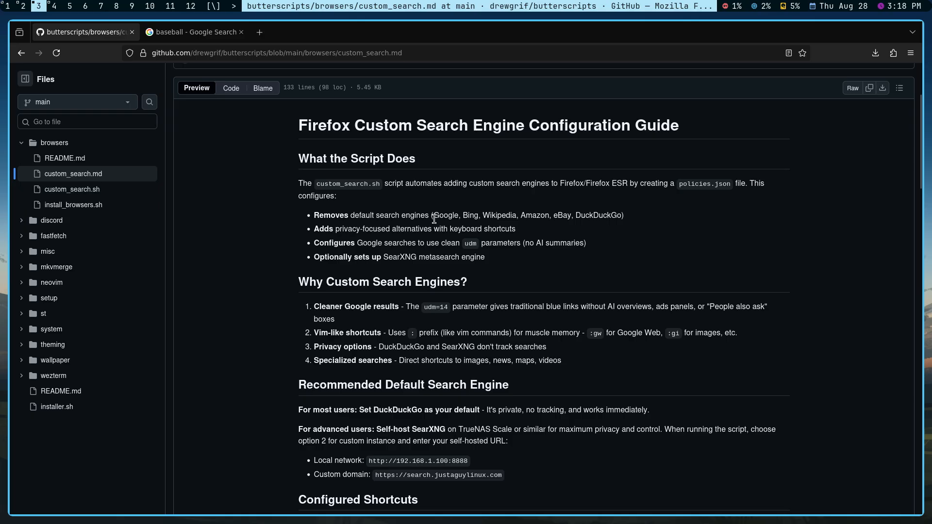
scroll("down", 3)
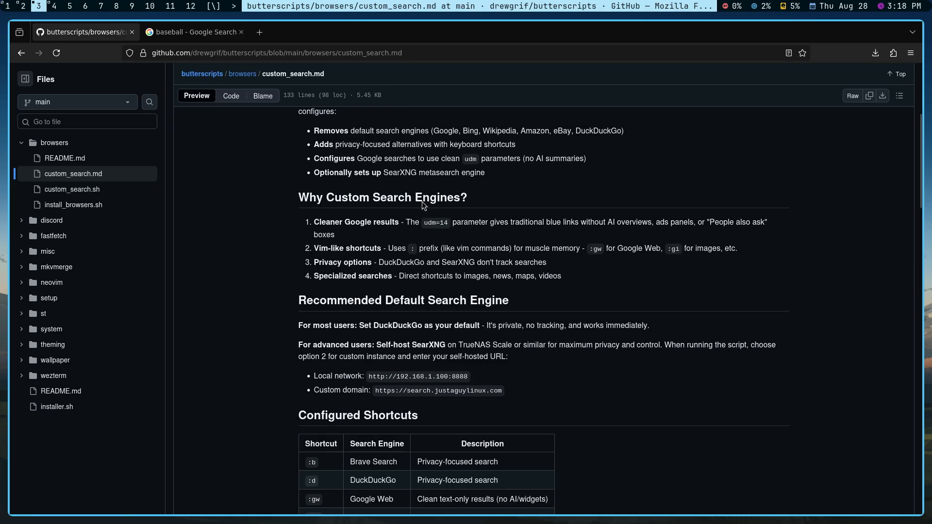
scroll("down", 3)
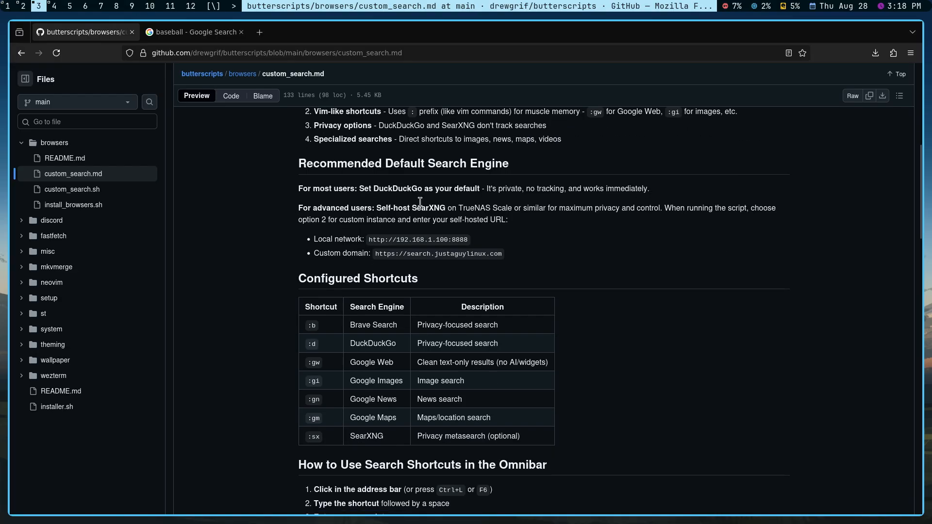
scroll("down", 3)
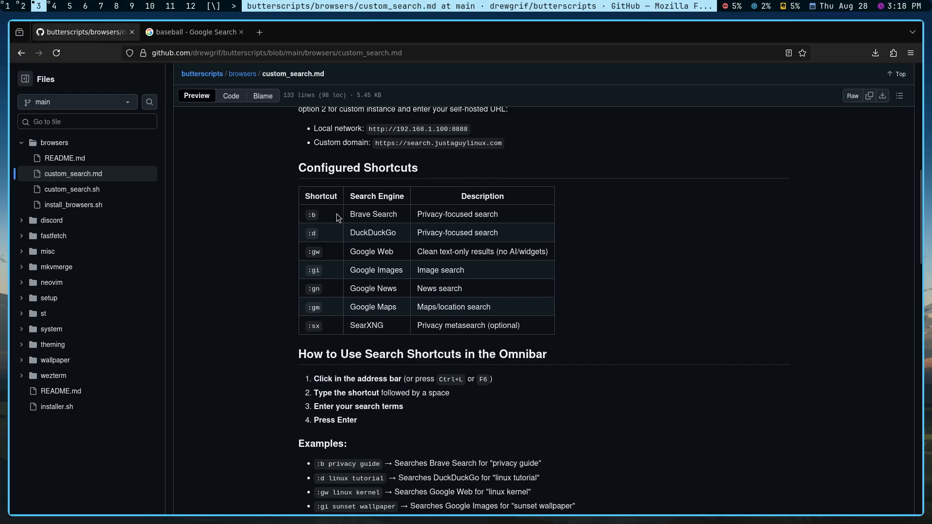
mouse_move(536, 225)
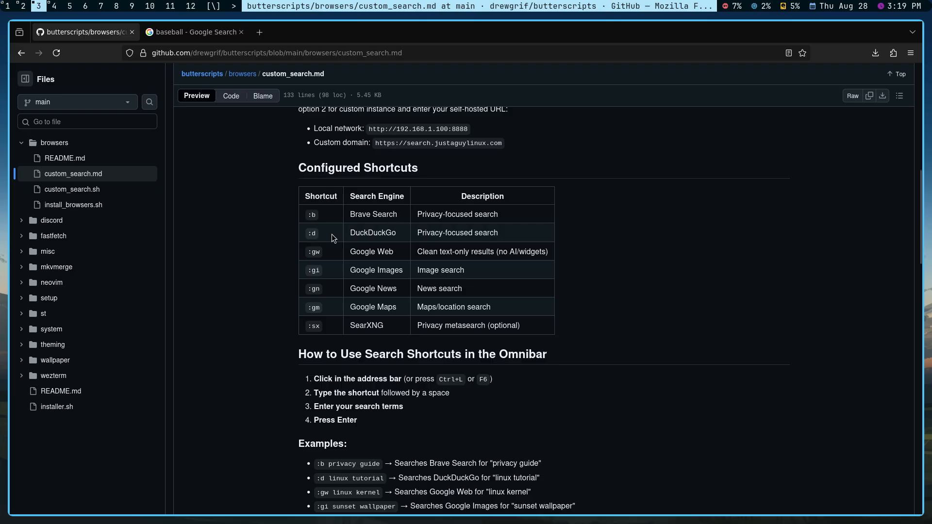
scroll("down", 3)
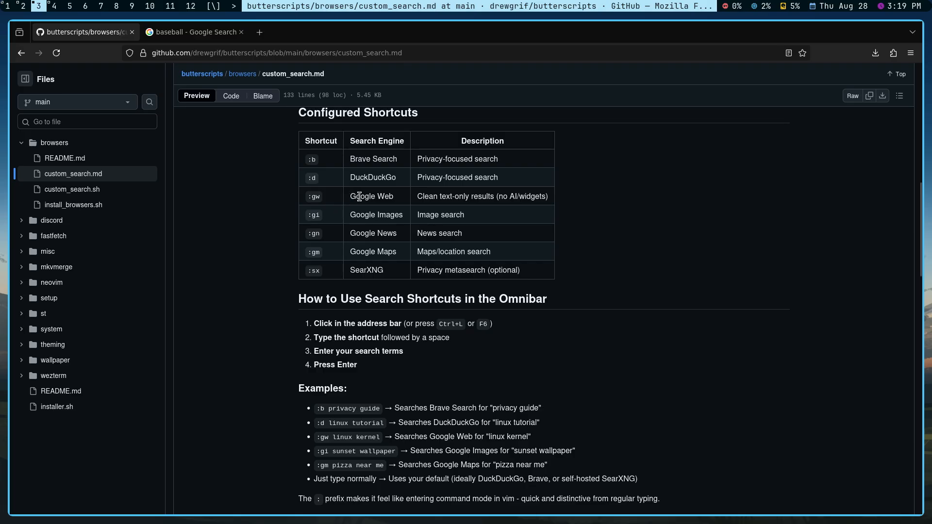
mouse_move(347, 204)
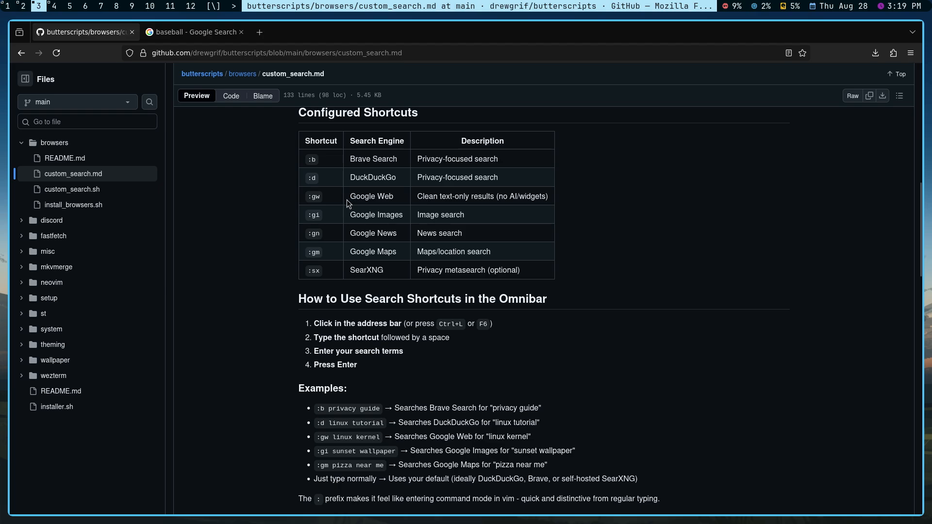
mouse_move(339, 210)
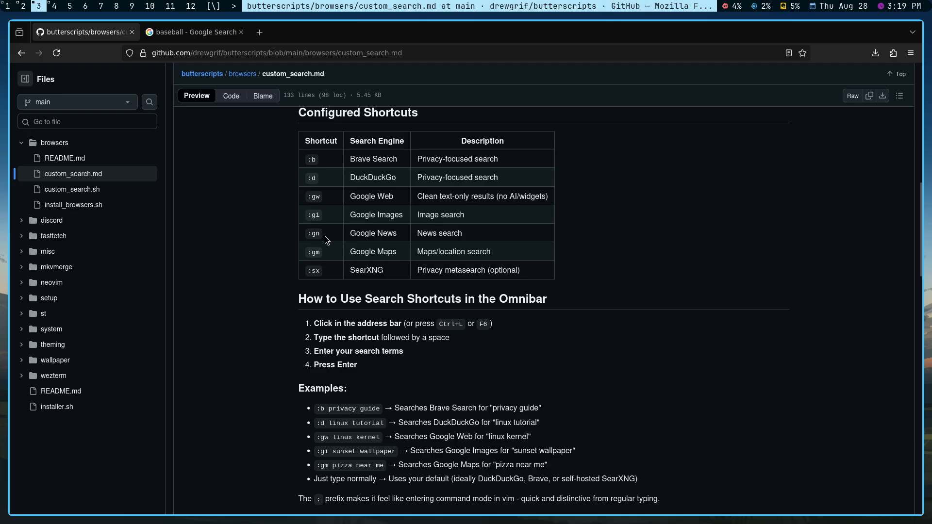
mouse_move(325, 257)
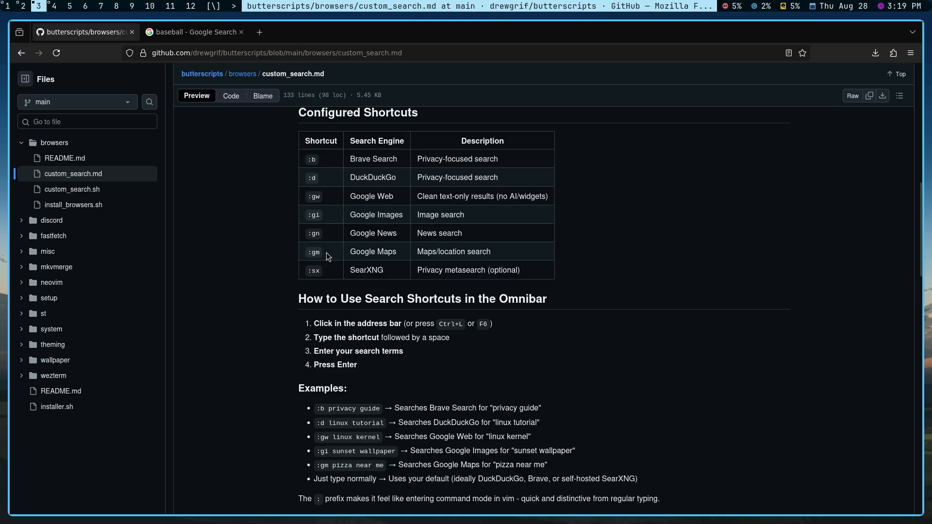
mouse_move(326, 212)
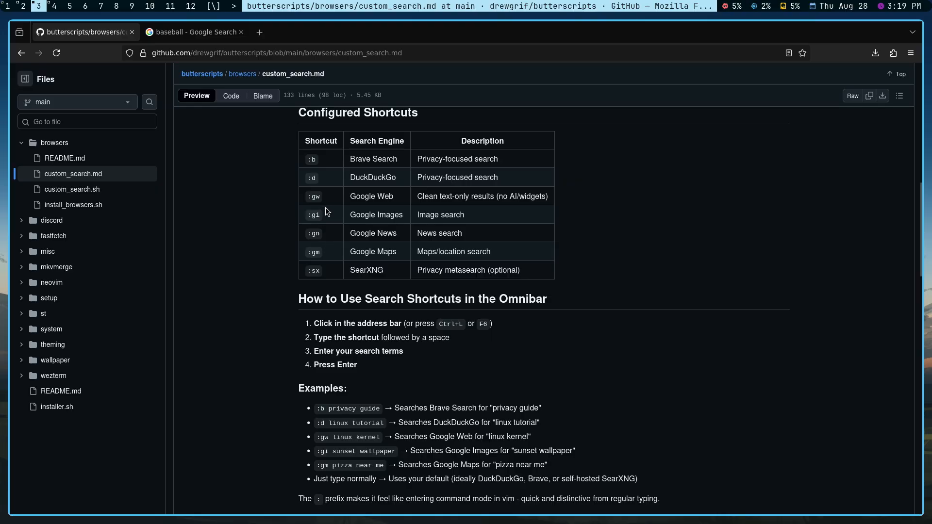
mouse_move(326, 260)
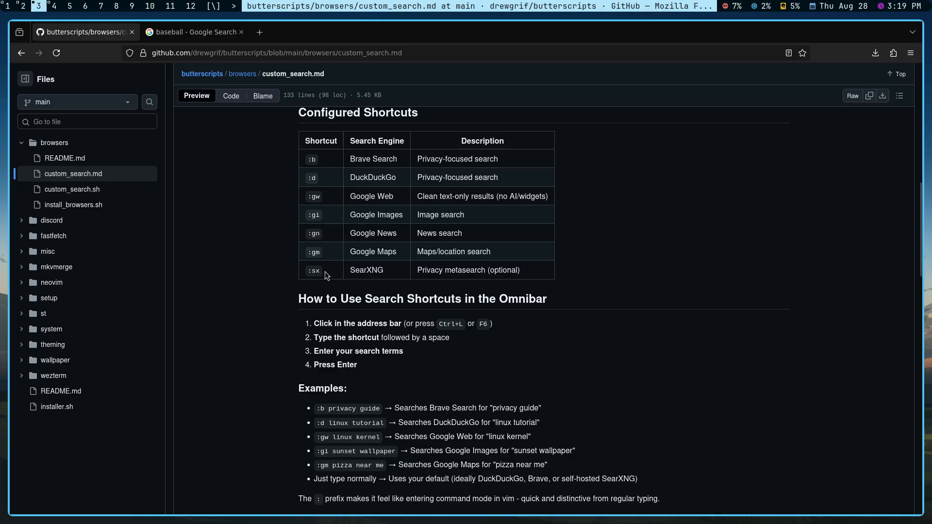
mouse_move(446, 271)
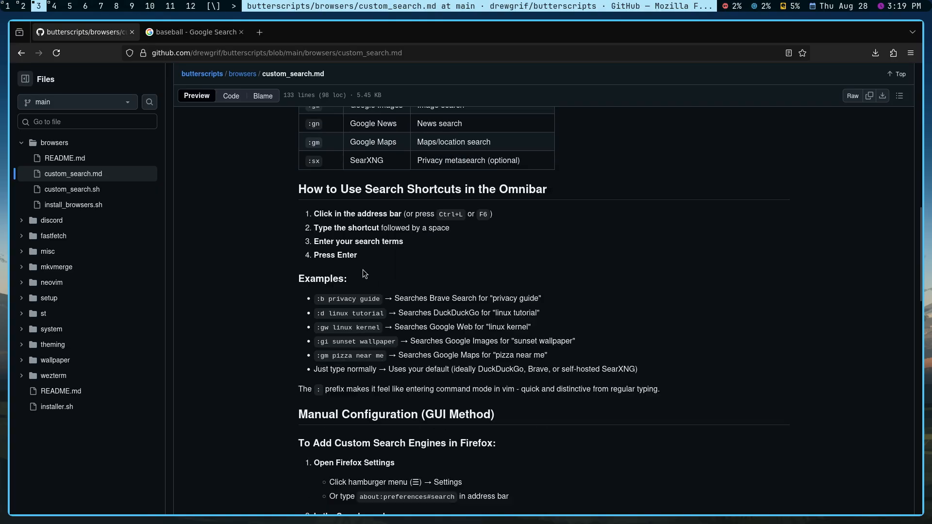
scroll("down", 3)
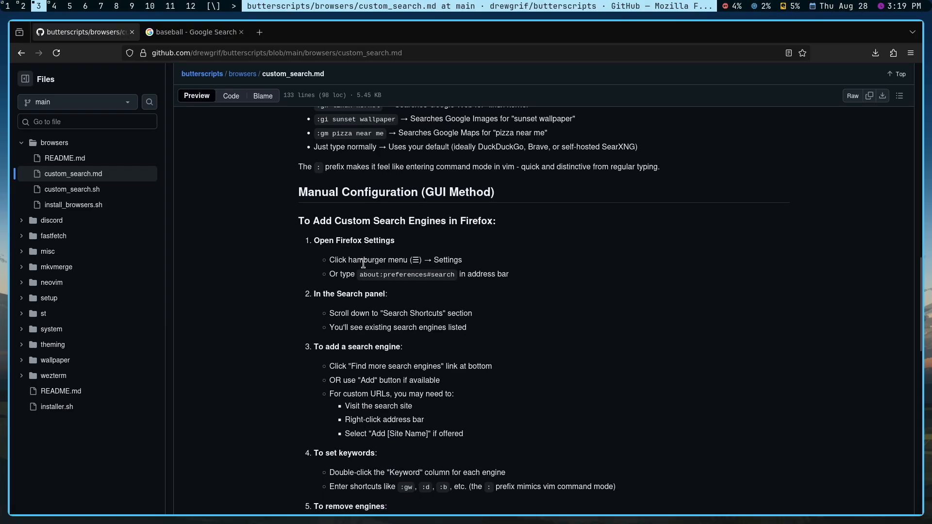
scroll("down", 3)
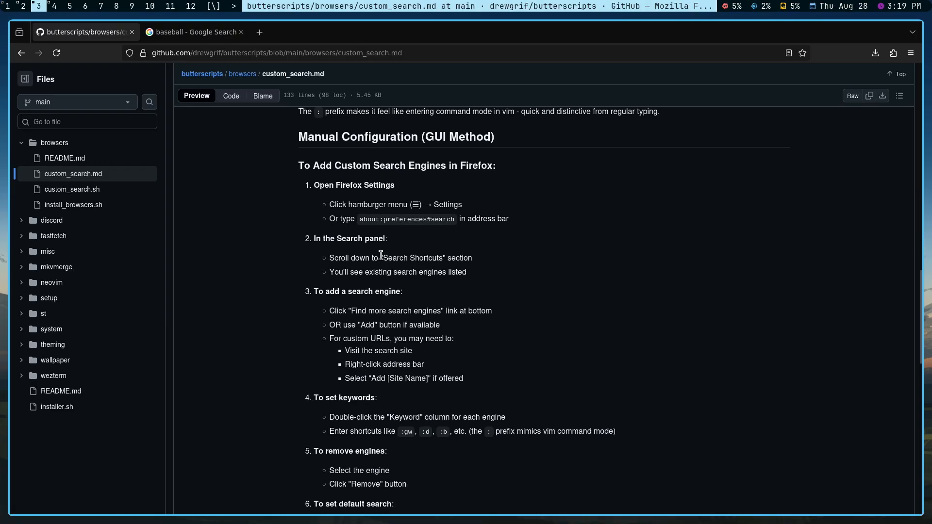
mouse_move(395, 254)
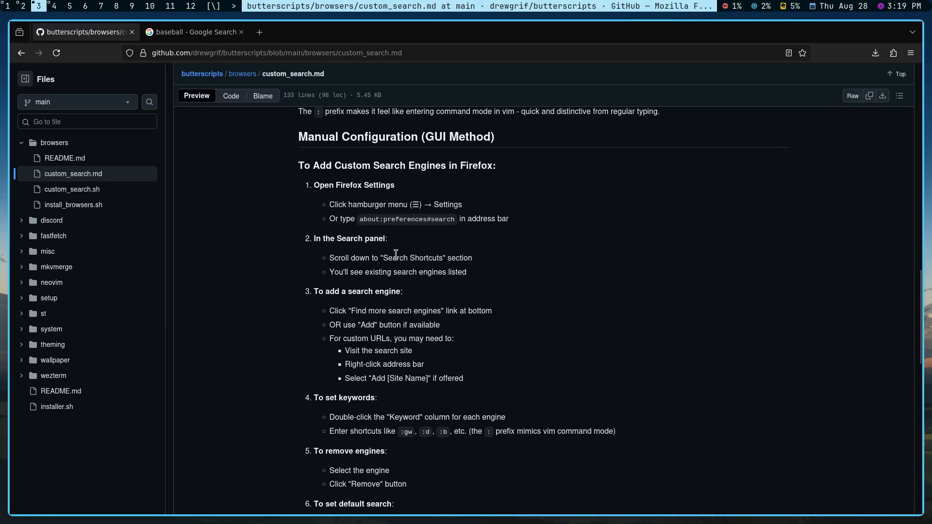
scroll("down", 3)
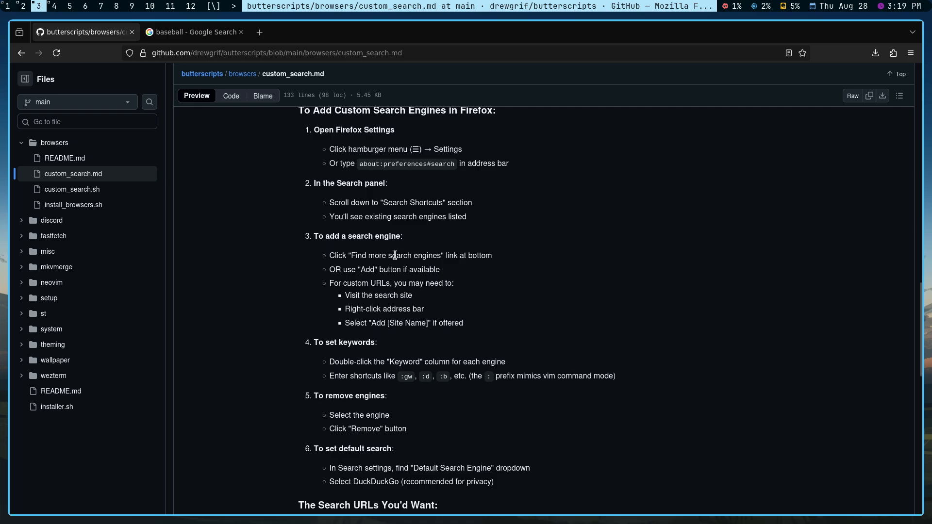
scroll("down", 3)
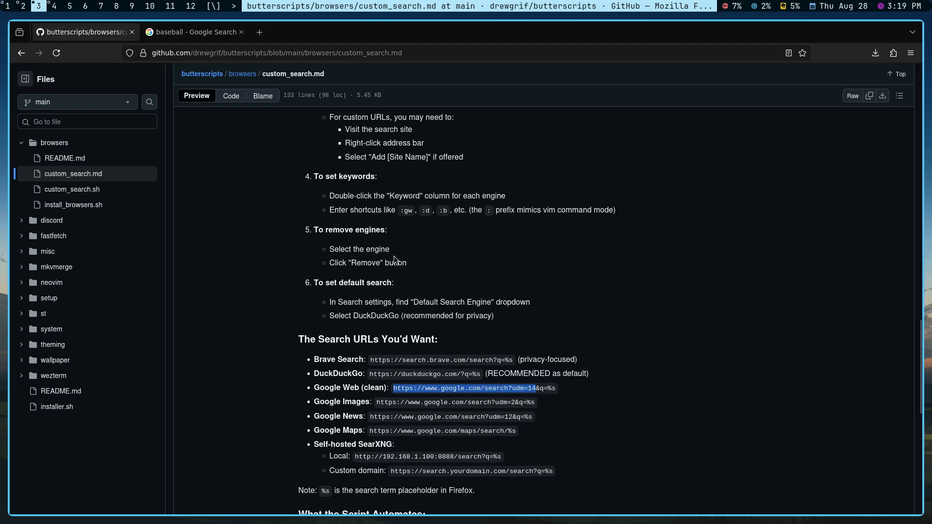
scroll("down", 3)
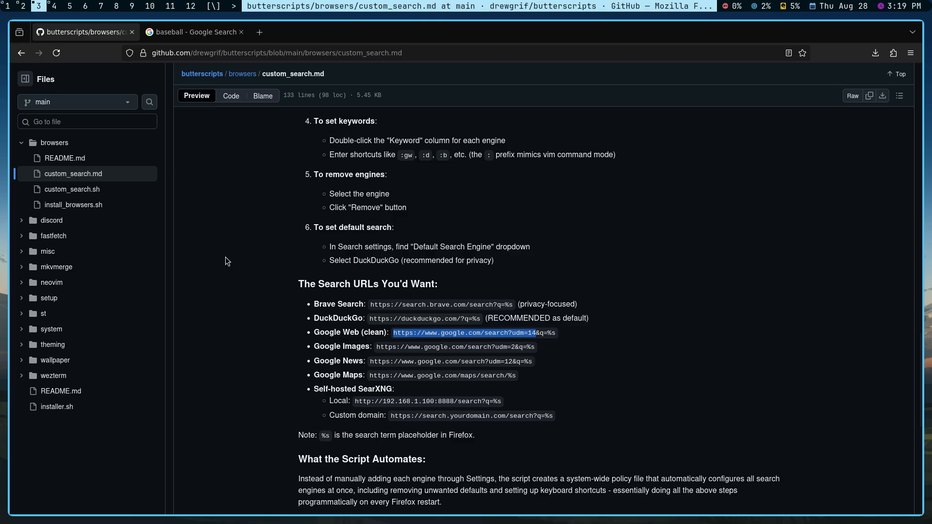
mouse_move(230, 260)
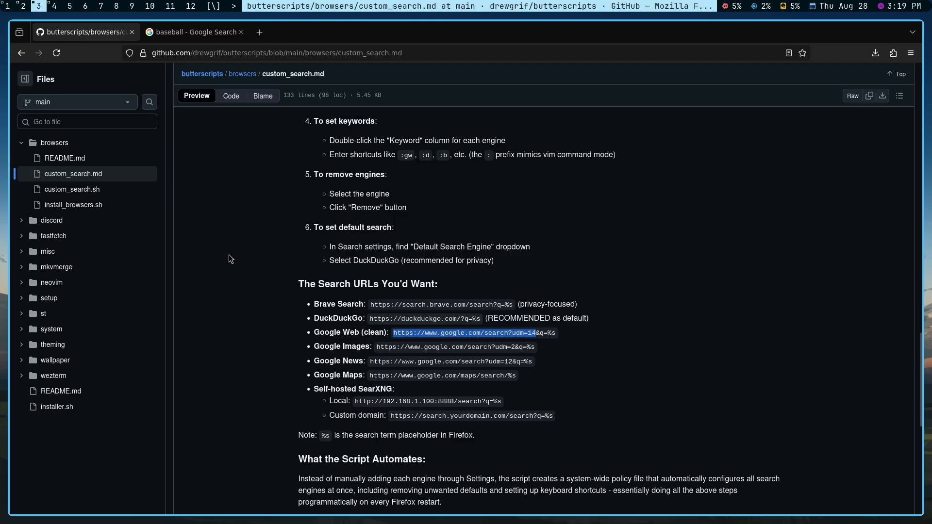
mouse_move(289, 260)
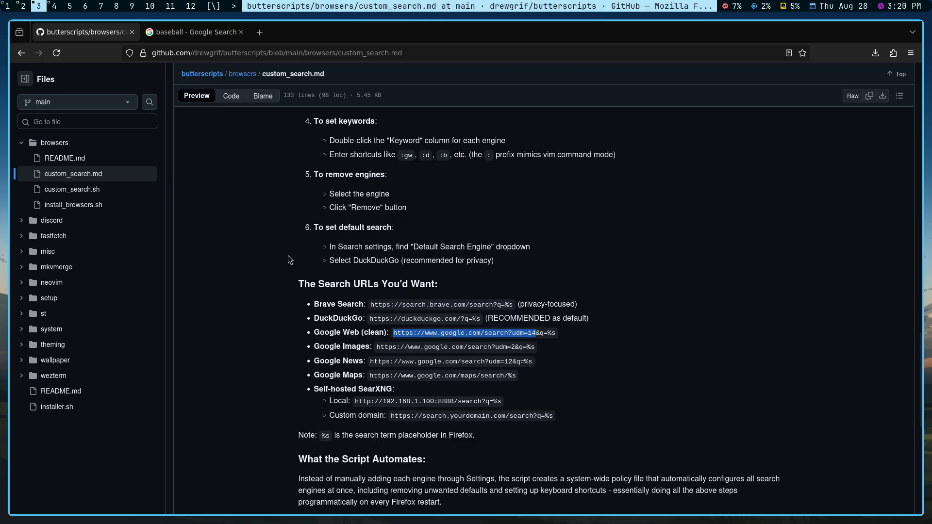
scroll("down", 3)
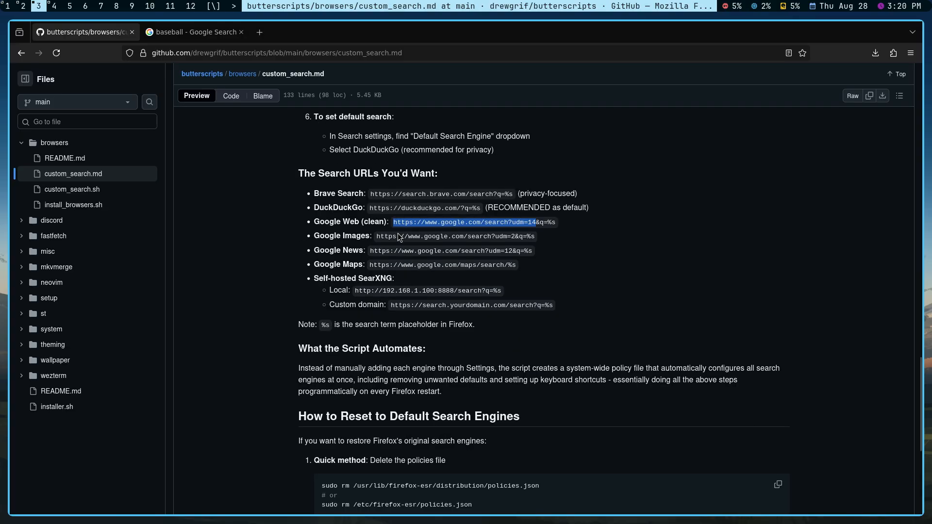
mouse_move(406, 304)
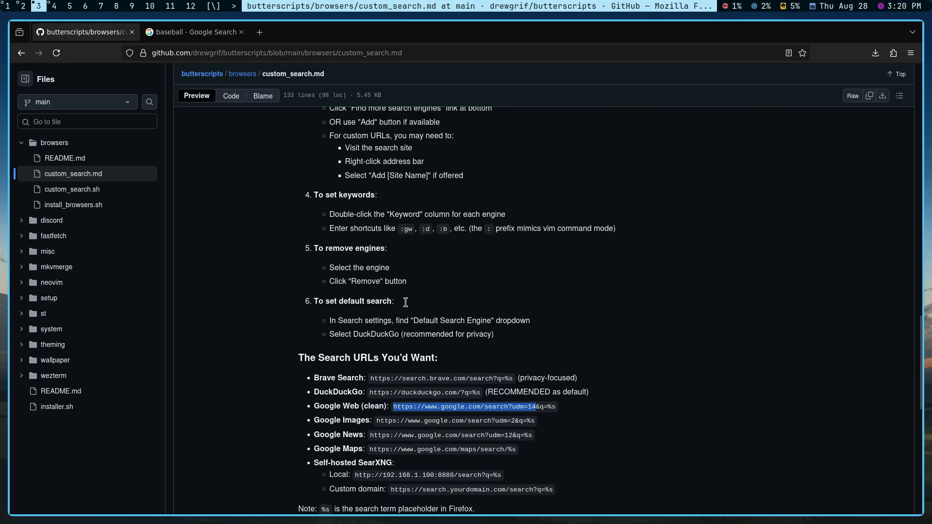
scroll("up", 3)
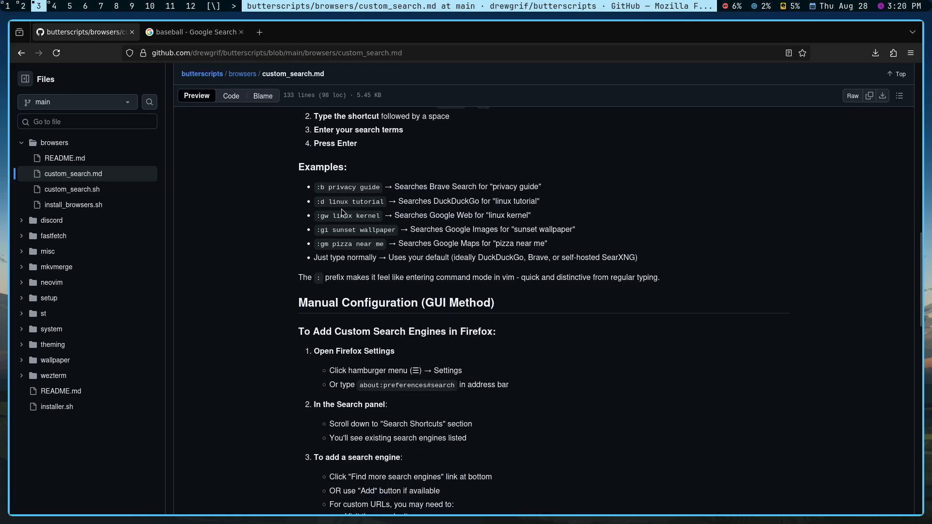
scroll("down", 3)
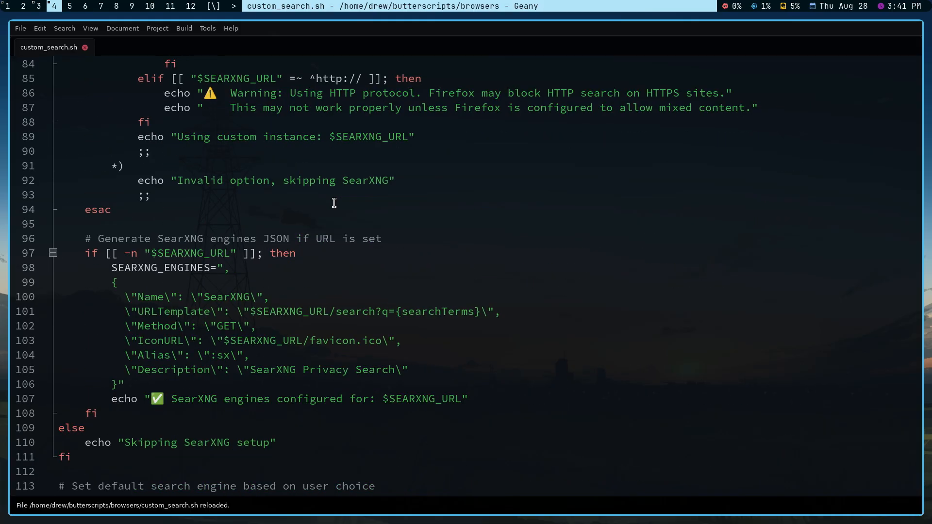
scroll("down", 3)
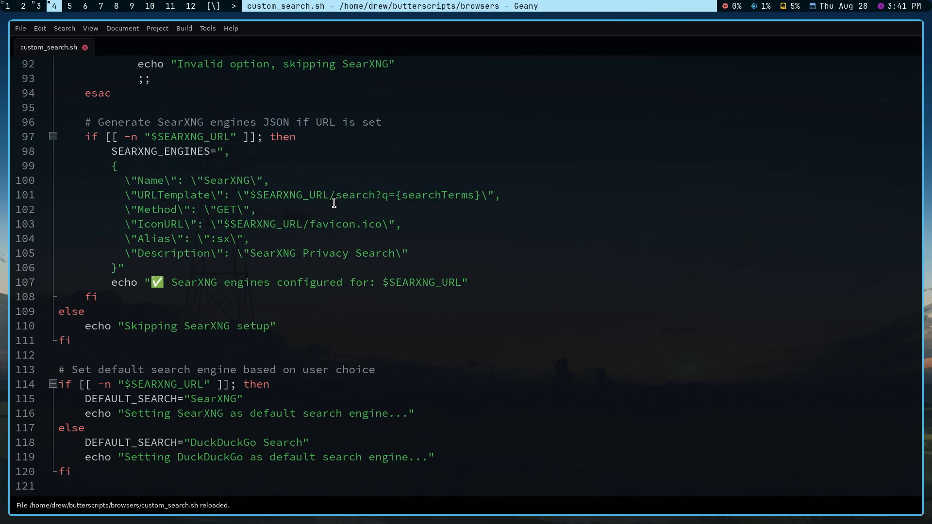
scroll("down", 3)
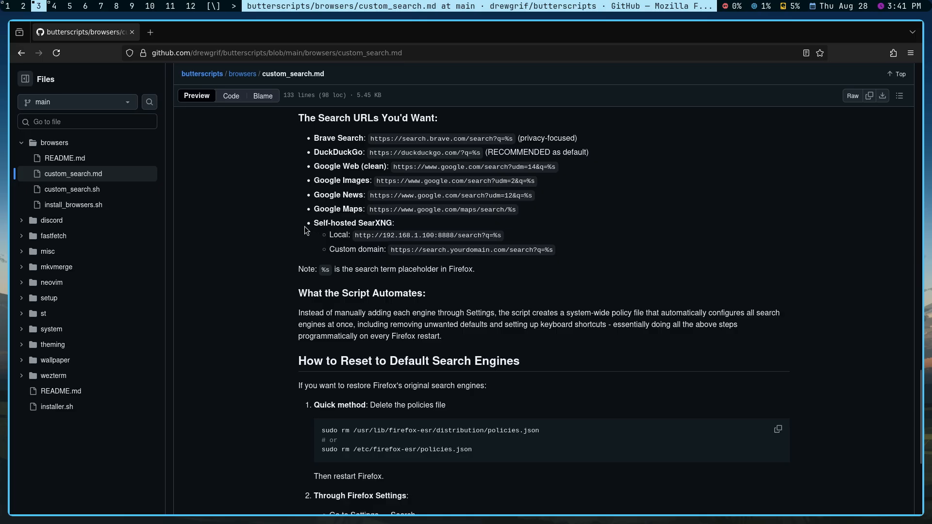
mouse_move(235, 225)
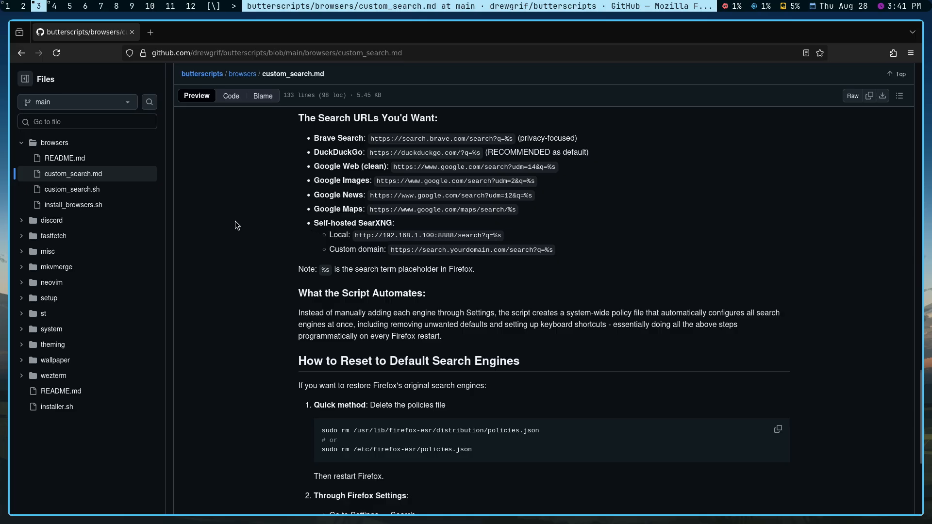
mouse_move(232, 222)
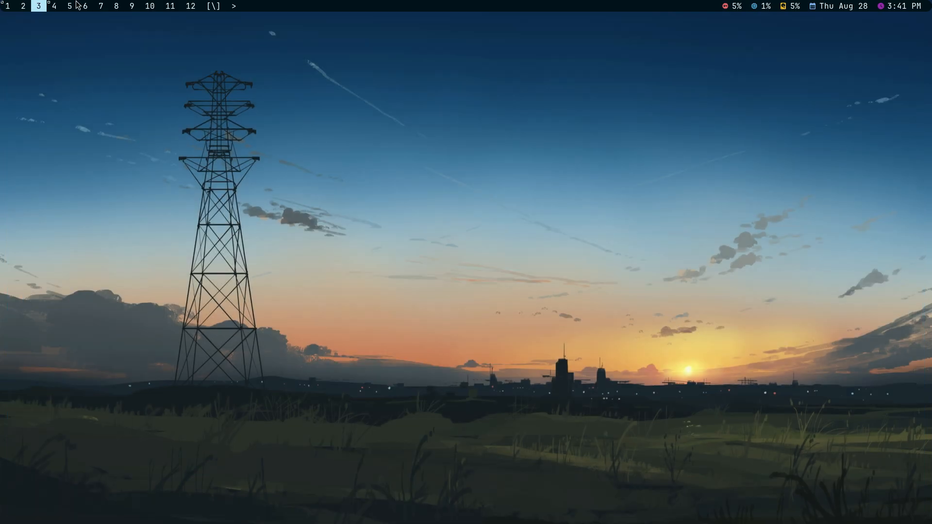
Switch workspaces to show the bash terminal in ~/butterscripts/browsers
left_click(53, 5)
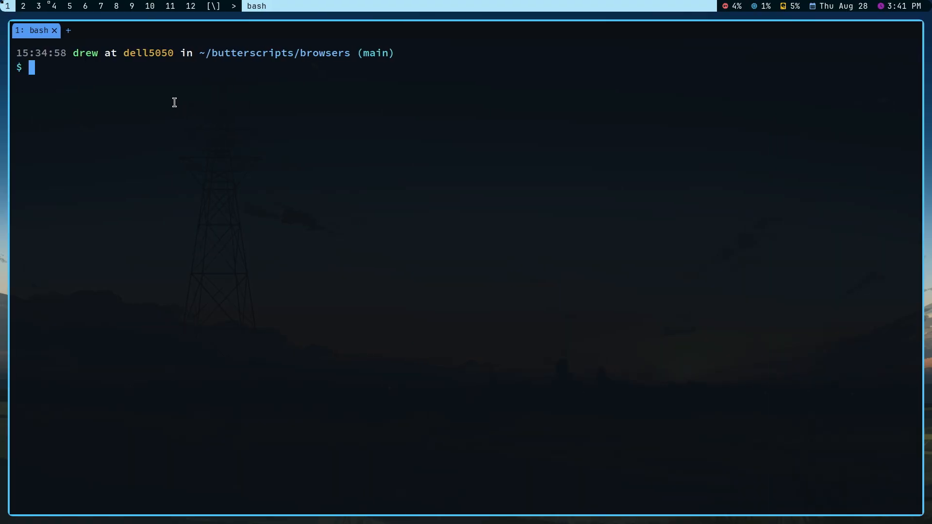
mouse_move(130, 87)
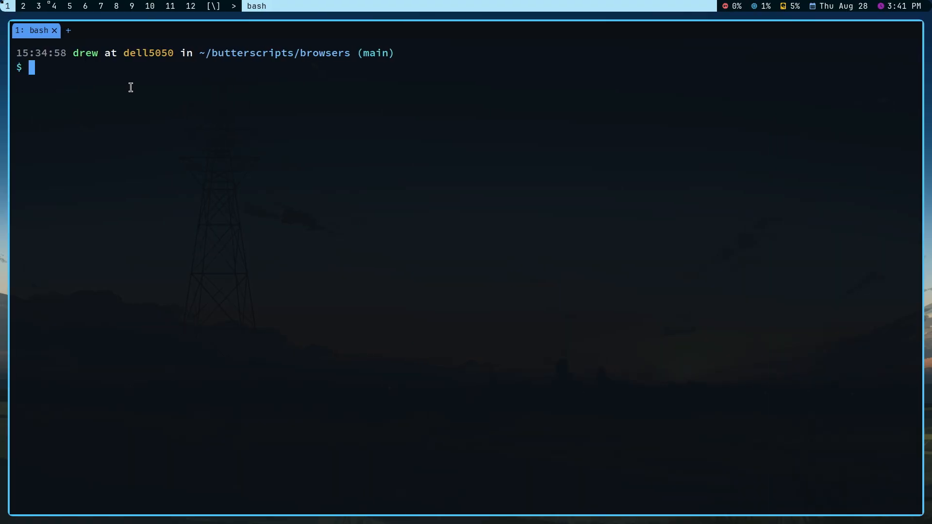
mouse_move(181, 76)
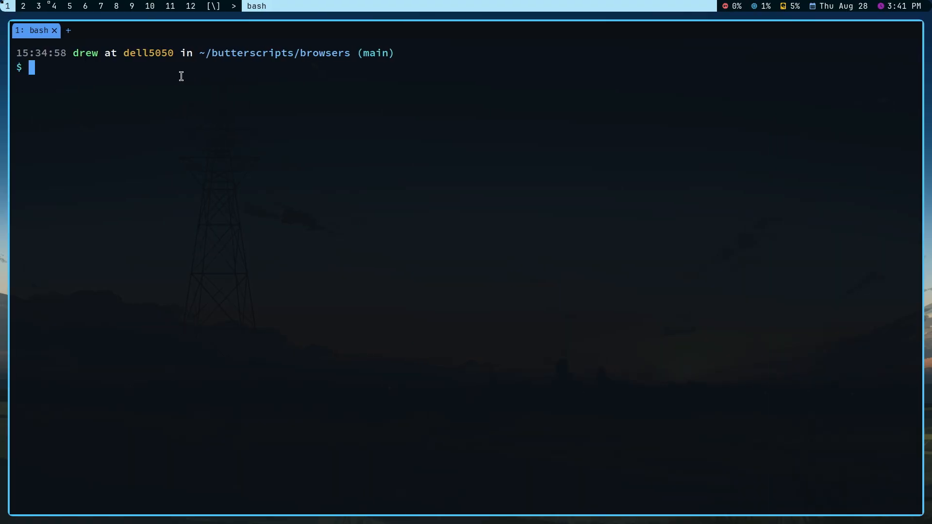
mouse_move(227, 88)
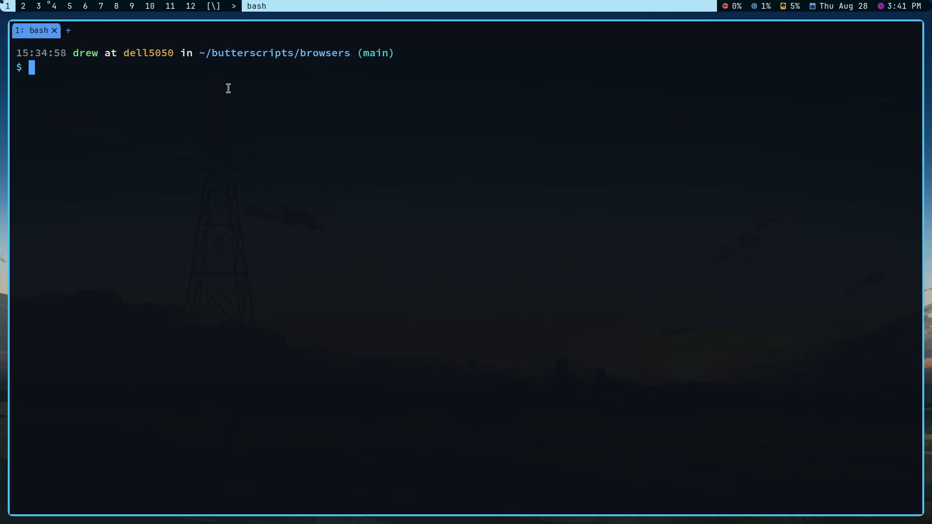
left_click(23, 6)
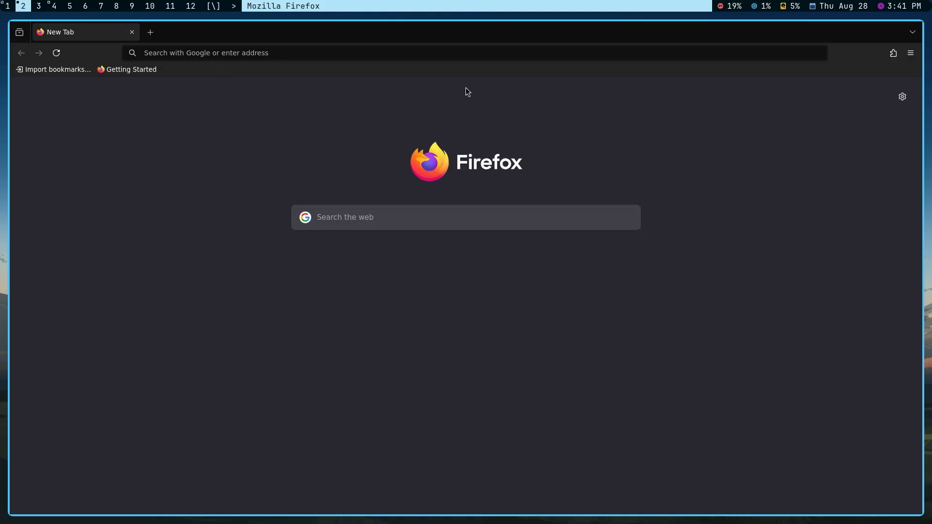
Navigate via the 'cust' address-bar suggestion to the butterscripts GitHub repository's browsers folder
type("cust")
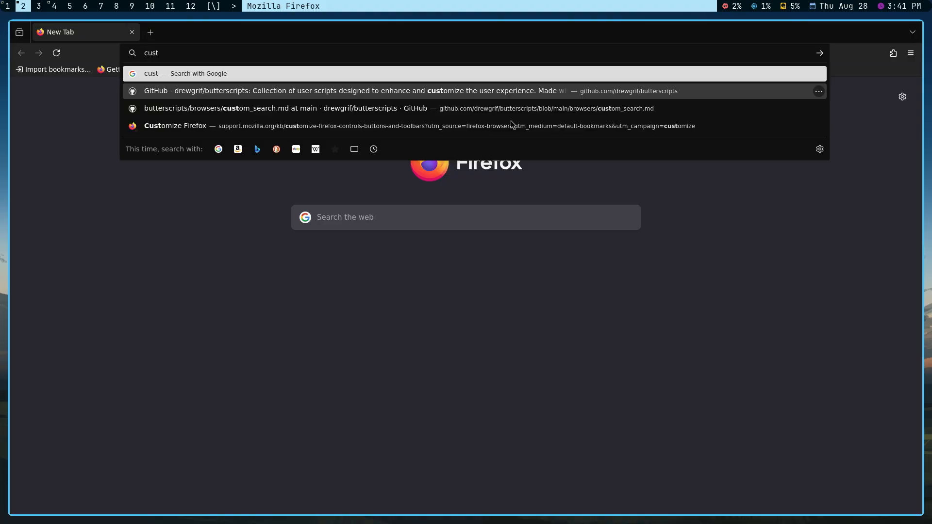
left_click(353, 90)
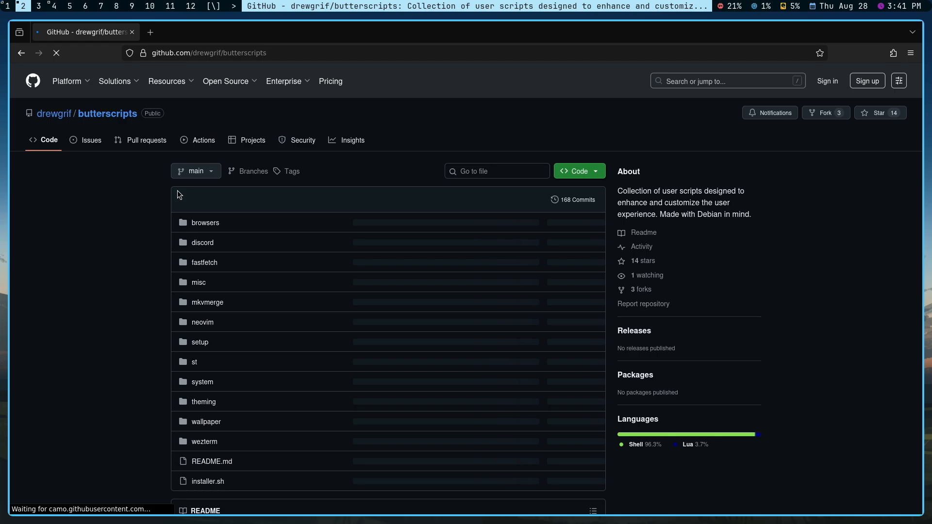
left_click(205, 222)
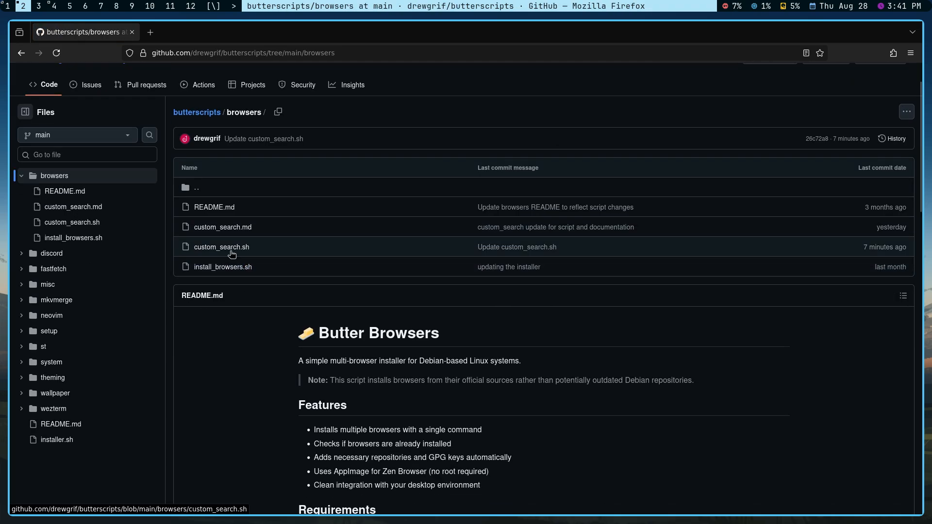
mouse_move(260, 254)
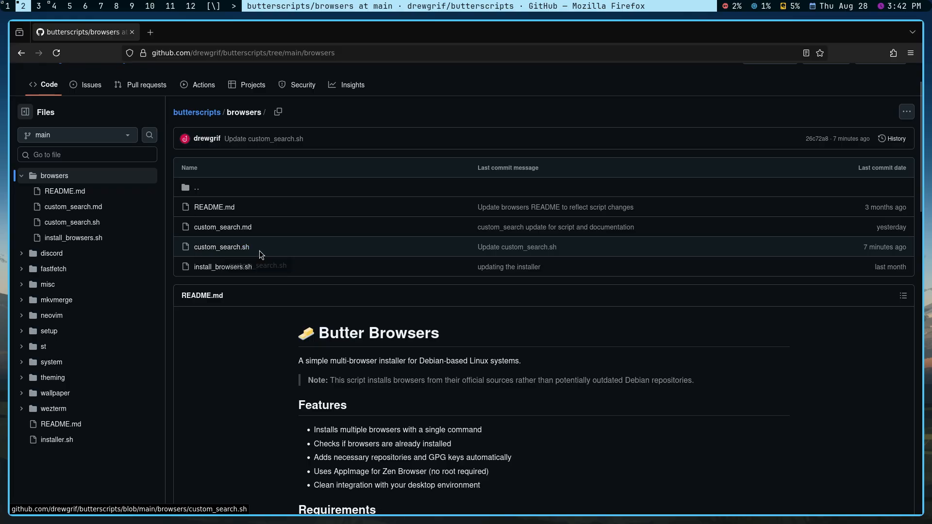
mouse_move(221, 246)
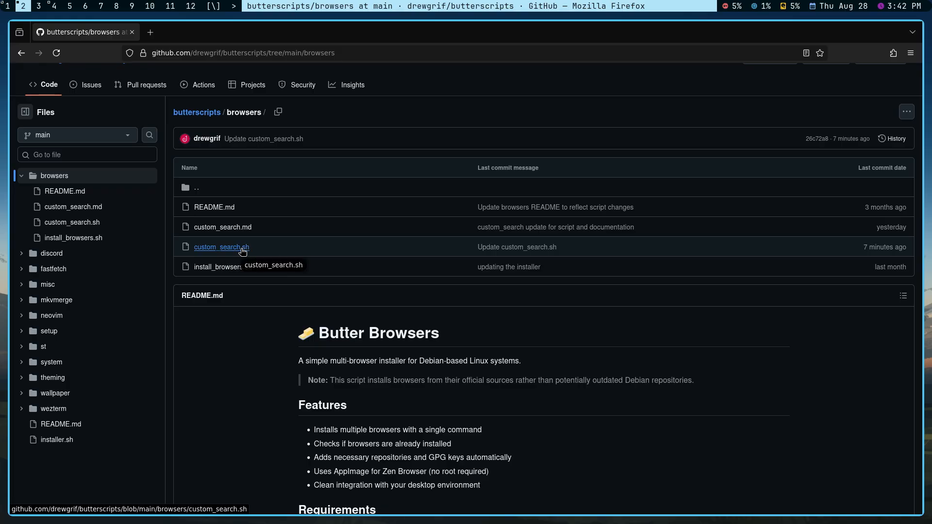
mouse_move(87, 6)
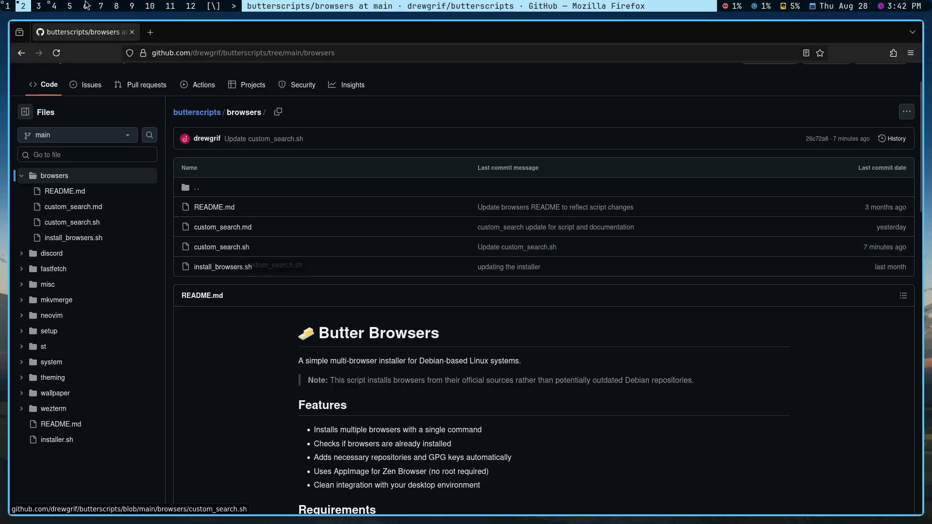
mouse_move(232, 266)
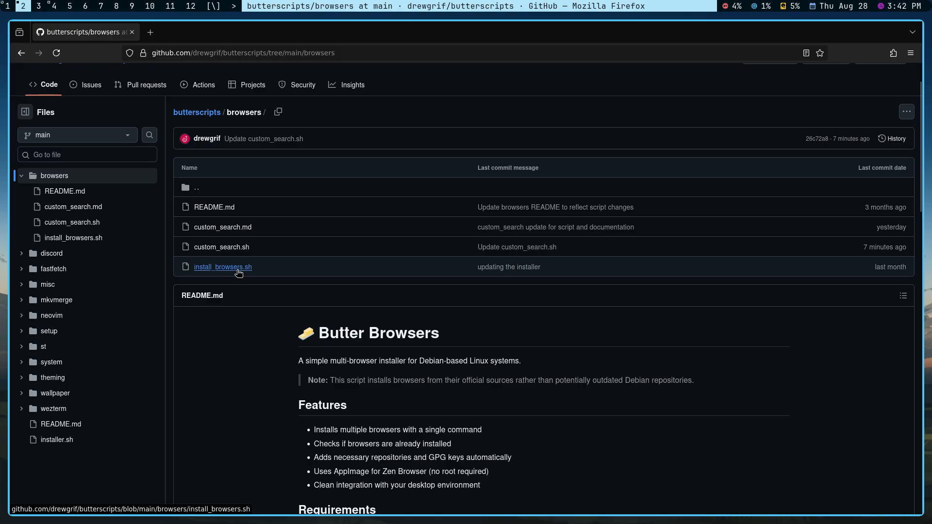
mouse_move(213, 290)
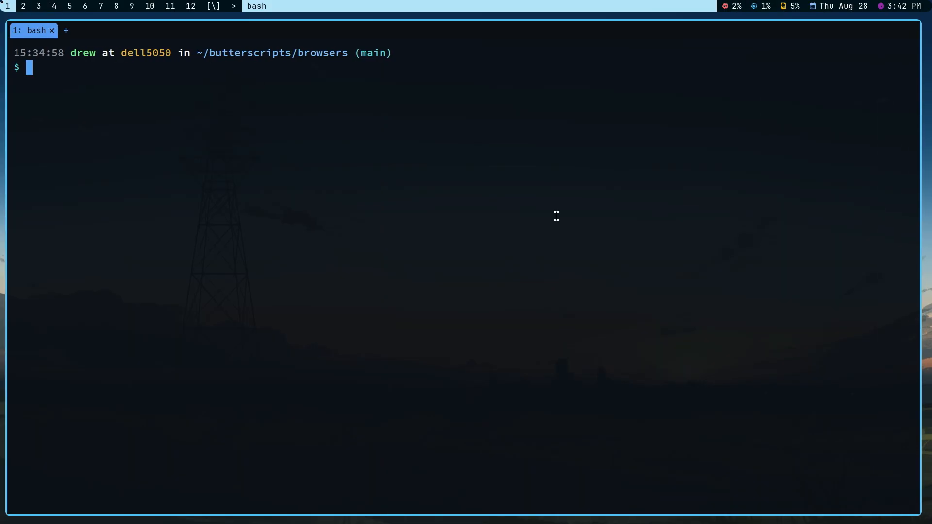
Run ./custom_search.sh, answer y to add SearXNG and choose option 2 for a custom instance
type("./custom_search.sh")
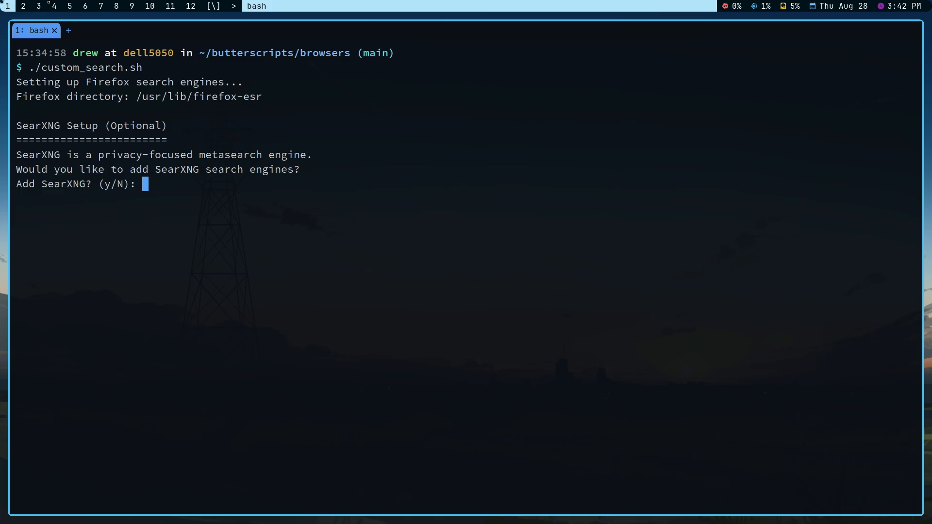
type("y")
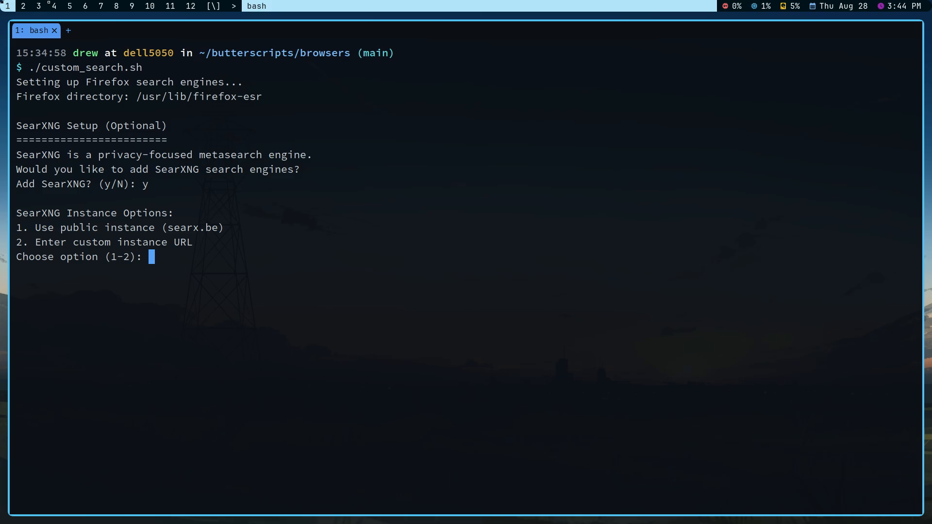
type("2")
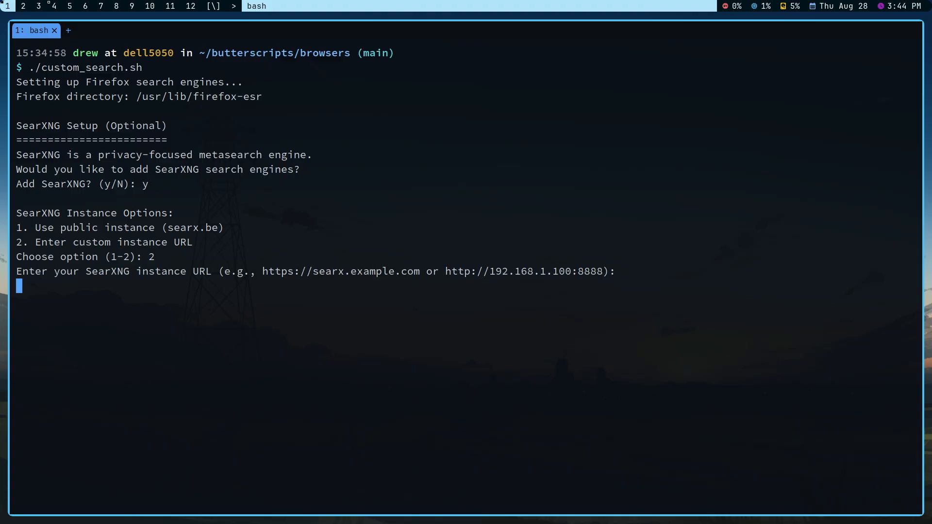
type("http")
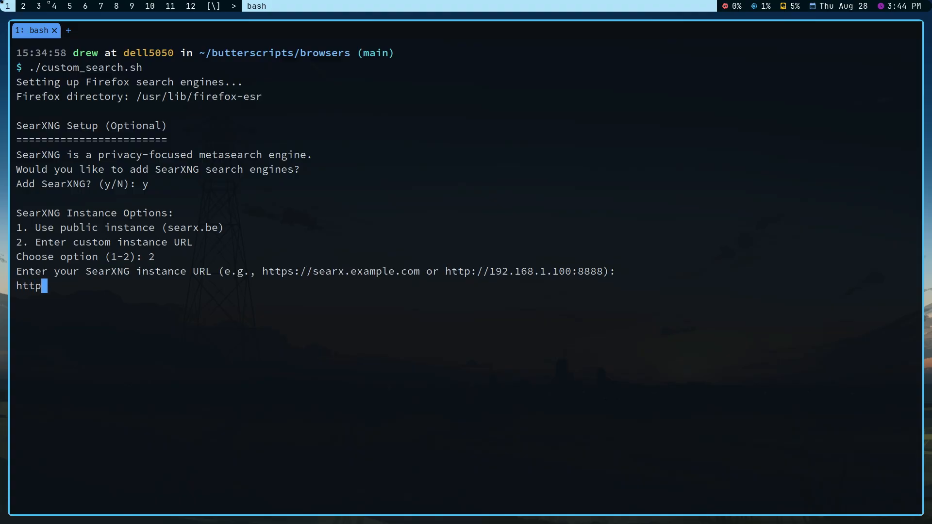
type("://")
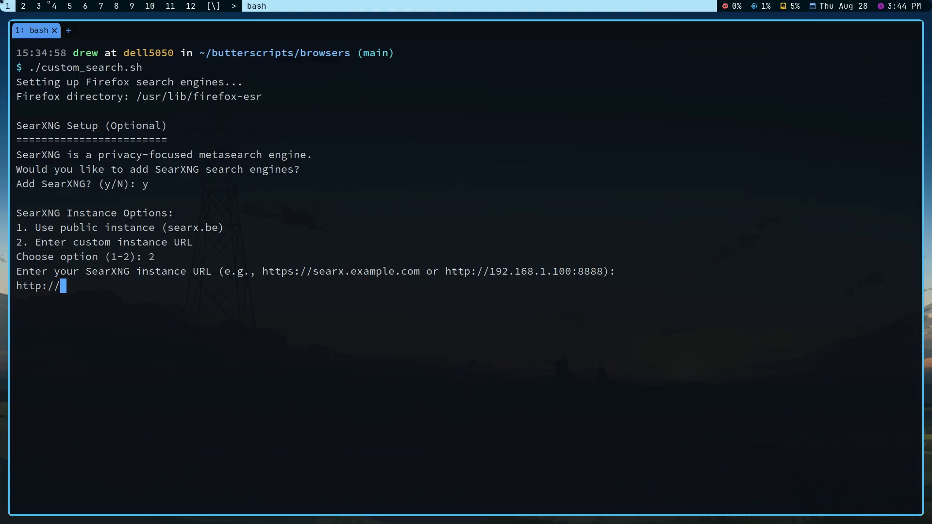
type("192.")
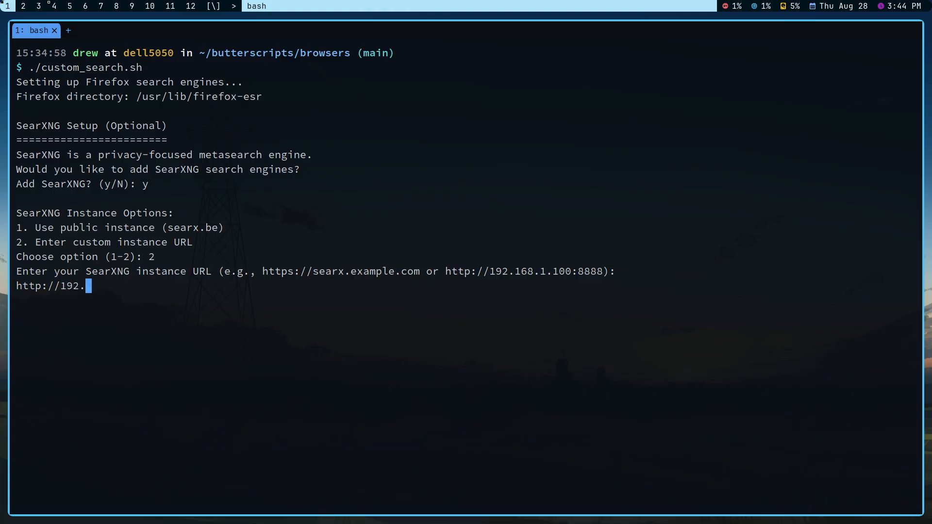
type("168.254")
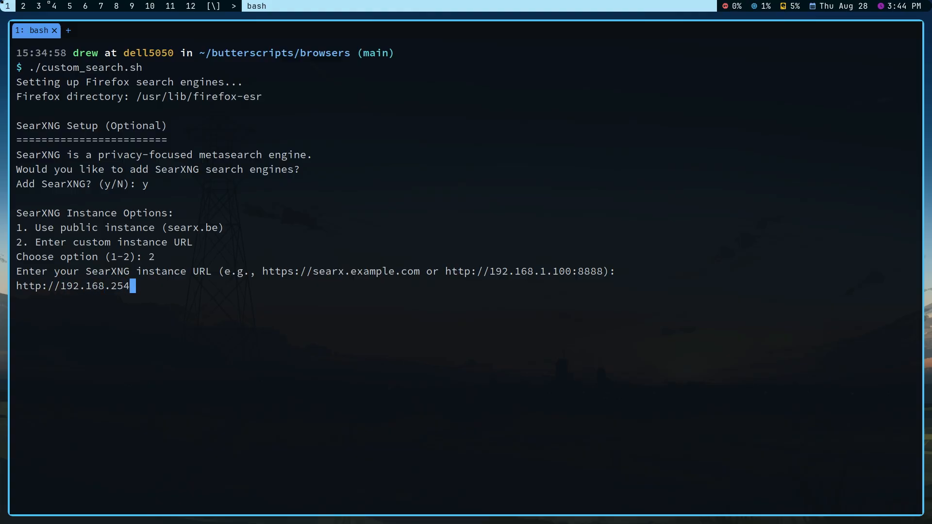
type(".186")
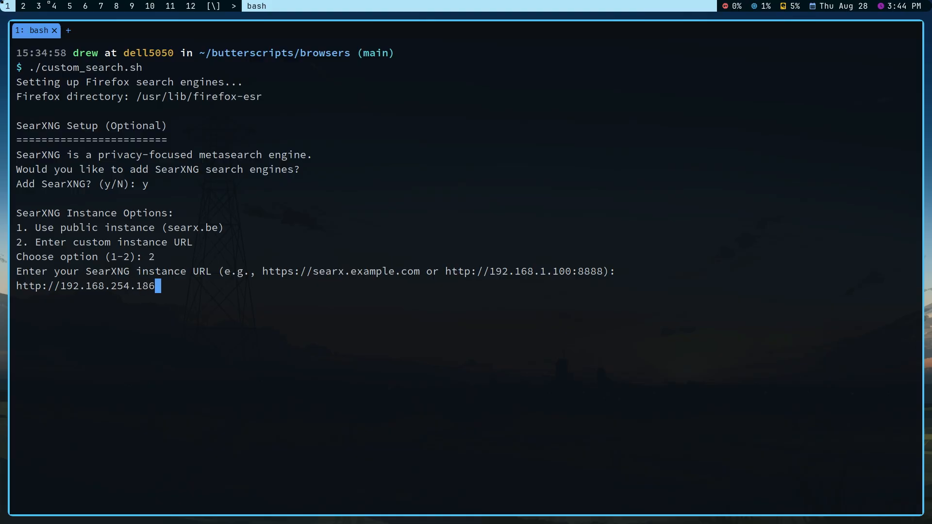
type(":")
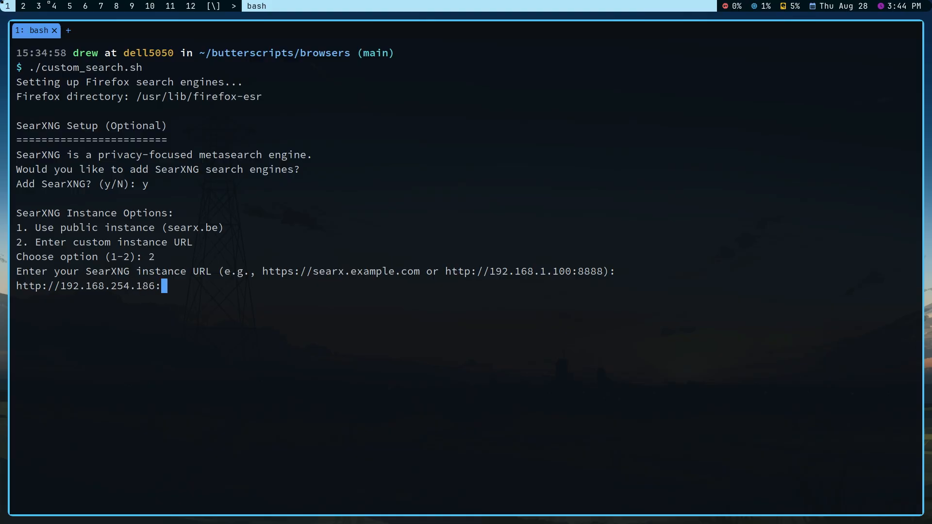
type("3")
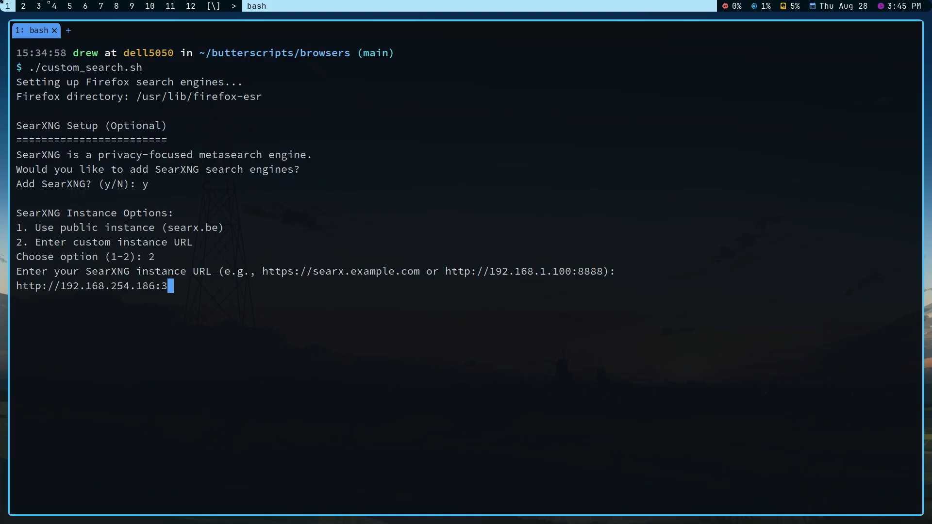
type("0053")
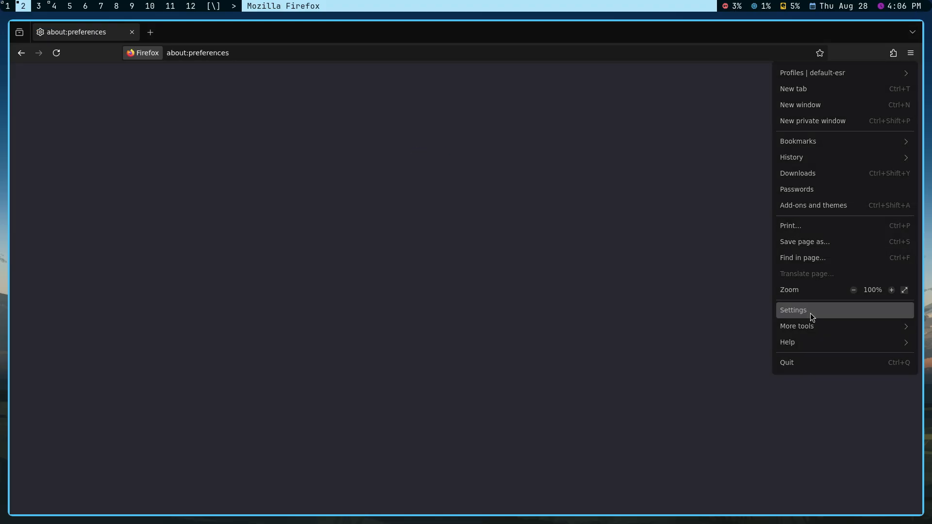
Open Settings and review the Search Shortcuts table listing SearXNG (:sx), Brave, DuckDuckGo and Google
left_click(793, 310)
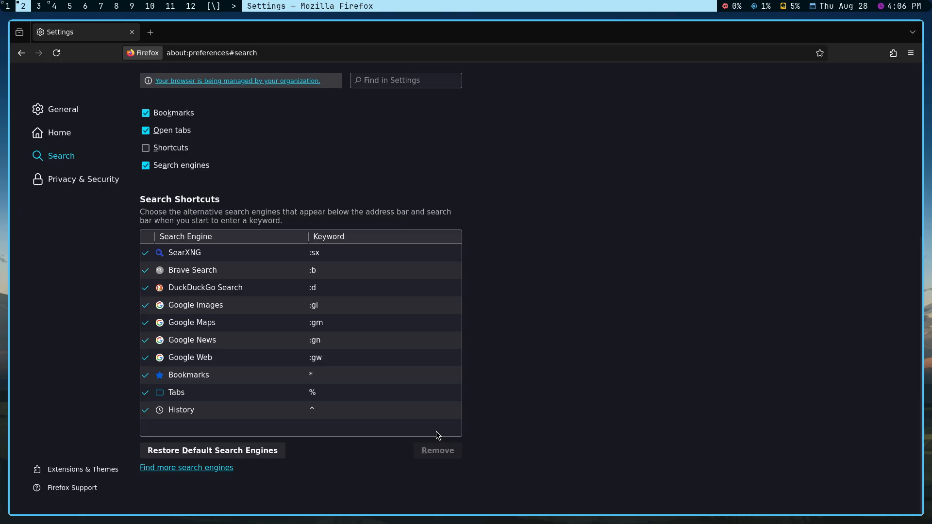
mouse_move(525, 340)
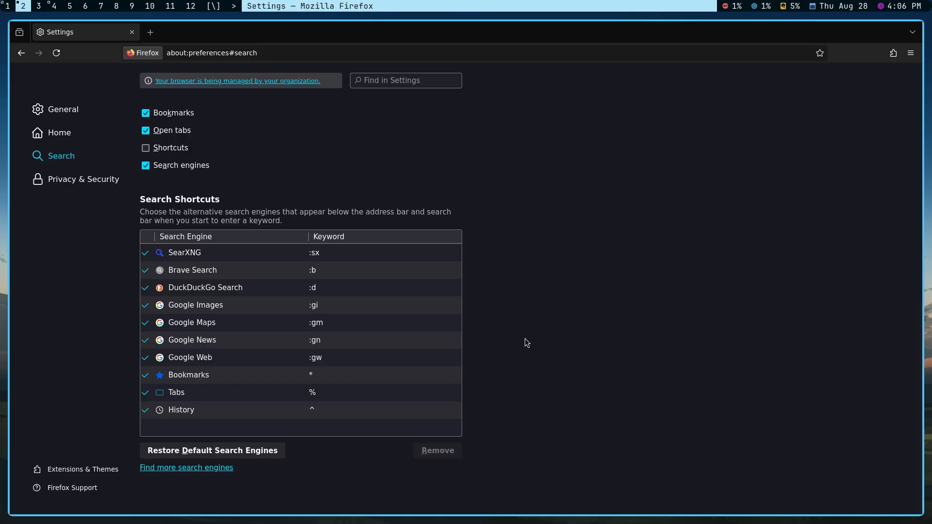
mouse_move(542, 326)
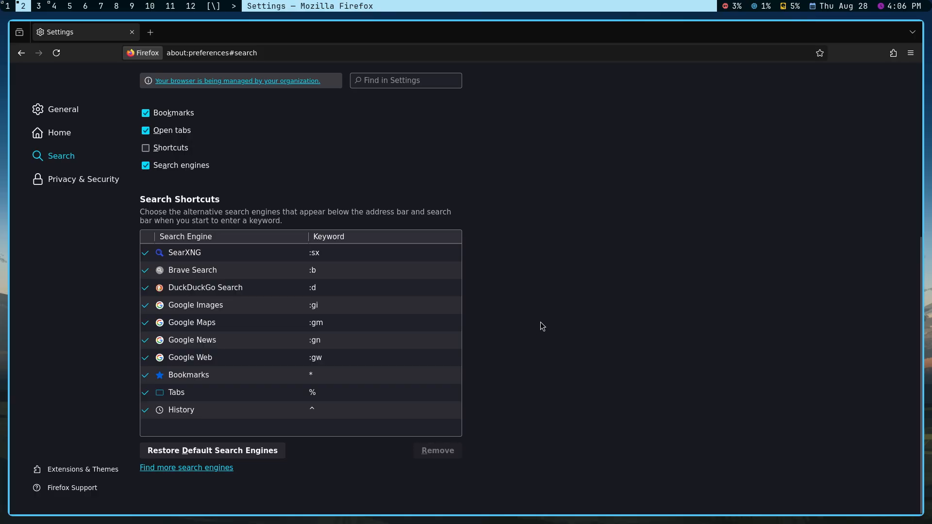
left_click(192, 270)
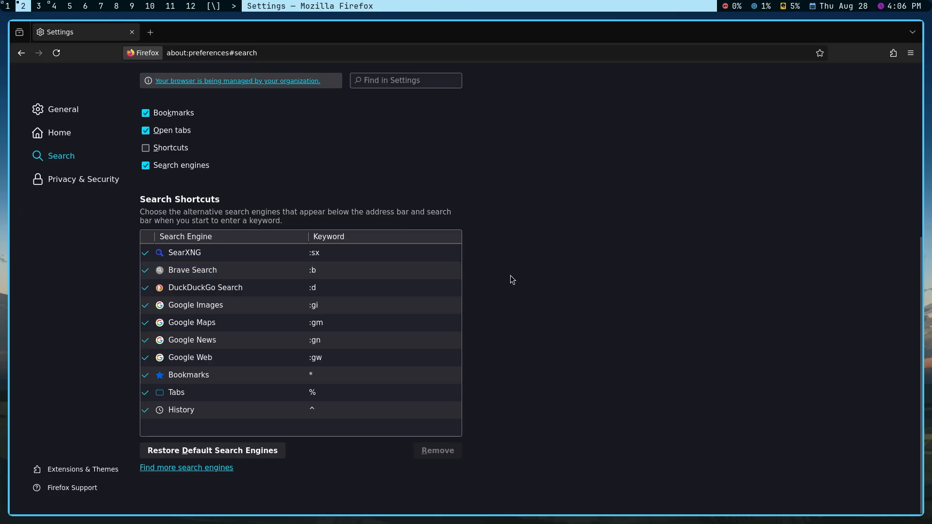
mouse_move(566, 332)
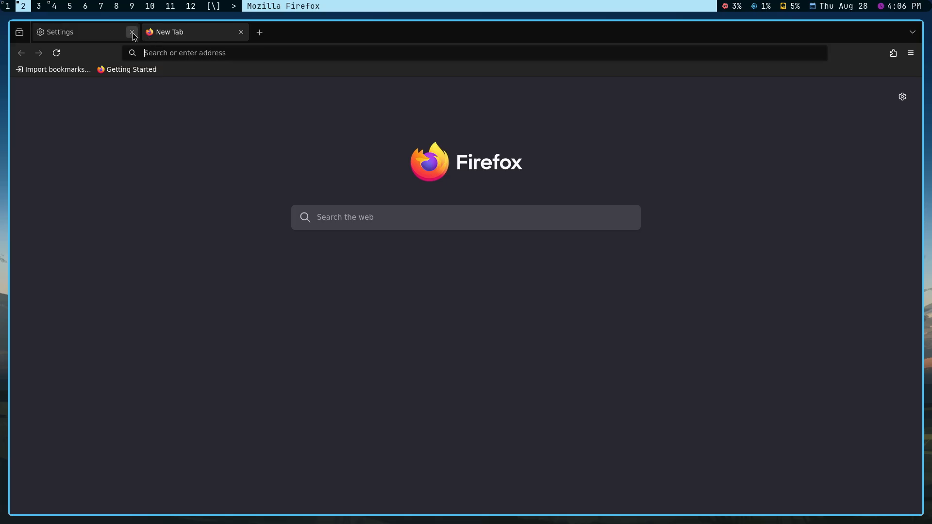
Close Settings and search 'baseball' from the address bar, getting results from self-hosted SearXNG
left_click(133, 31)
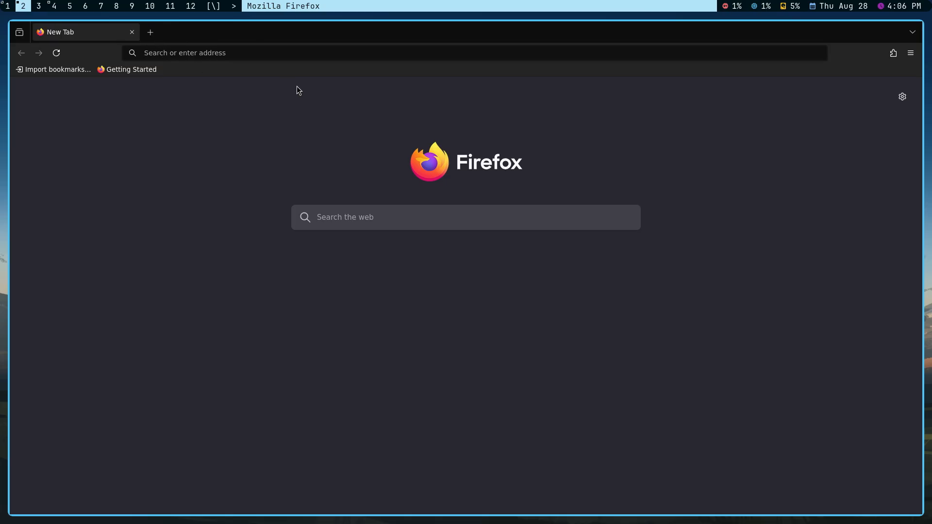
type("baseball")
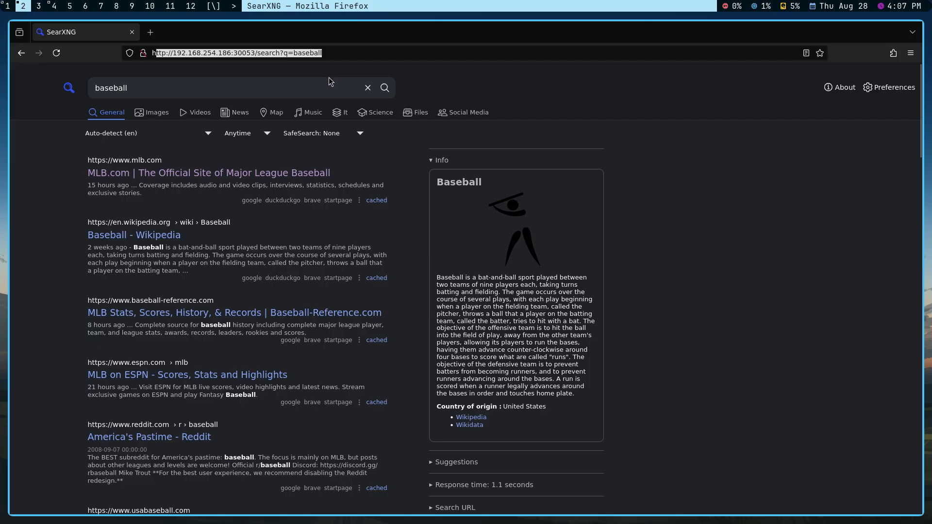
mouse_move(329, 78)
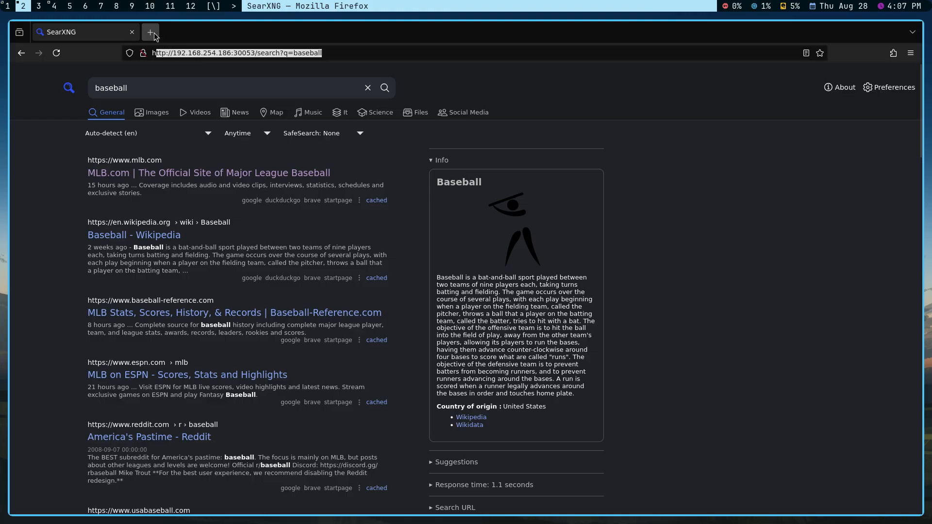
left_click(150, 32)
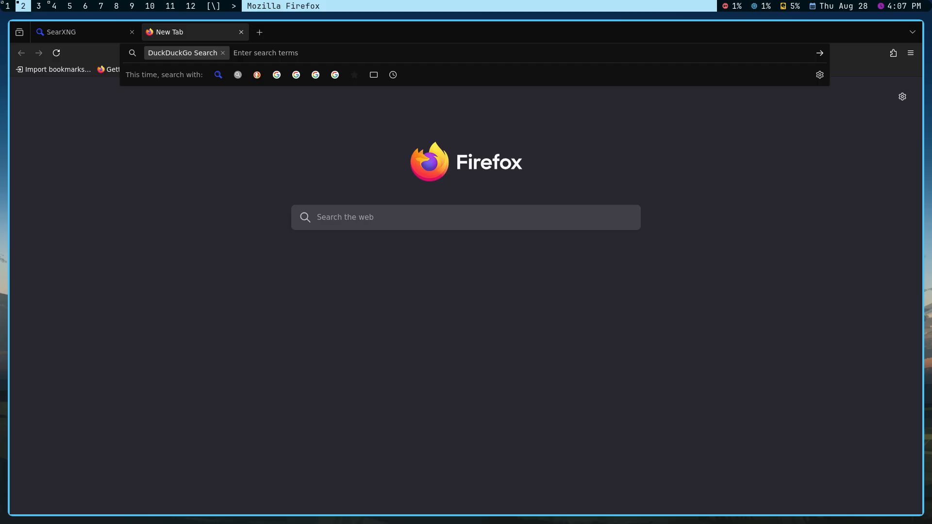
type("baseball&ia=web&ia_state_baseball=league%3Amlb")
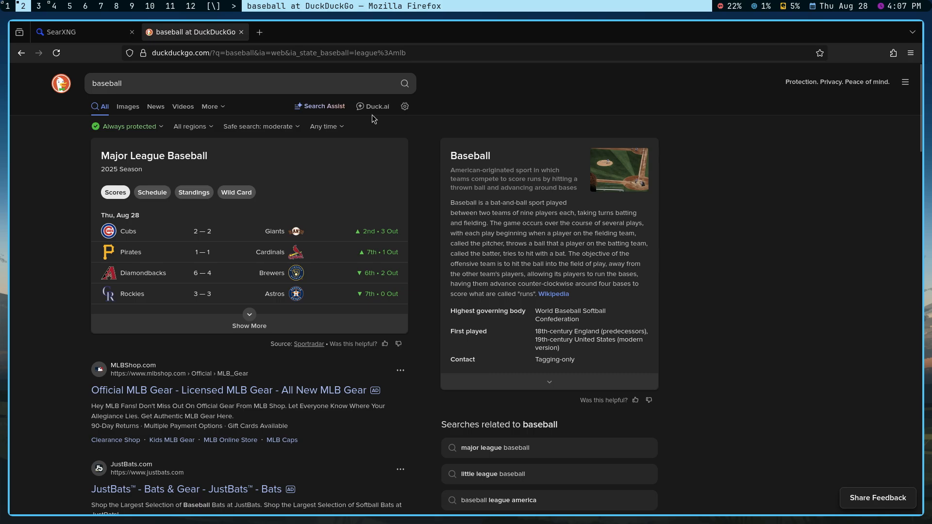
mouse_move(247, 133)
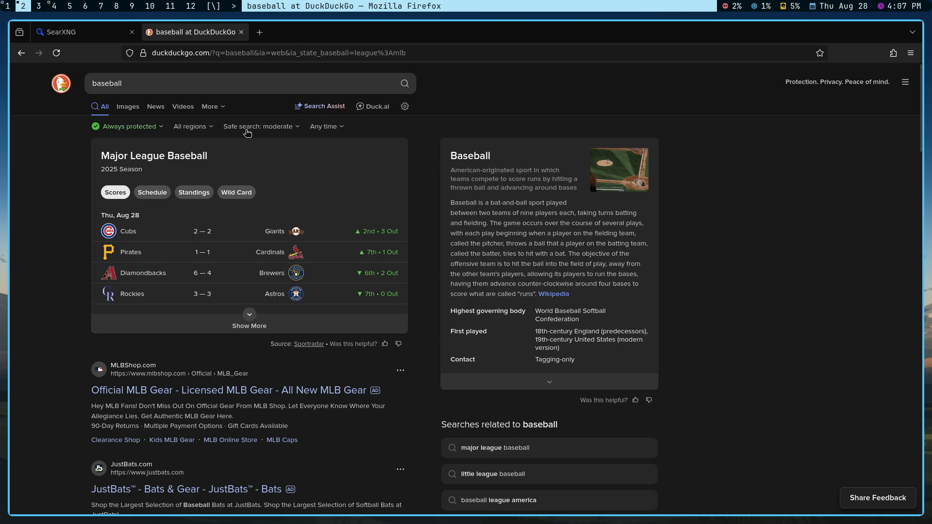
mouse_move(279, 110)
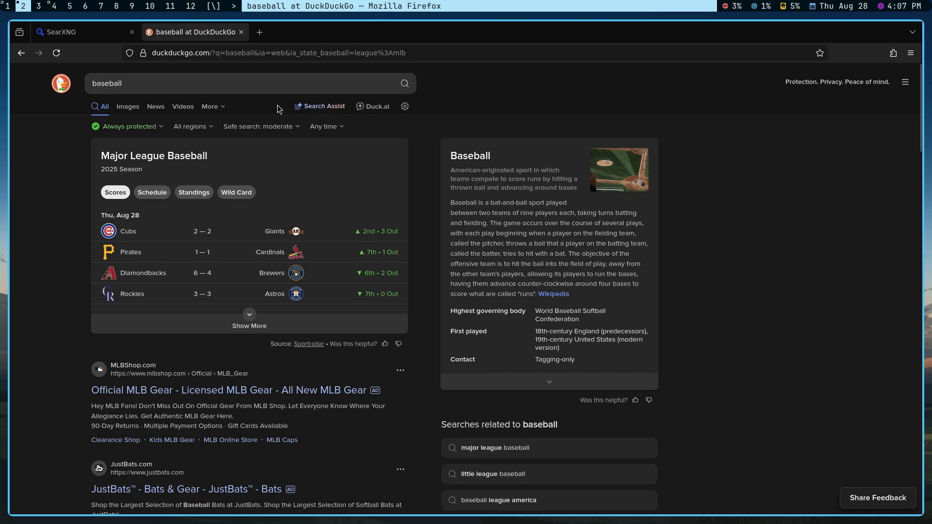
mouse_move(259, 32)
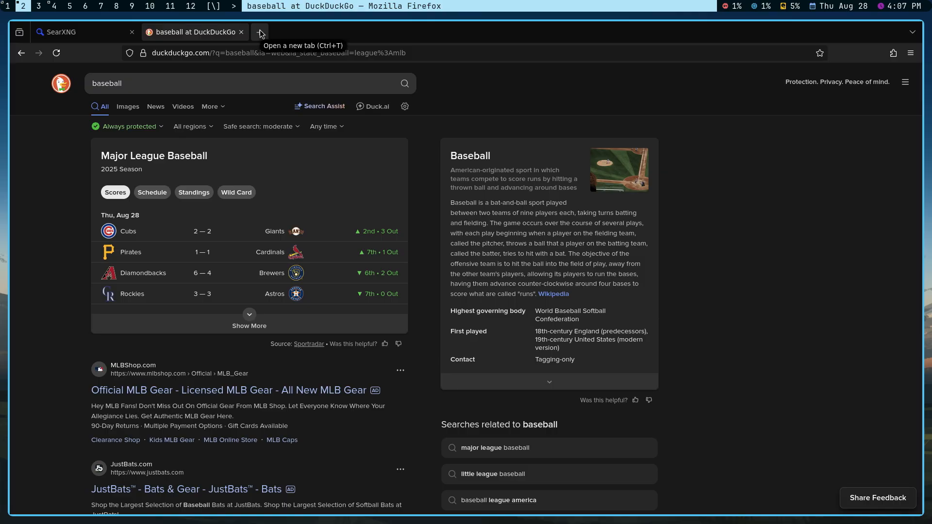
mouse_move(295, 41)
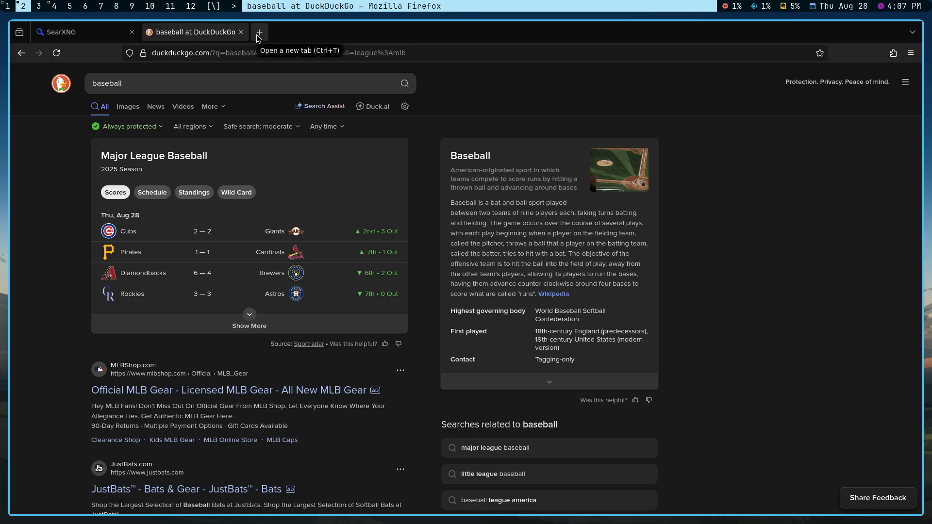
In a new tab search ':gw baseball' and browse Google's text-only web results
left_click(258, 32)
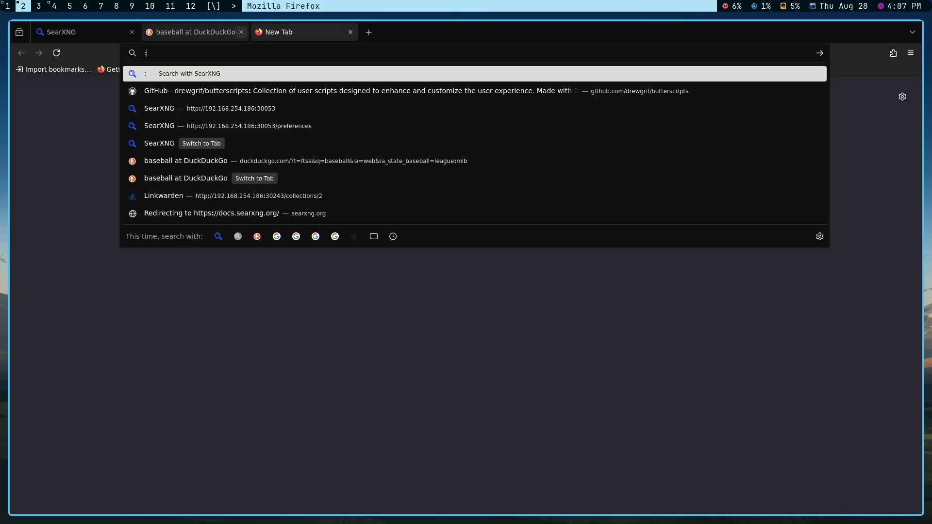
type("gw")
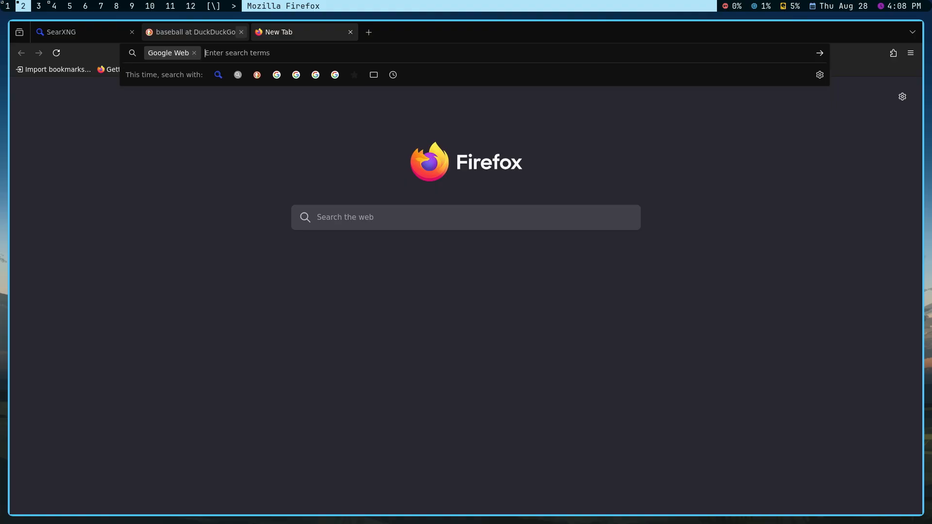
type("baseball")
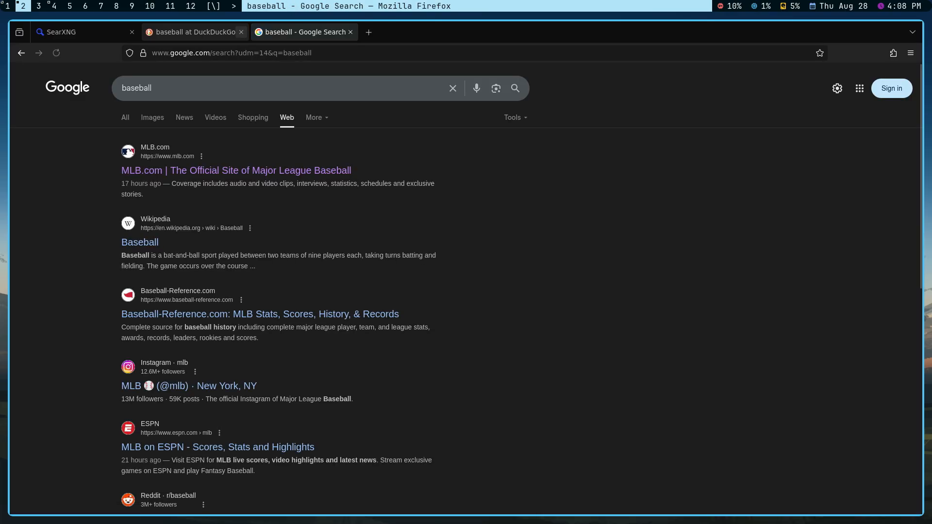
mouse_move(385, 206)
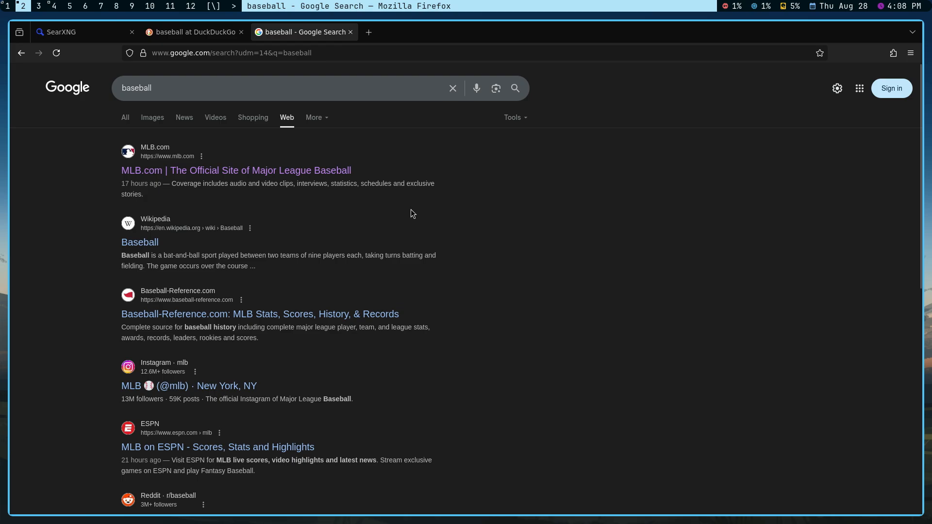
scroll("down", 3)
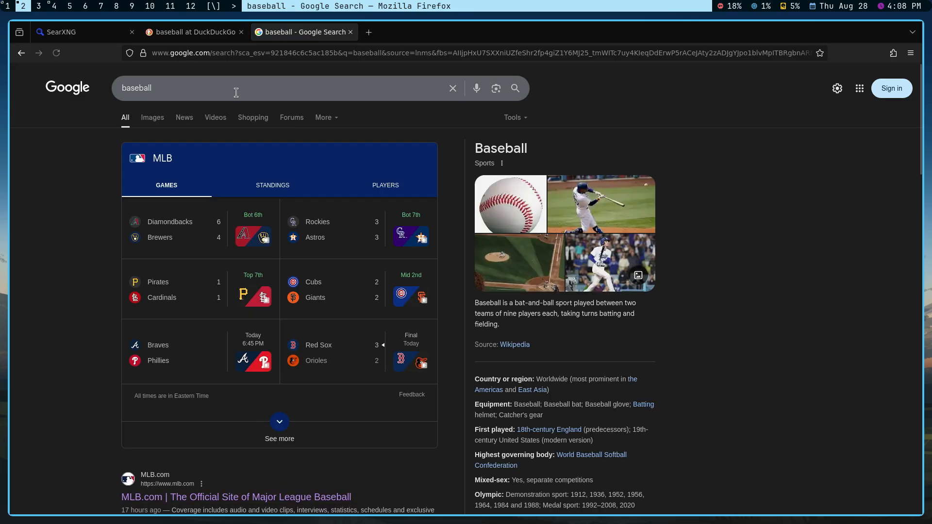
scroll("down", 3)
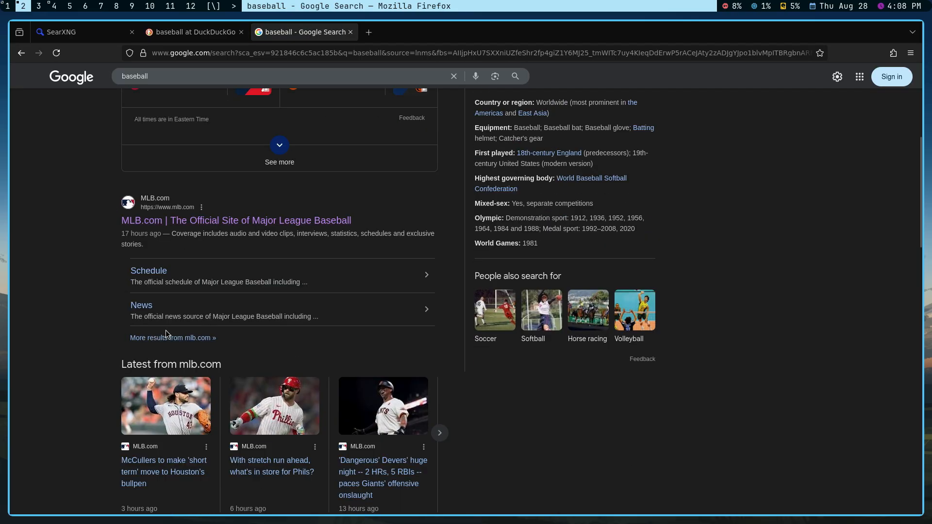
scroll("down", 3)
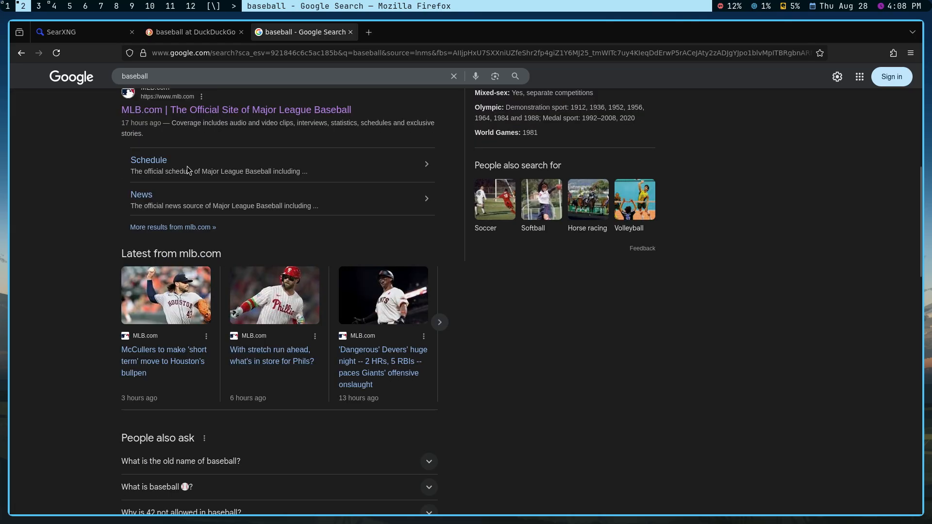
mouse_move(151, 136)
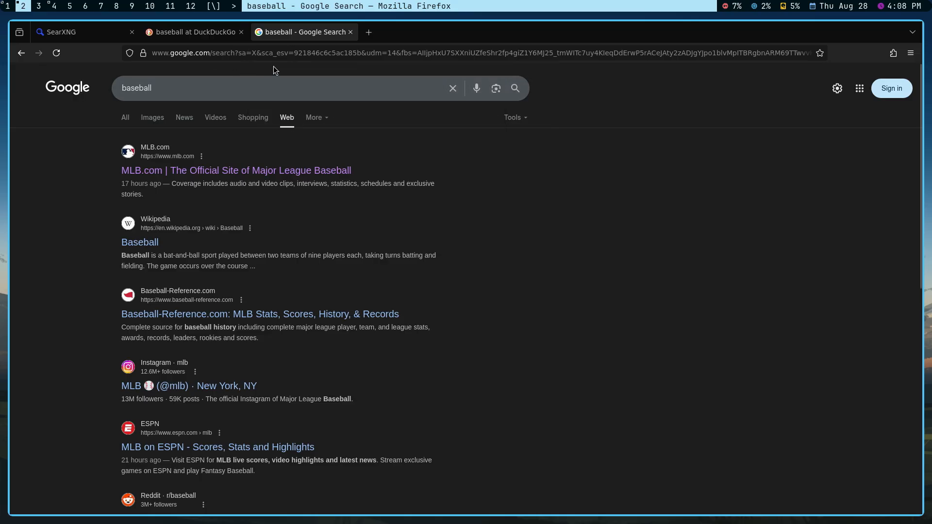
mouse_move(180, 56)
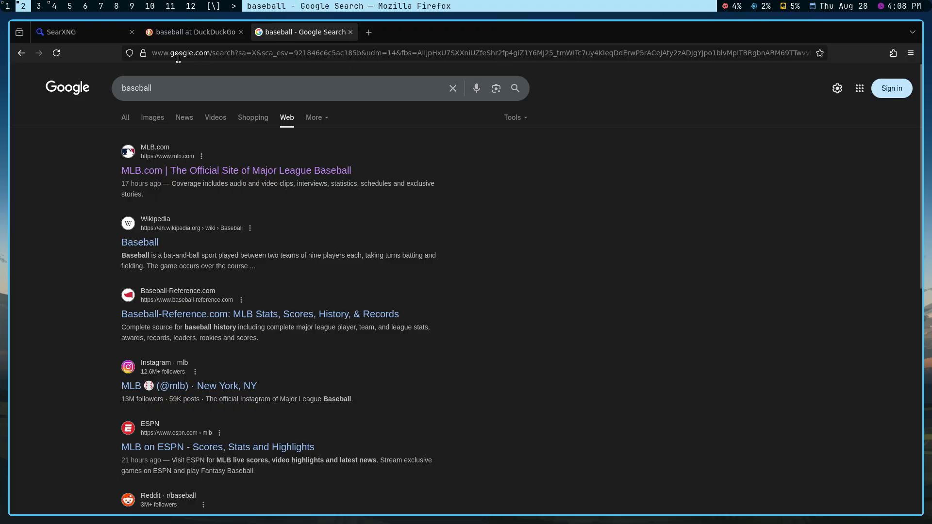
mouse_move(81, 20)
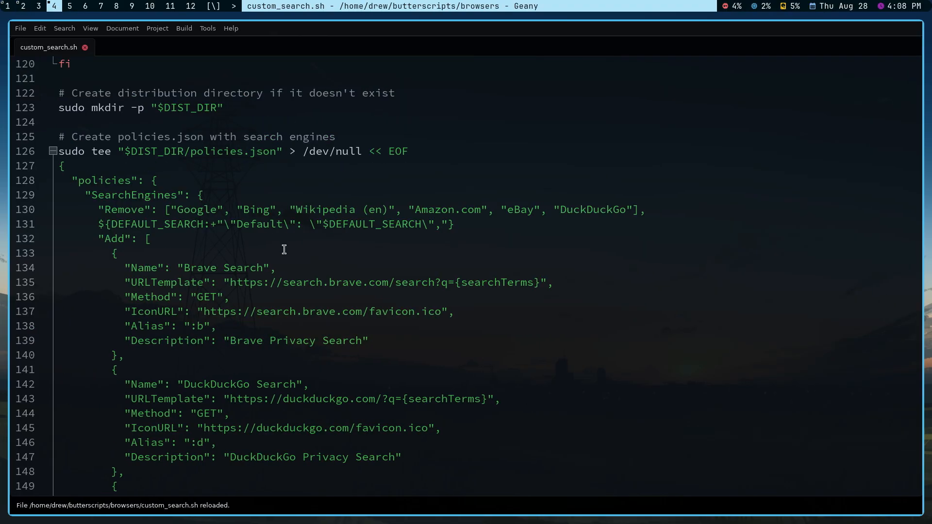
Highlight the Google Web udm=14 URLTemplate in custom_search.sh, then return to the Firefox workspace
scroll("down", 3)
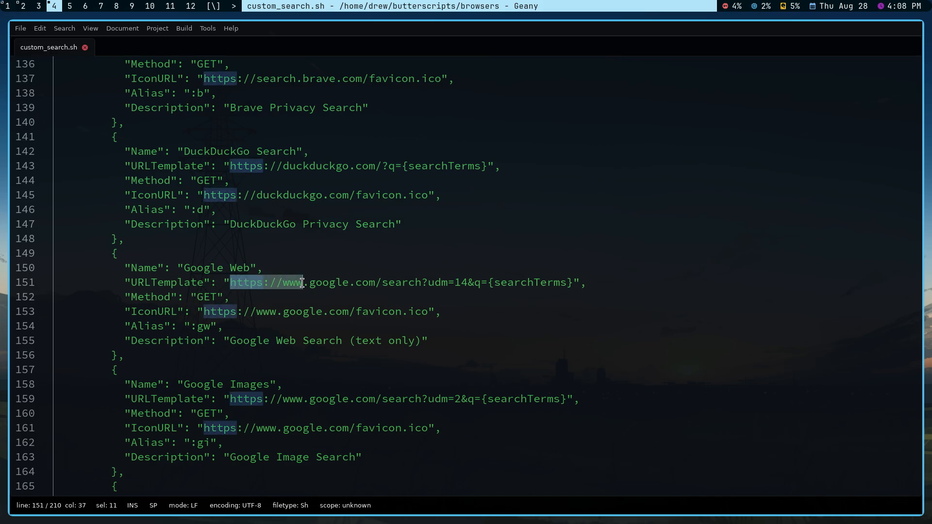
left_click_drag(303, 282, 467, 282)
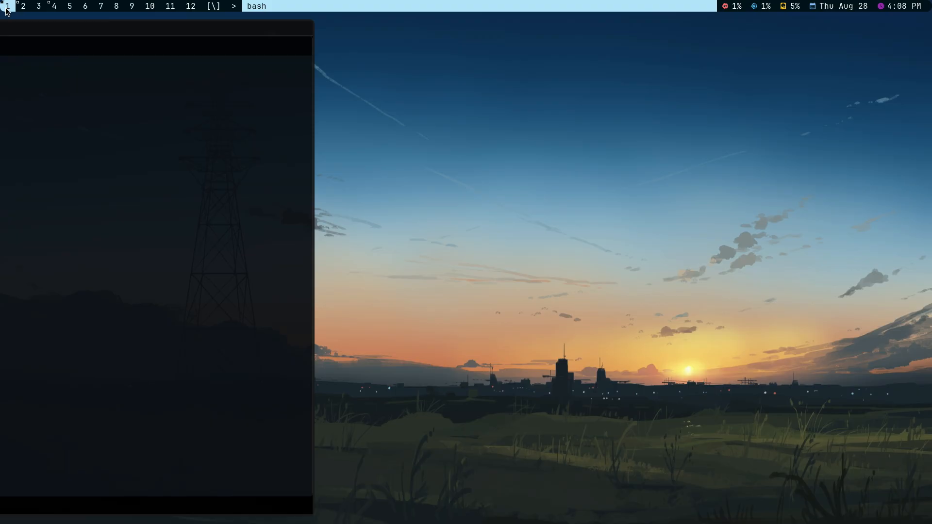
left_click(22, 6)
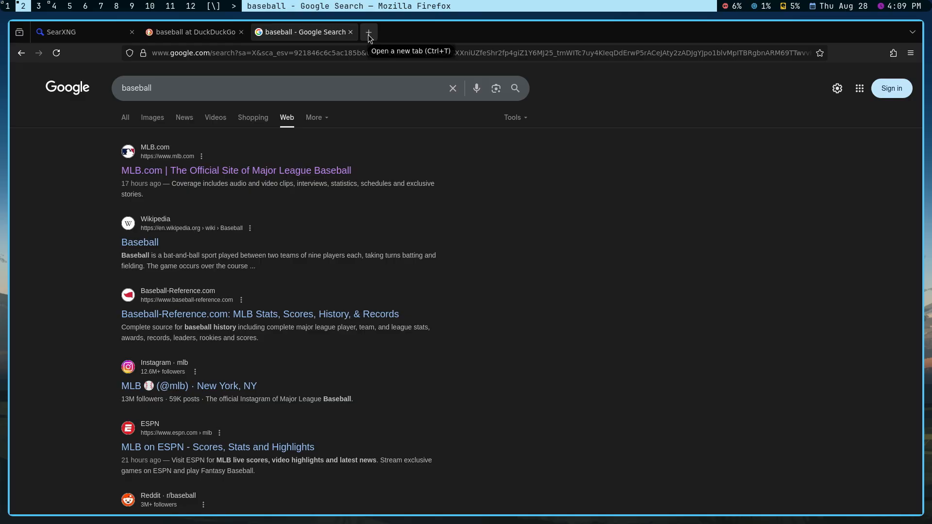
In a new tab search ':gm atlanta restaurants' on Google Maps and open The Southern Gentleman's details
left_click(367, 32)
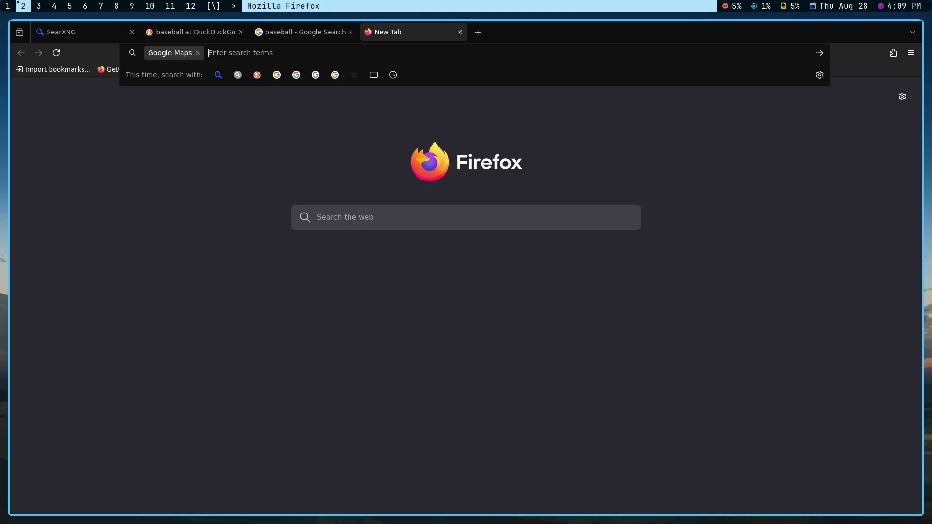
type("atlanta restau")
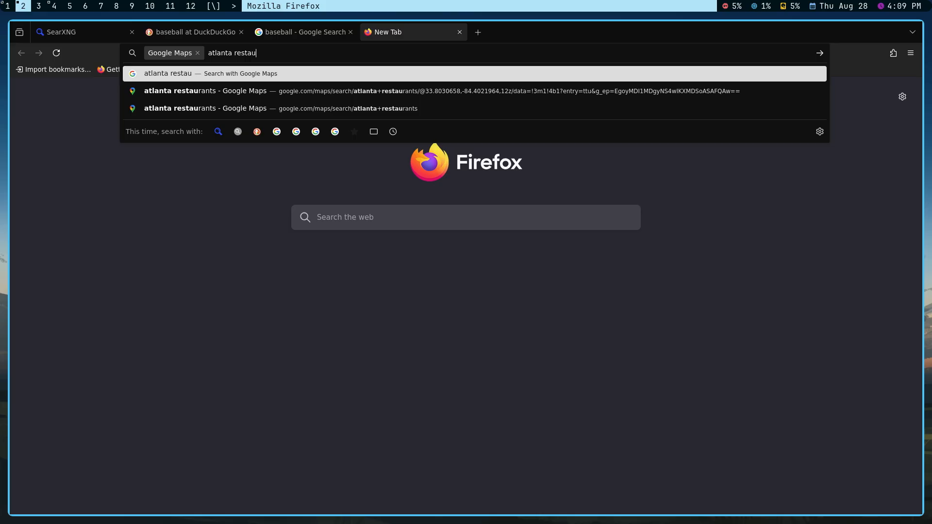
left_click(204, 107)
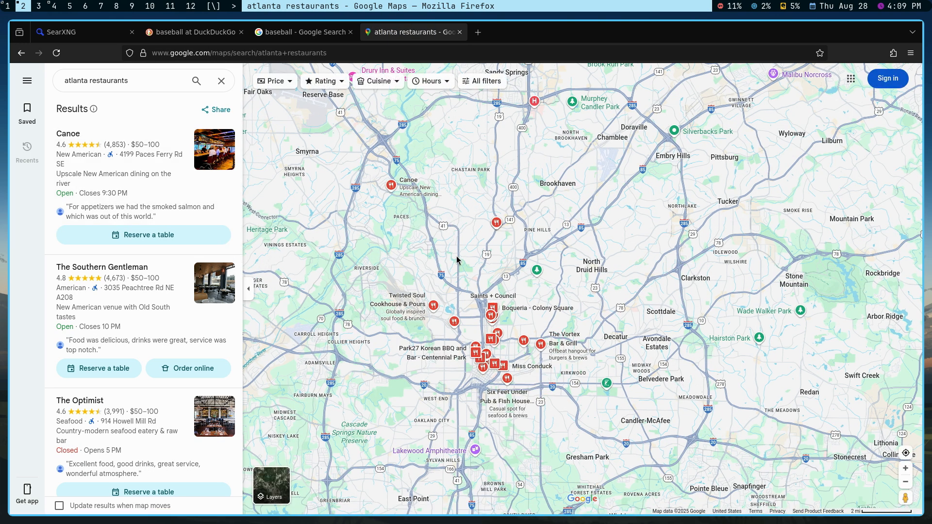
left_click(496, 222)
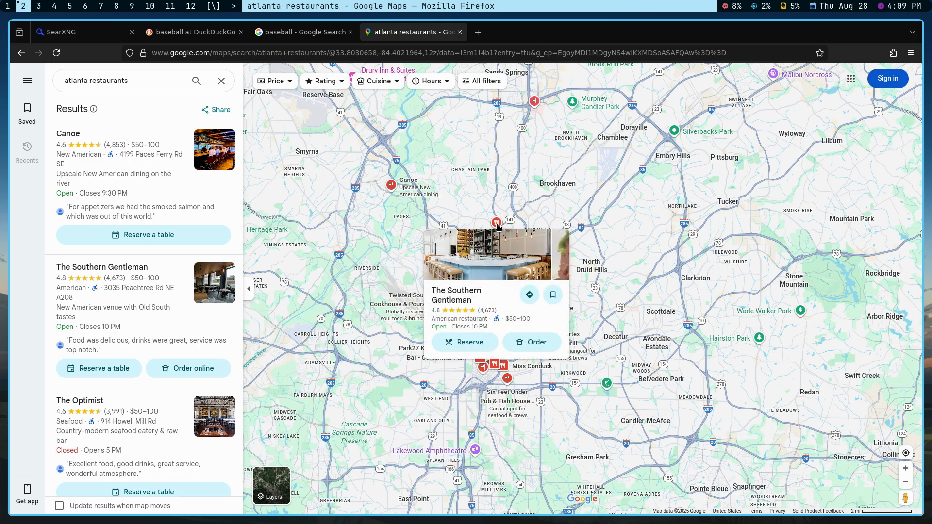
left_click(497, 222)
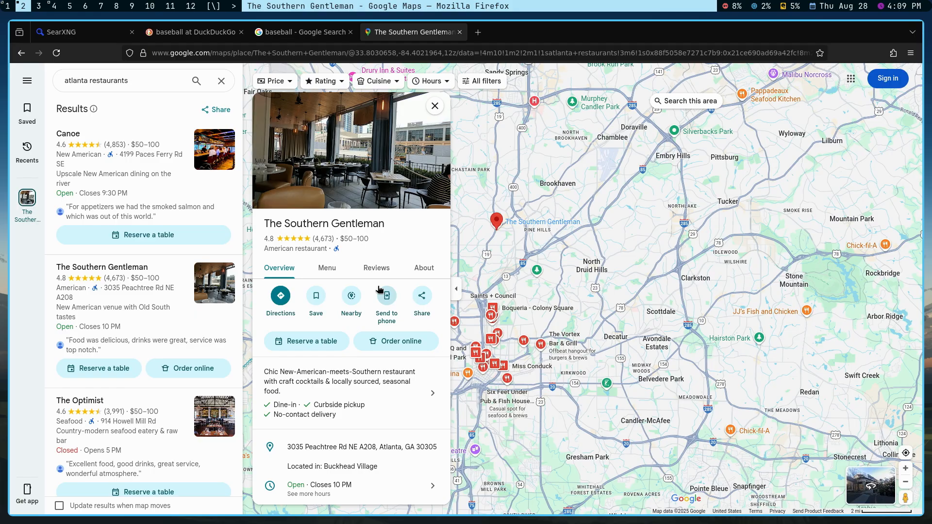
mouse_move(379, 129)
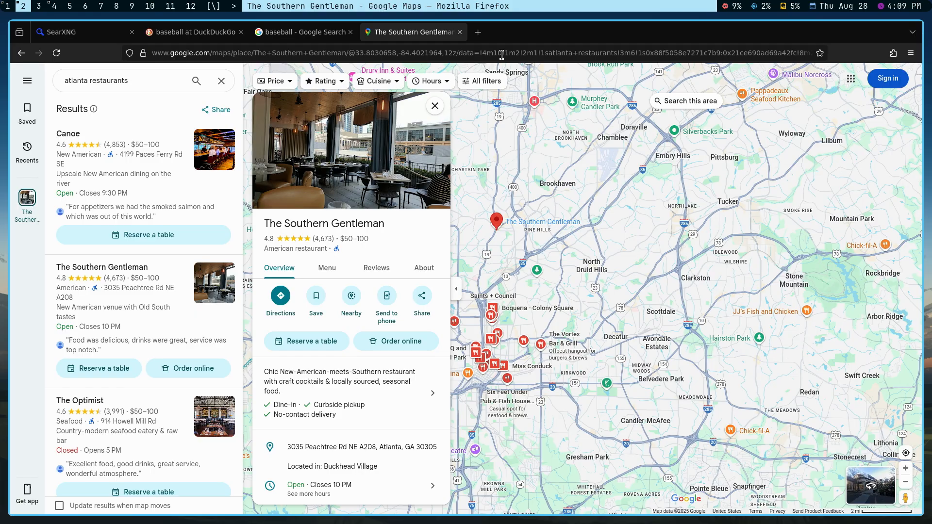
Open another tab, start typing ':g', then close the empty tab
left_click(586, 32)
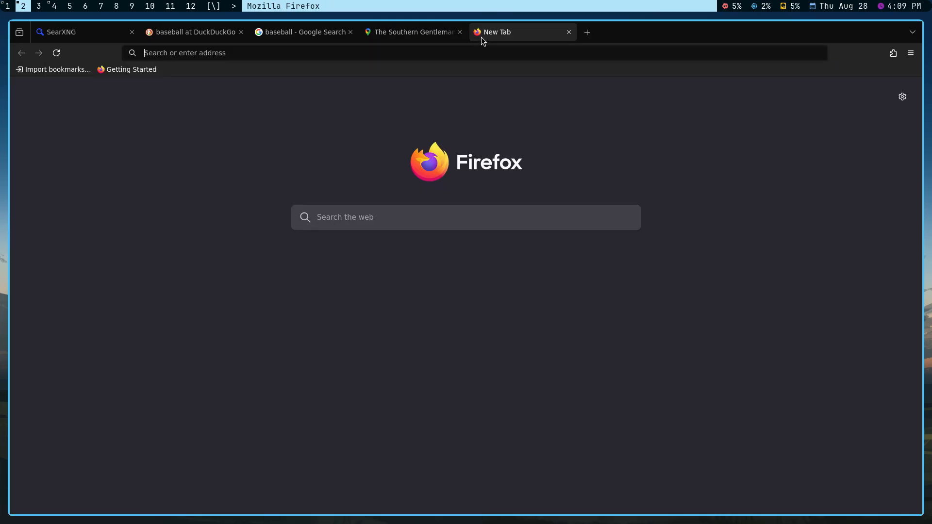
type(":g")
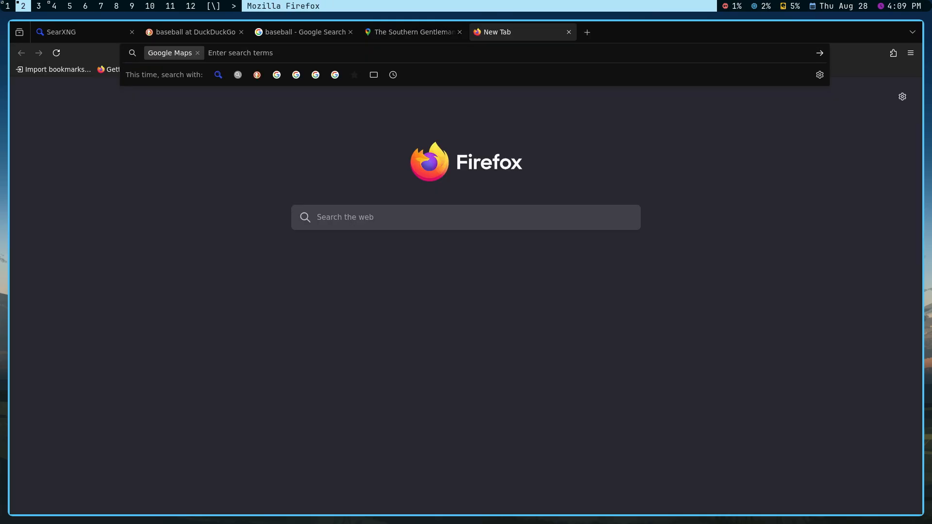
mouse_move(570, 25)
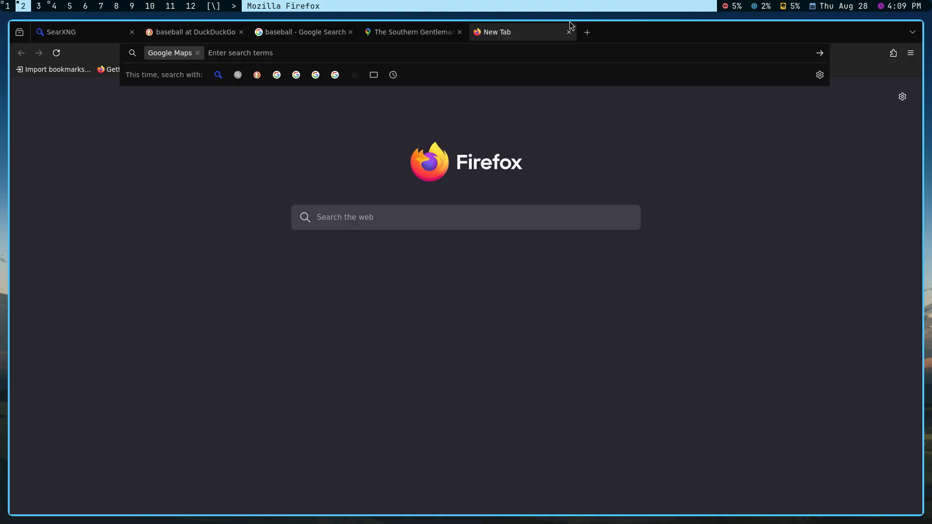
left_click(410, 31)
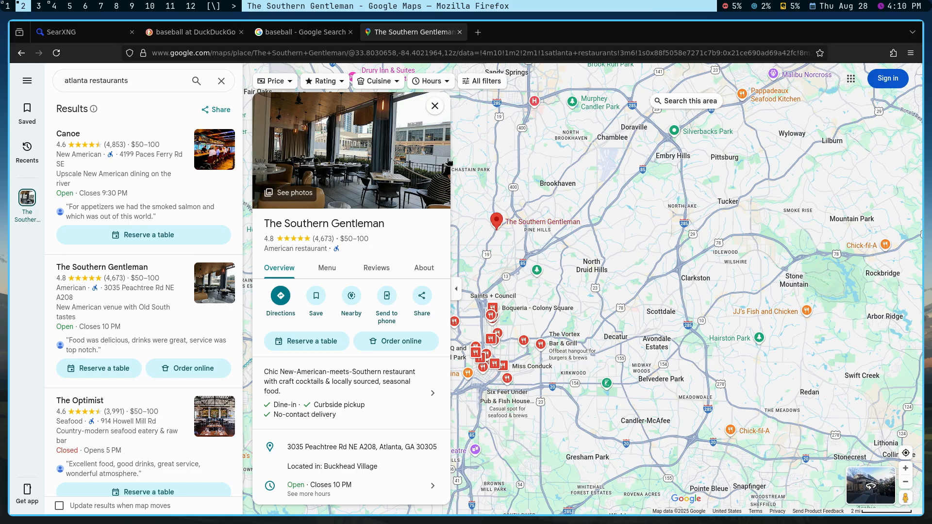